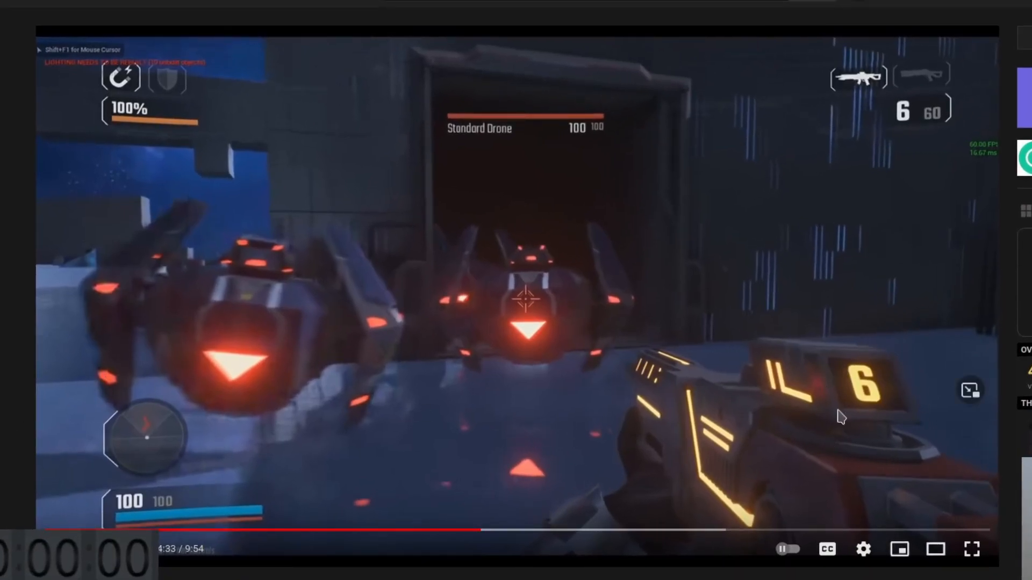
mouse_move(737, 369)
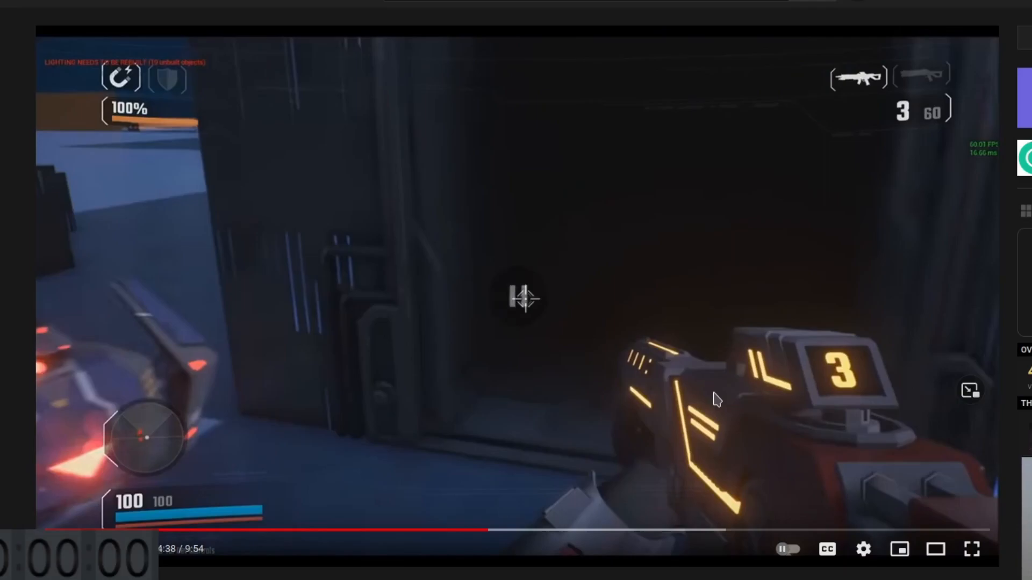
mouse_move(693, 405)
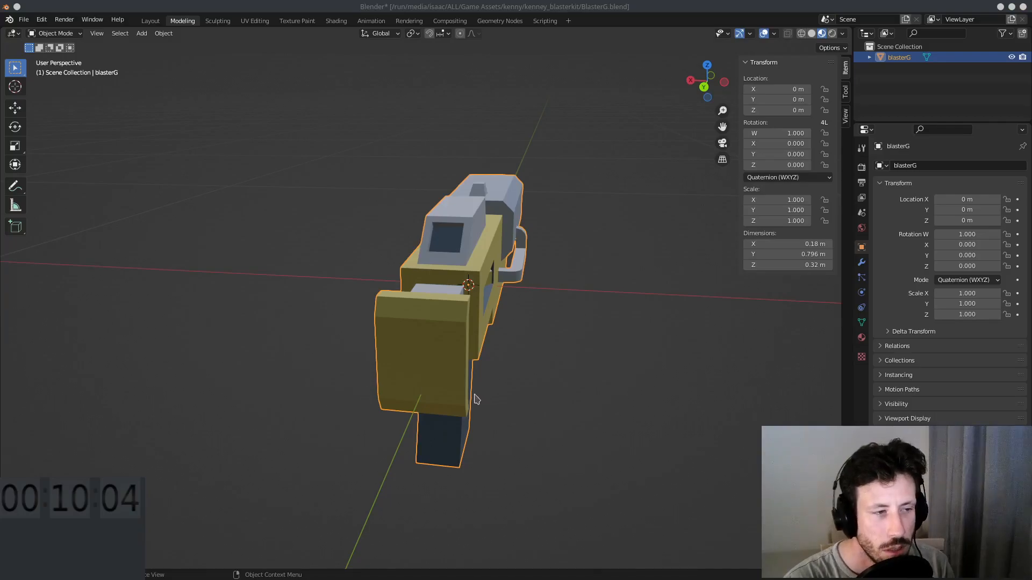
mouse_move(421, 330)
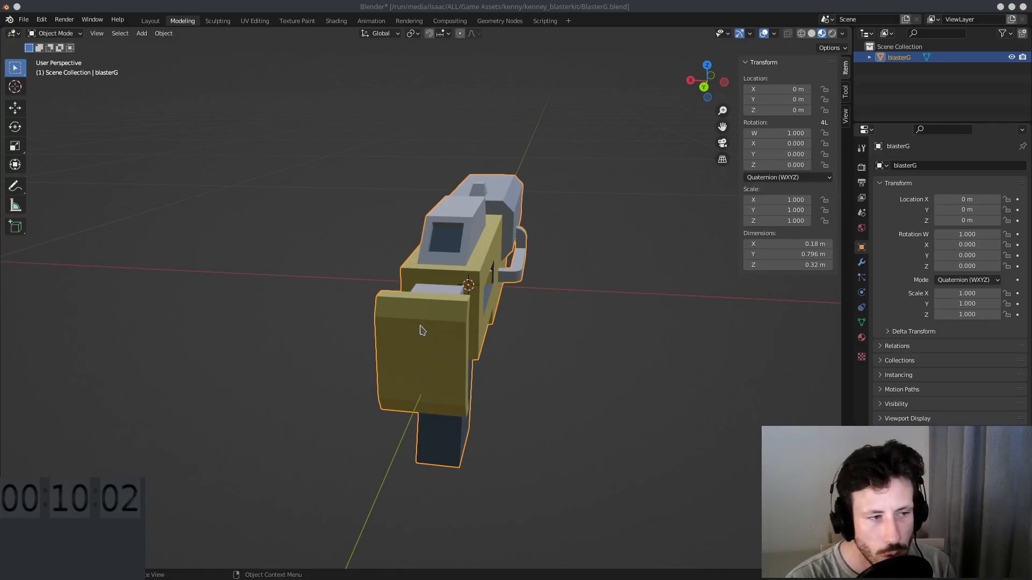
Step: In Edit Mode, select the blaster's inset screen face and unwrap it
scroll("down", 3)
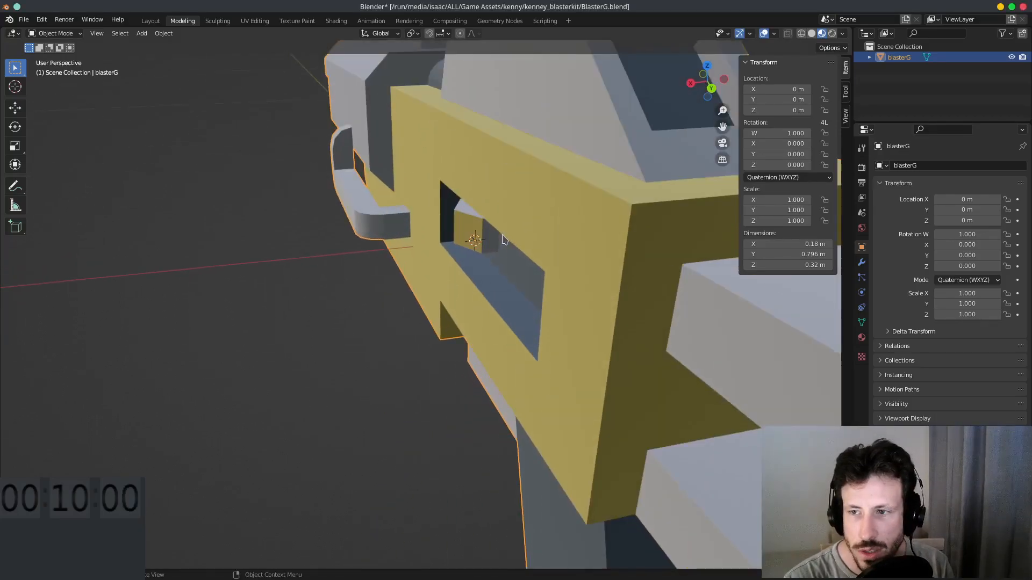
key("Tab")
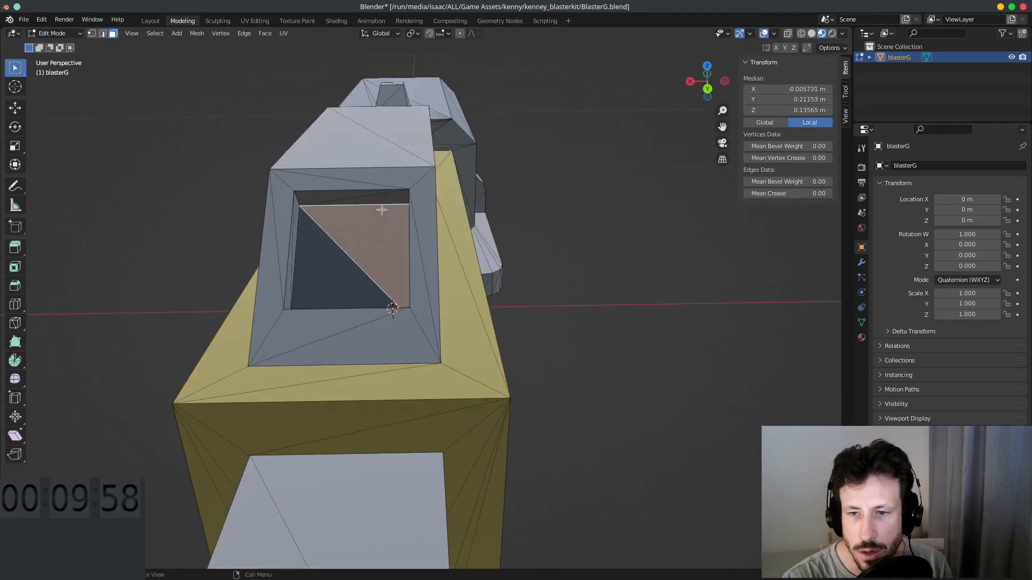
left_click(362, 205)
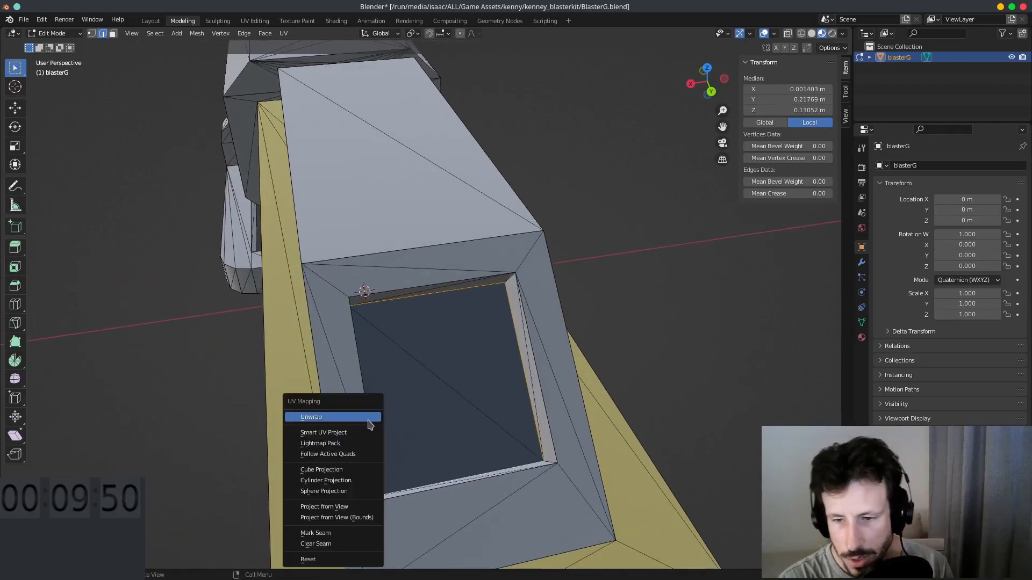
left_click(311, 416)
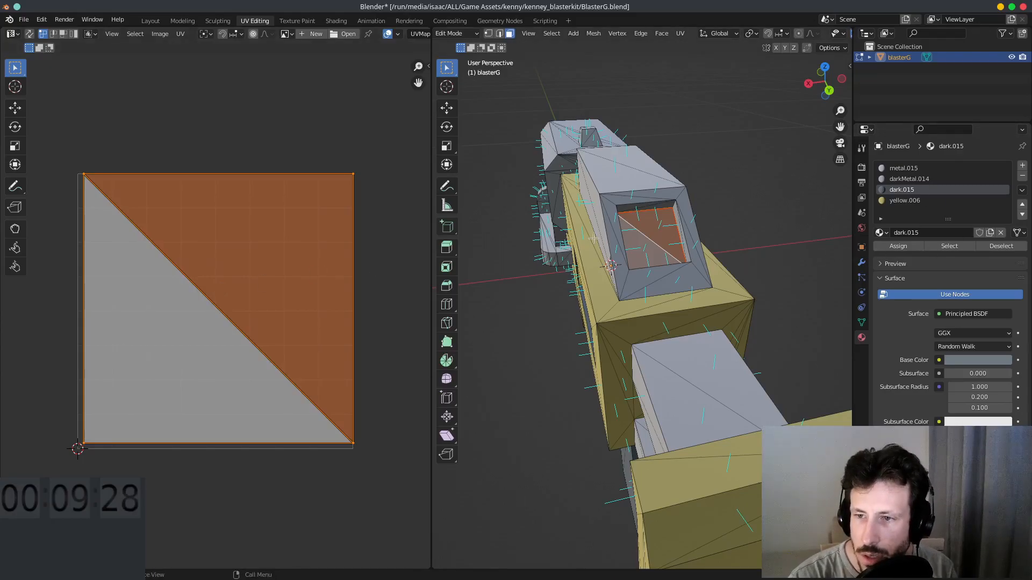
Step: Save the file, name the new material UVcounter and set its base colour red
key("ctrl+s")
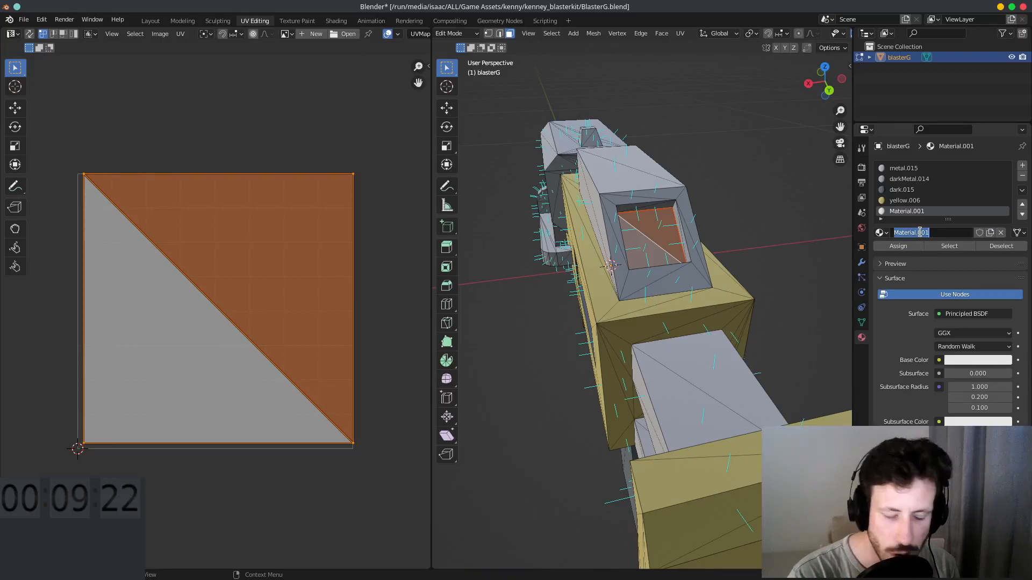
type("UVcounter")
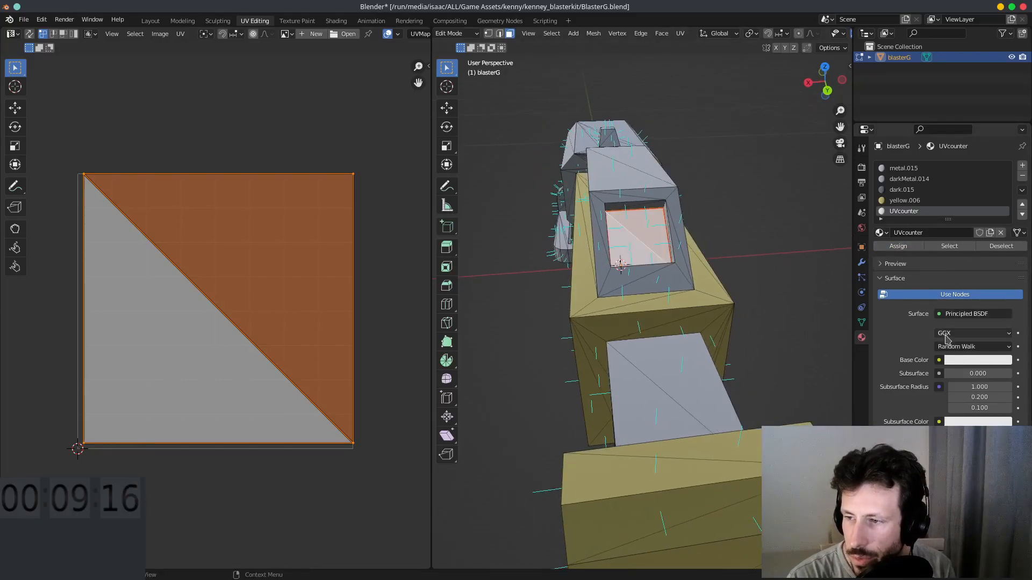
left_click(978, 360)
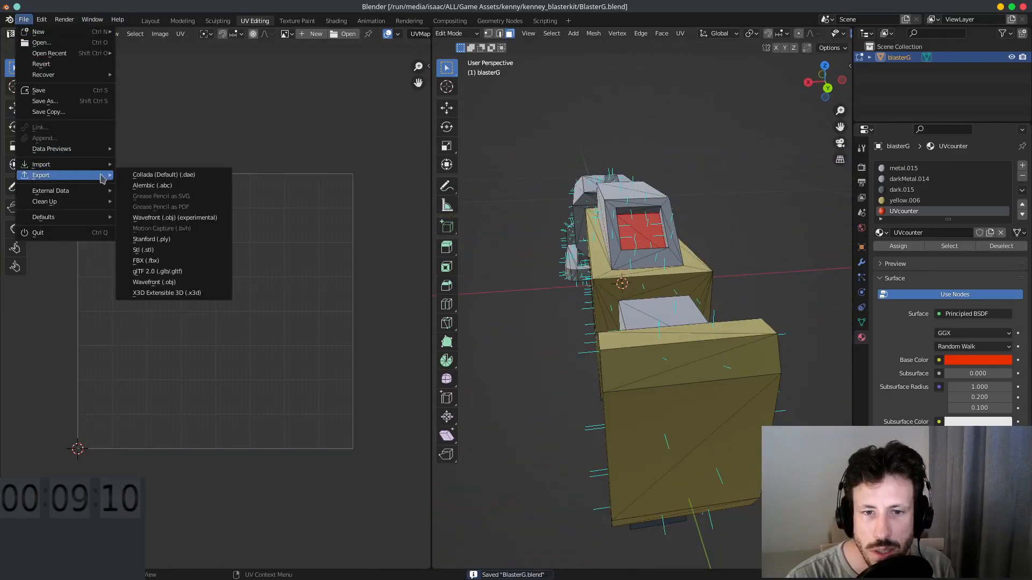
Step: Choose glTF export, create the ARcadianRipOff folder and enter it for BlasterG.glb
left_click(157, 271)
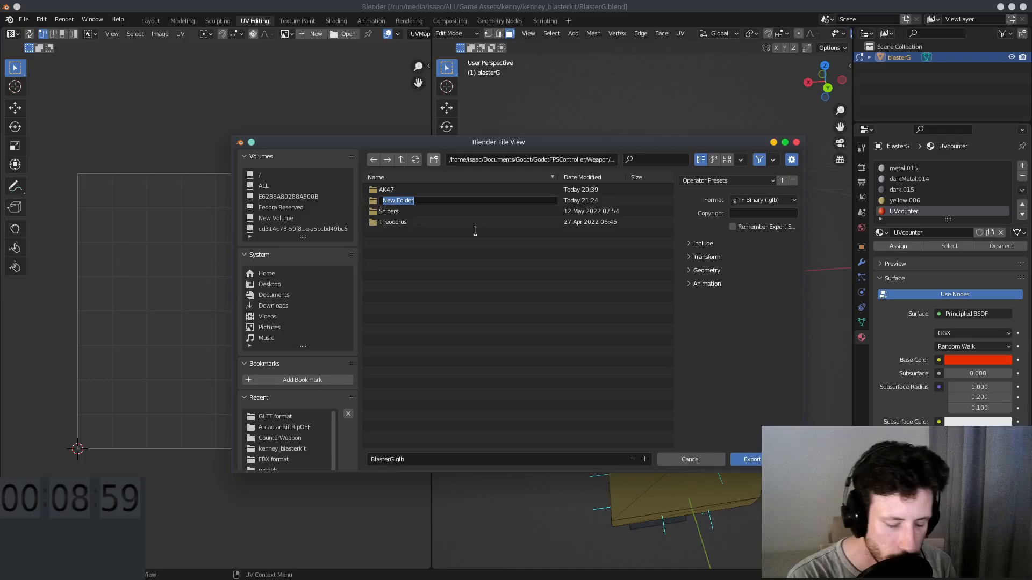
type("AR")
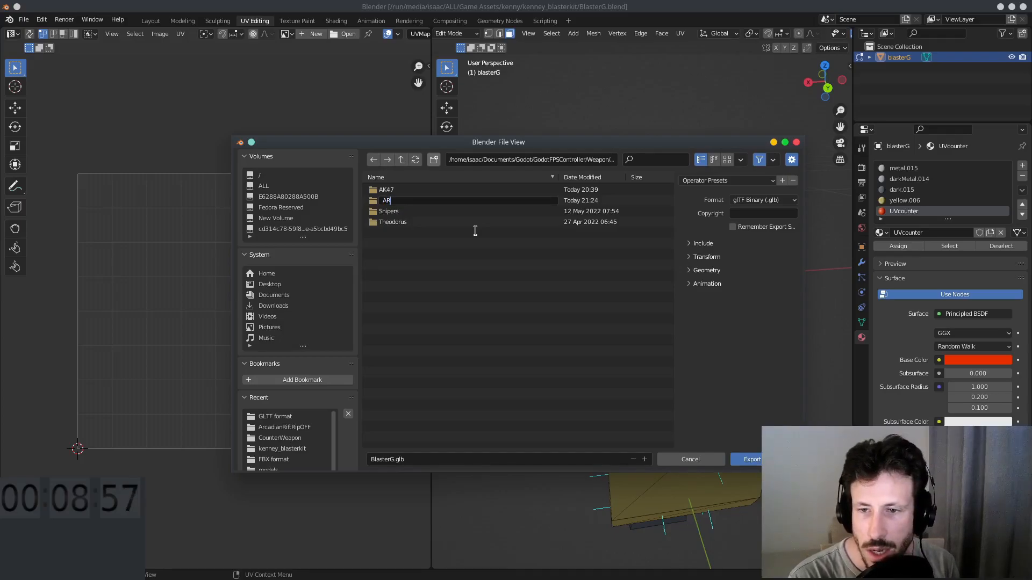
type("cadianRipOff")
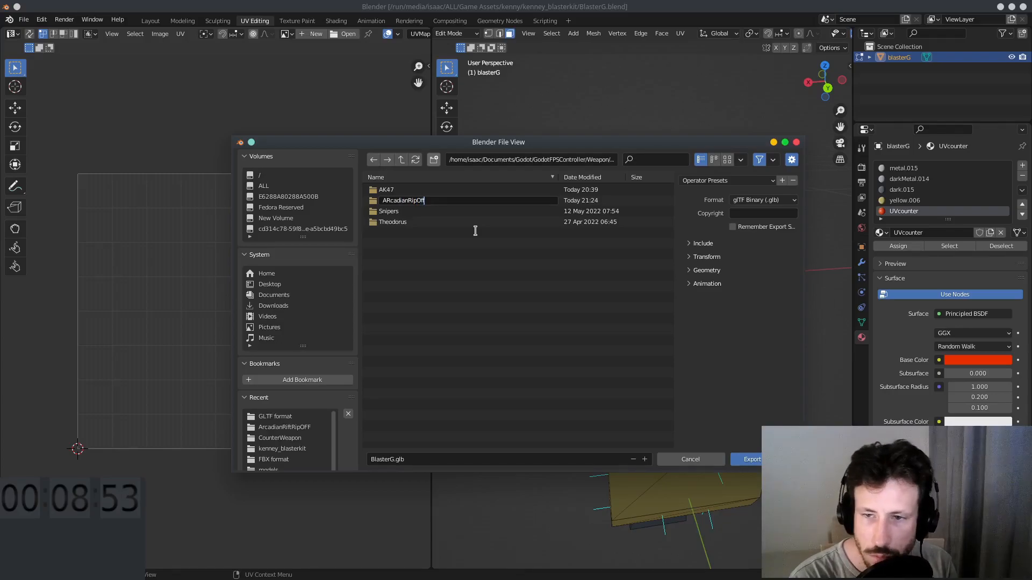
double_click(402, 200)
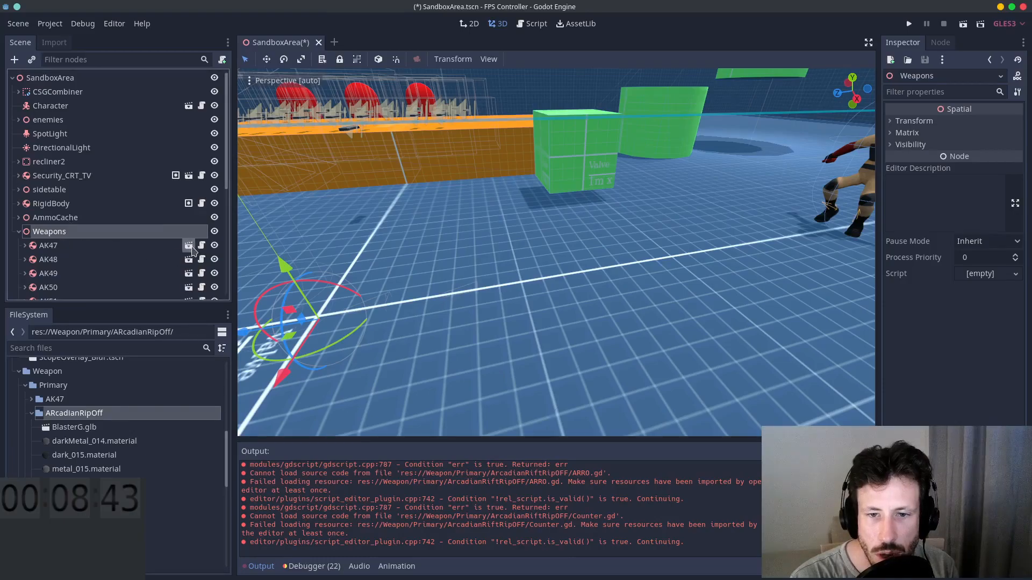
Step: Save the AK47 scene as ARRO.tscn in Primary/ARcadianRipOff via Save Scene As
left_click(18, 23)
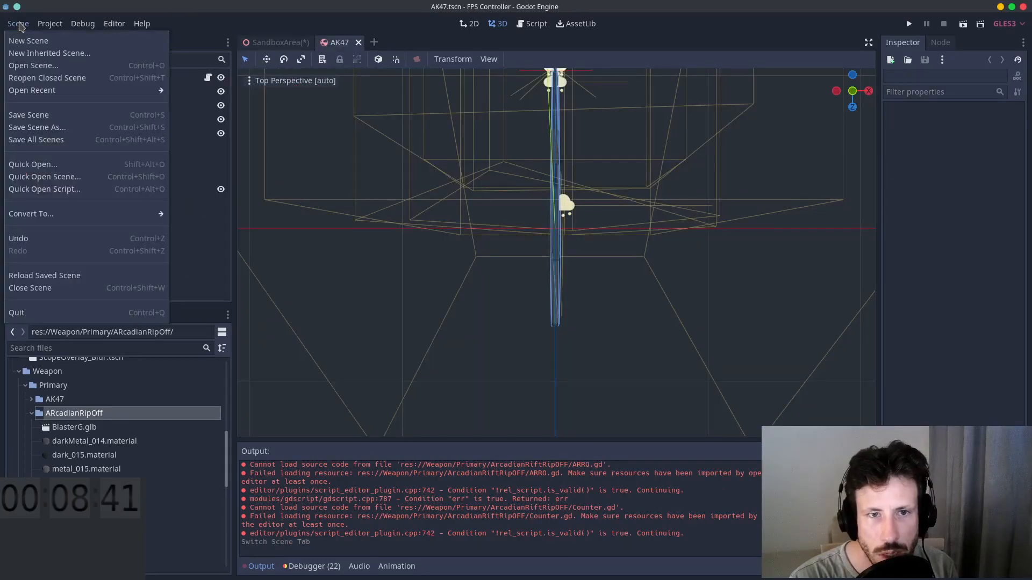
left_click(50, 24)
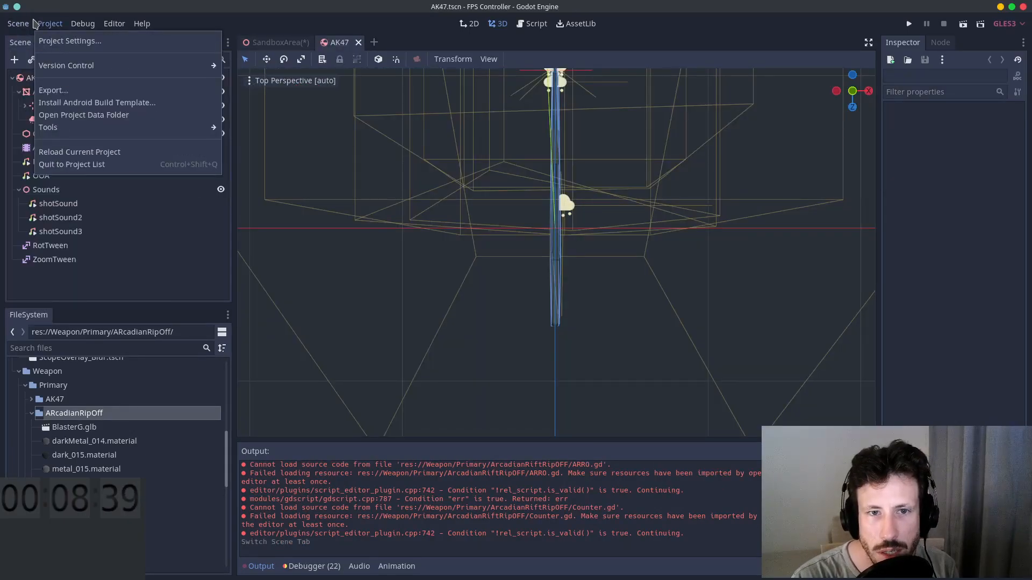
left_click(18, 23)
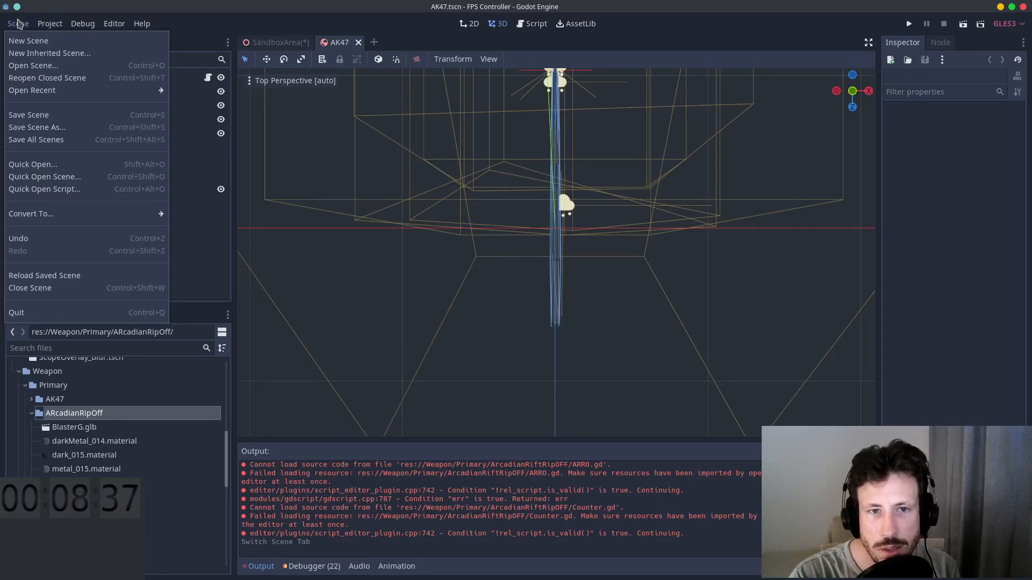
left_click(37, 127)
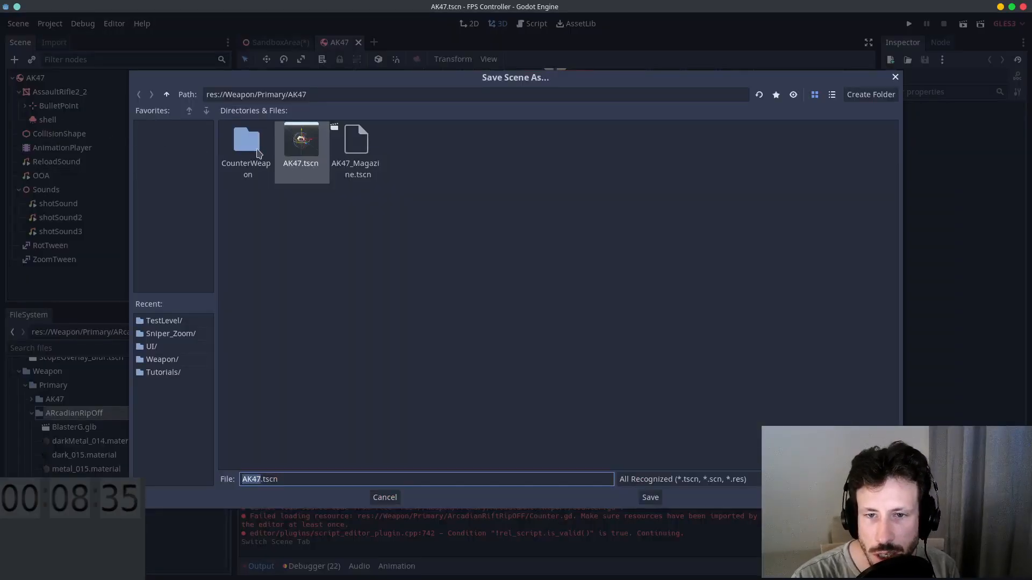
left_click(138, 94)
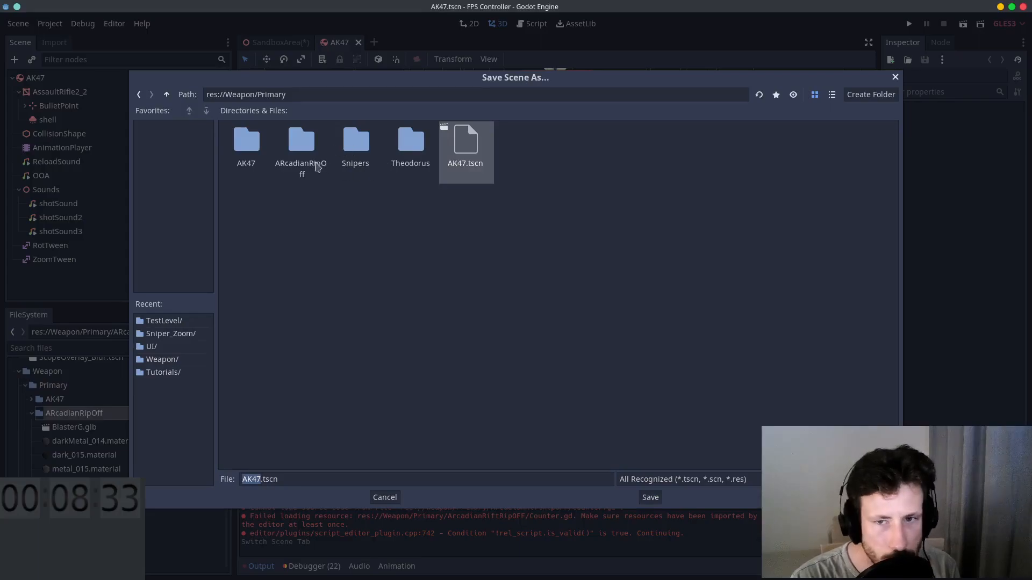
double_click(301, 141)
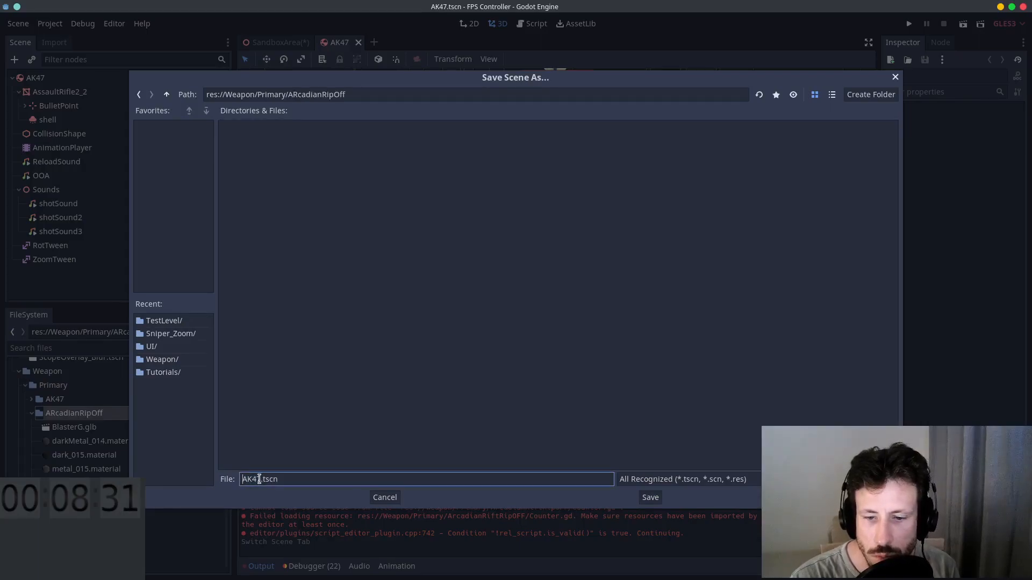
mouse_move(310, 451)
type("RRO")
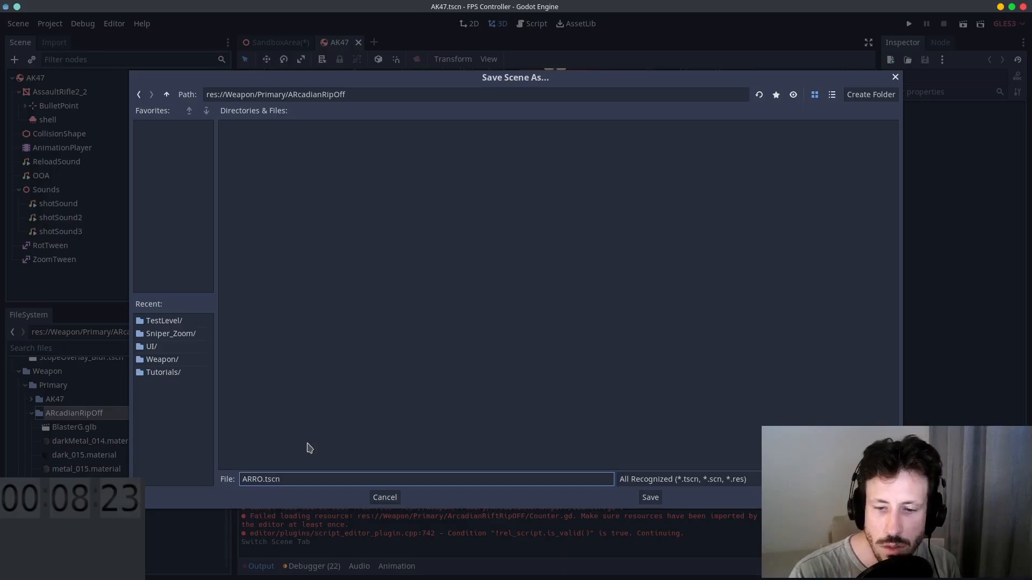
mouse_move(650, 497)
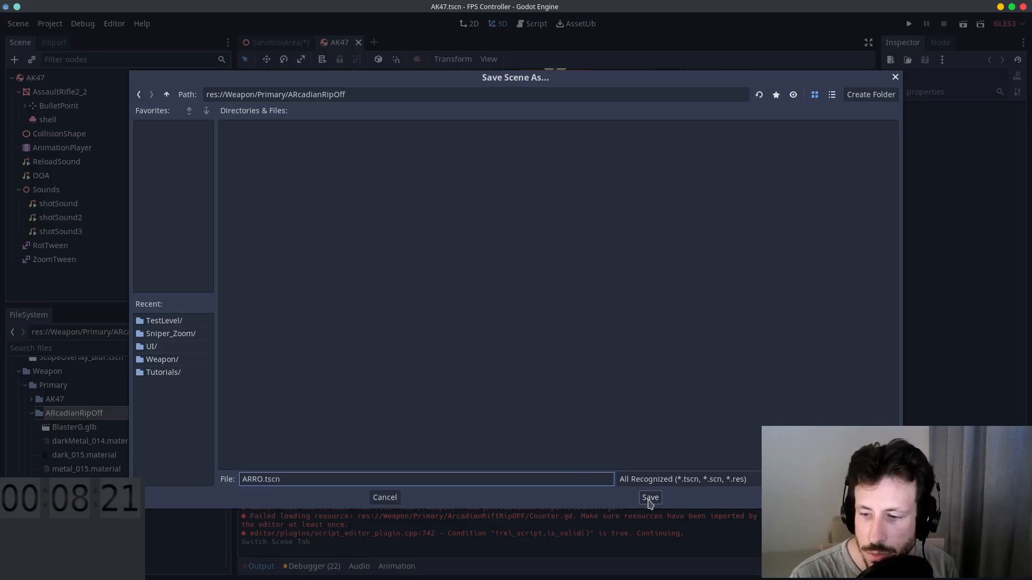
left_click(650, 497)
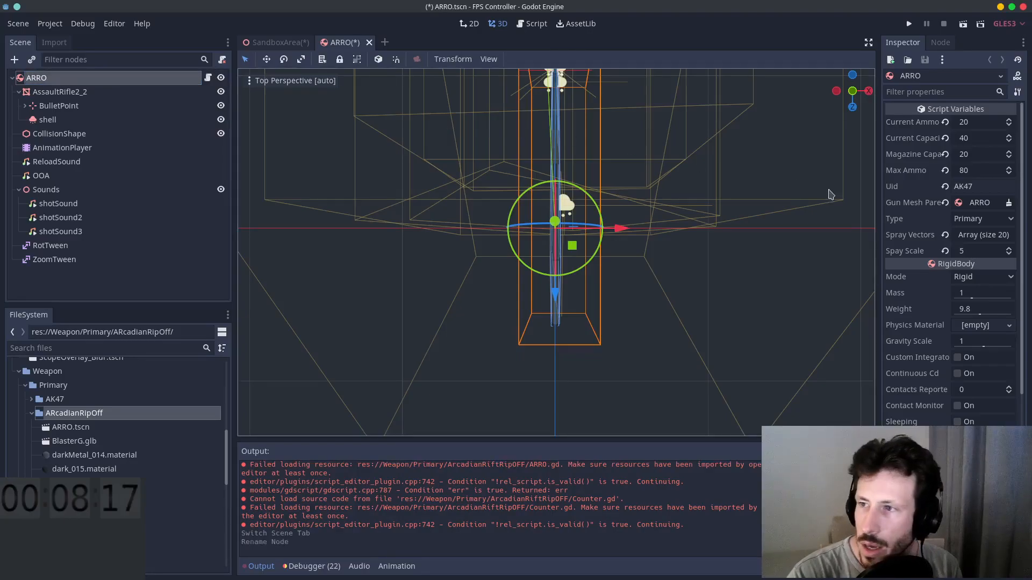
Step: Delete the old AssaultRifle2_2 mesh and adjust the box collision shape's points
left_click(980, 186)
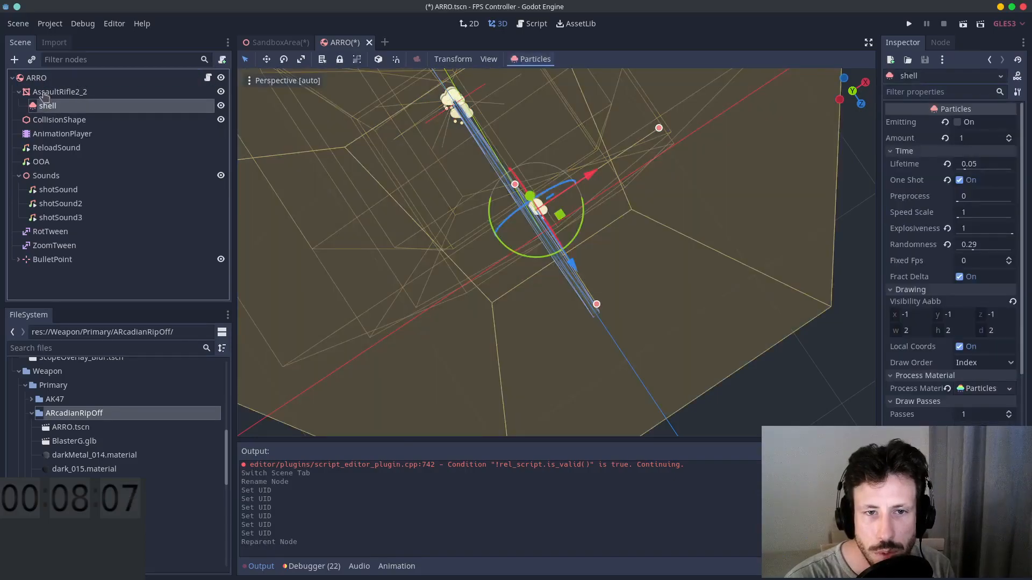
left_click(530, 23)
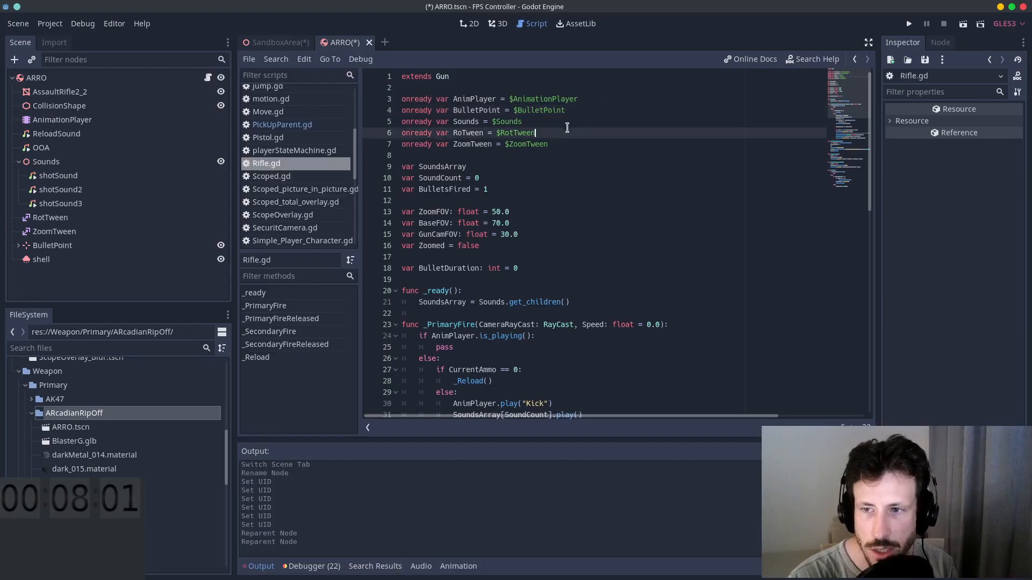
left_click(496, 23)
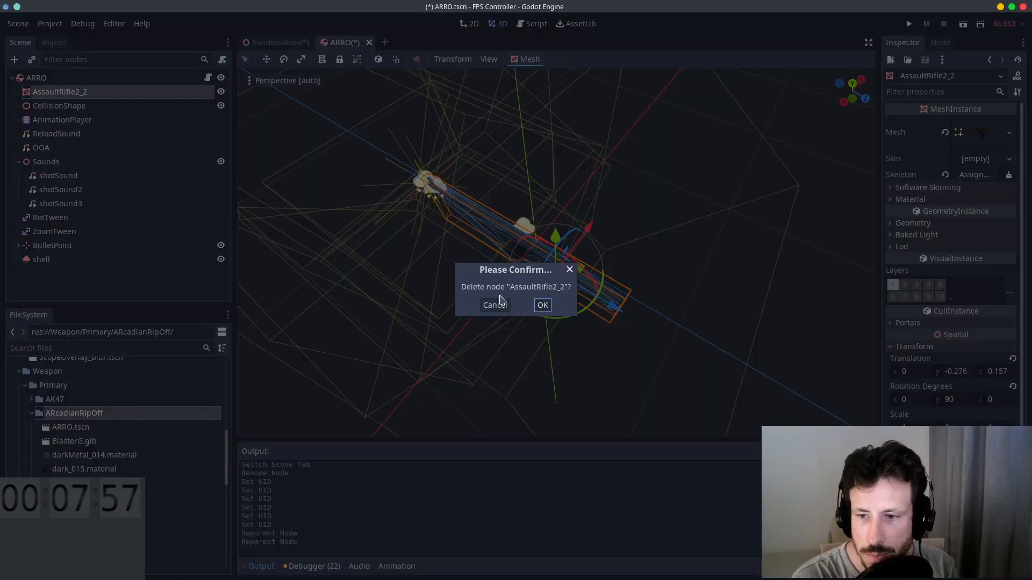
left_click(542, 305)
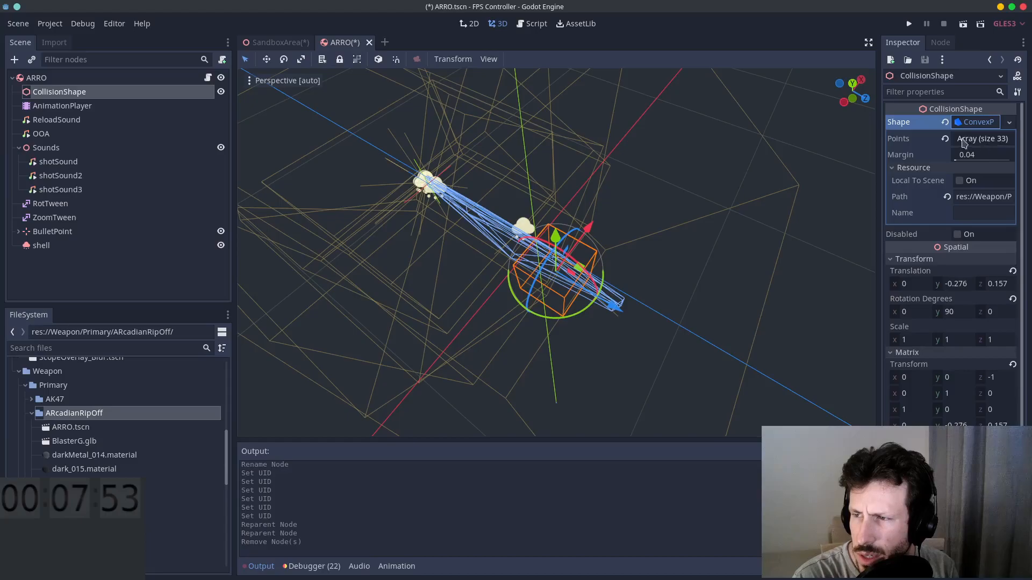
left_click(980, 122)
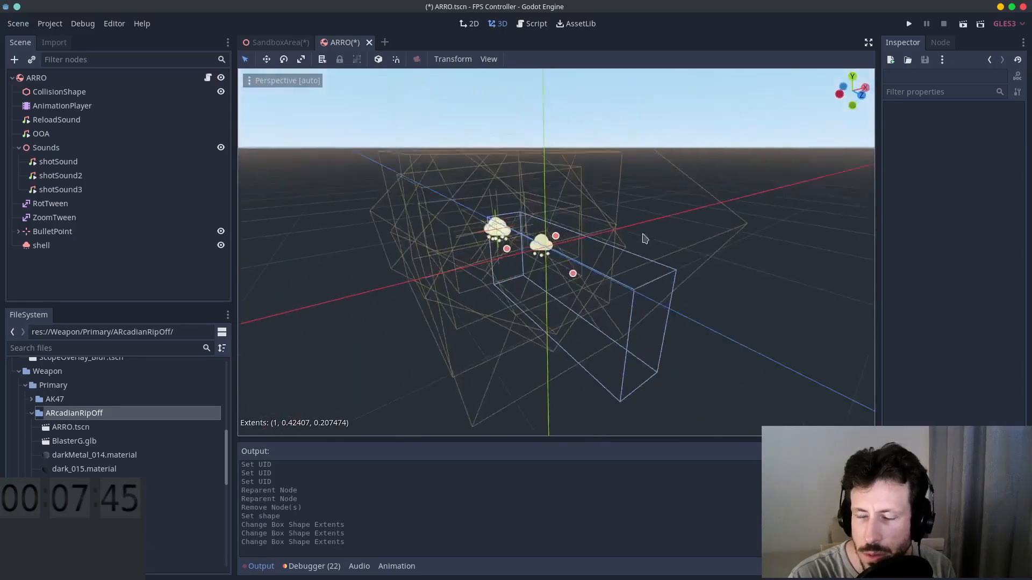
left_click(36, 77)
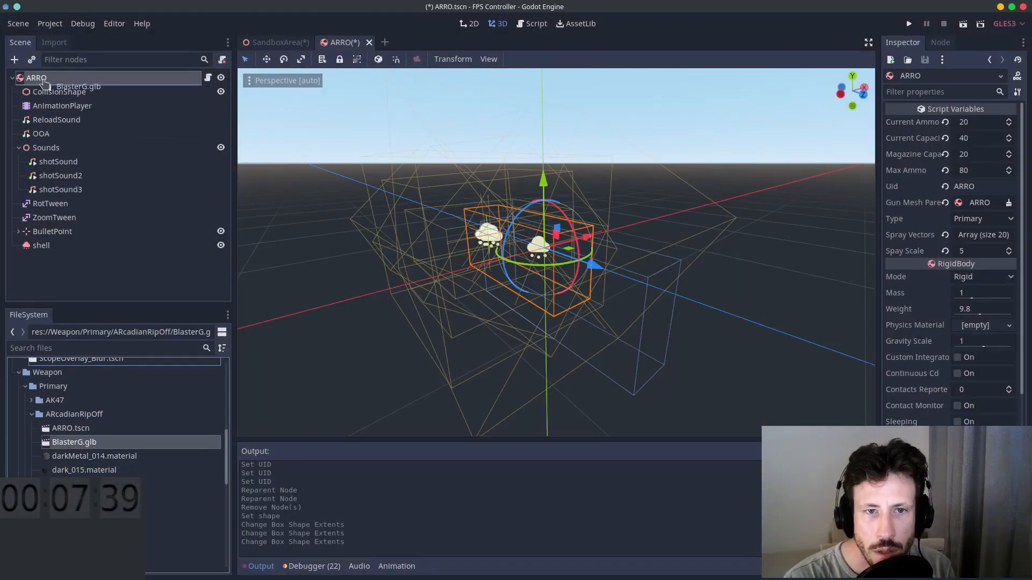
Step: Make the BlasterG instance local and delete the leftover BlasterG node
right_click(79, 92)
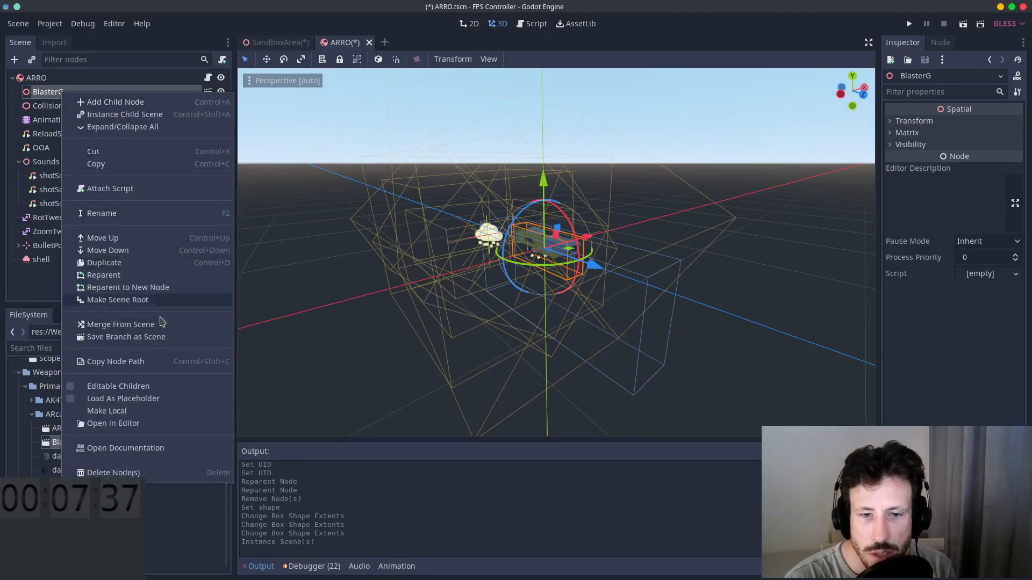
left_click(106, 410)
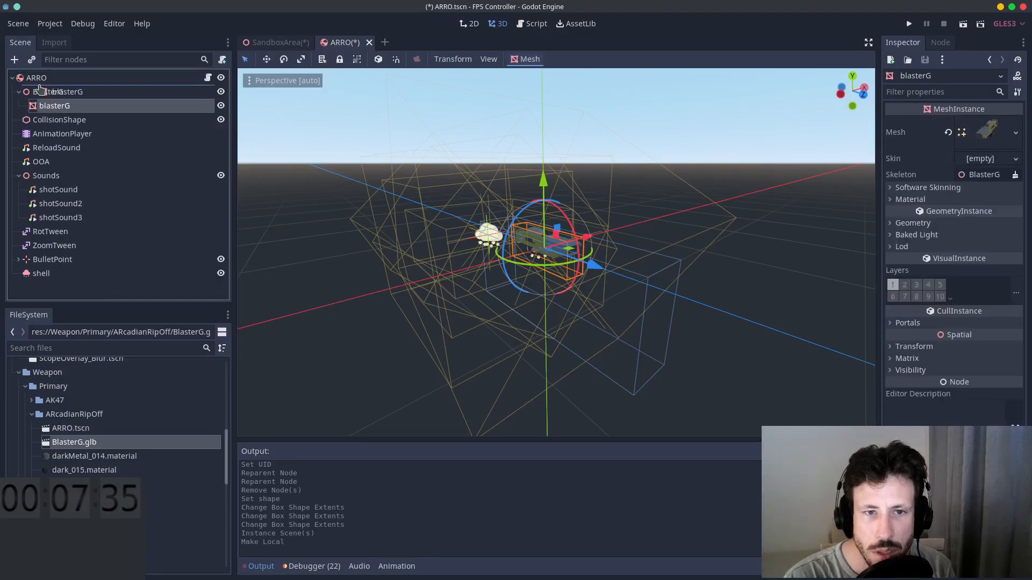
key("Delete")
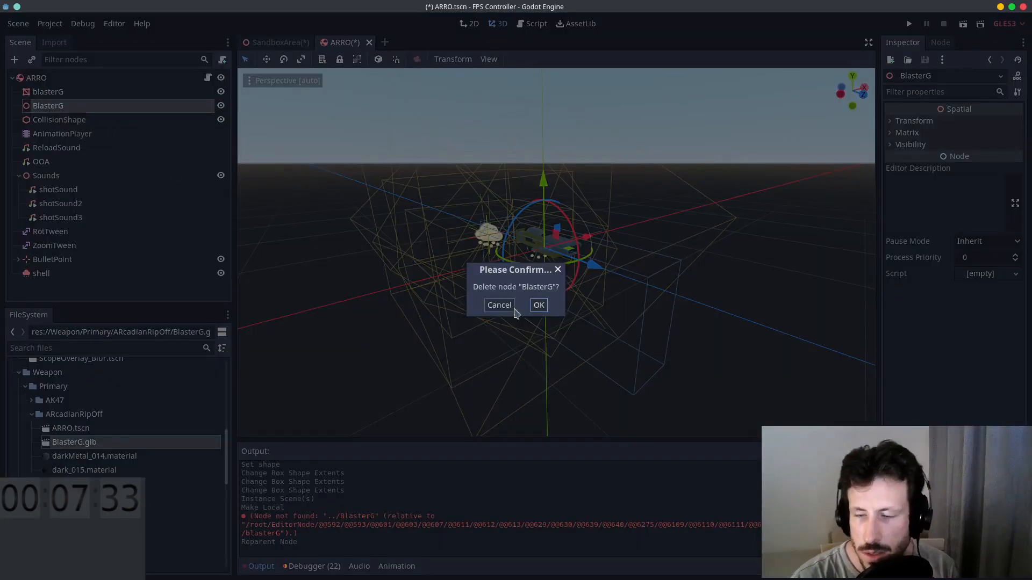
left_click(539, 305)
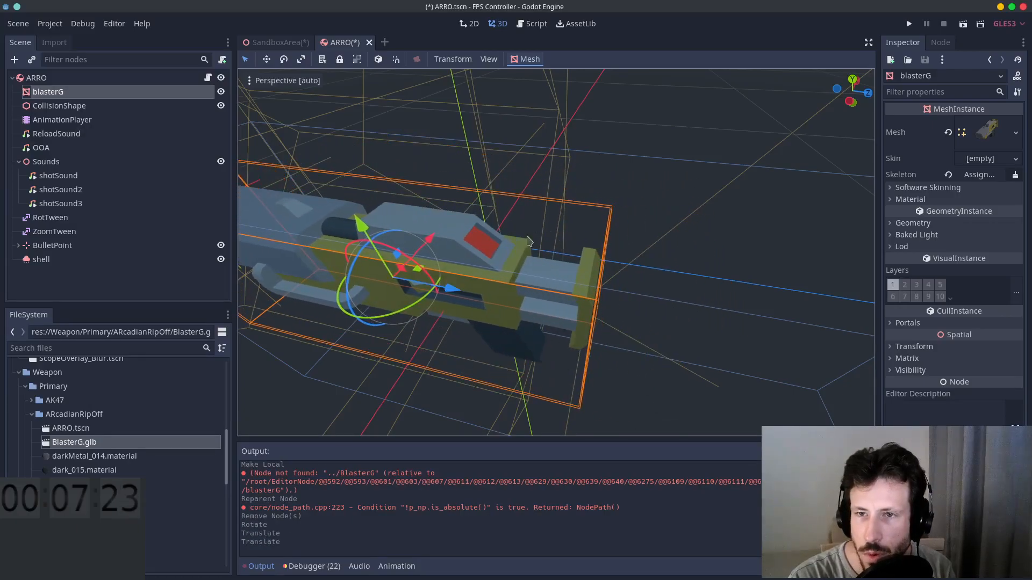
left_click(276, 42)
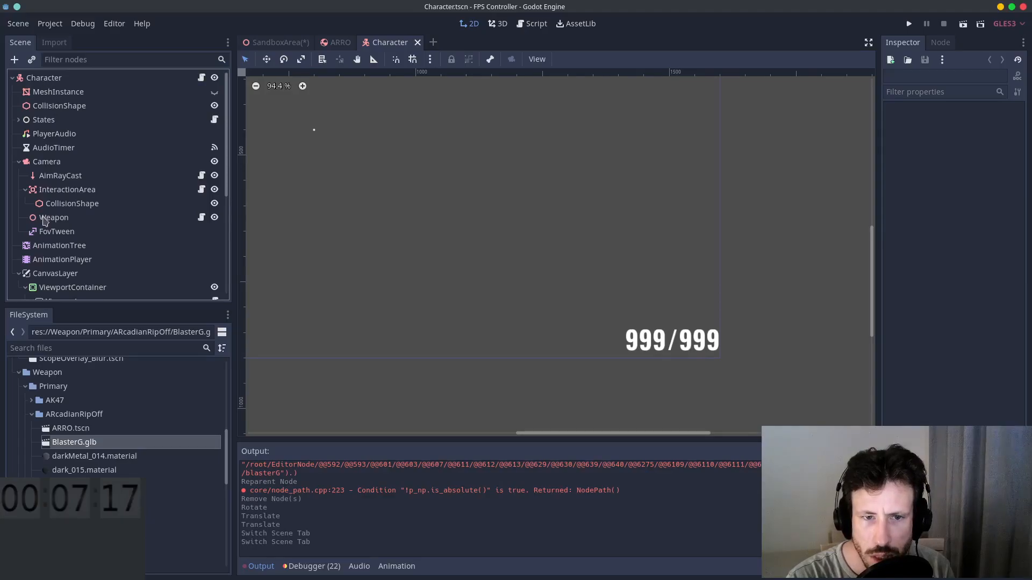
Step: Instance ARRO under the Character's Weapon node, then return to the ARRO scene
left_click(54, 218)
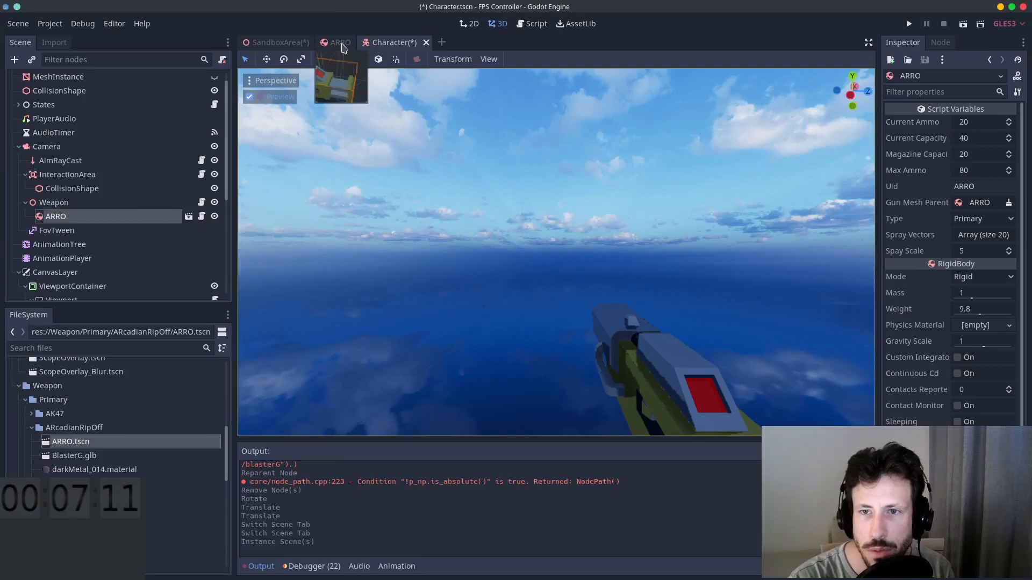
left_click(340, 42)
type("view")
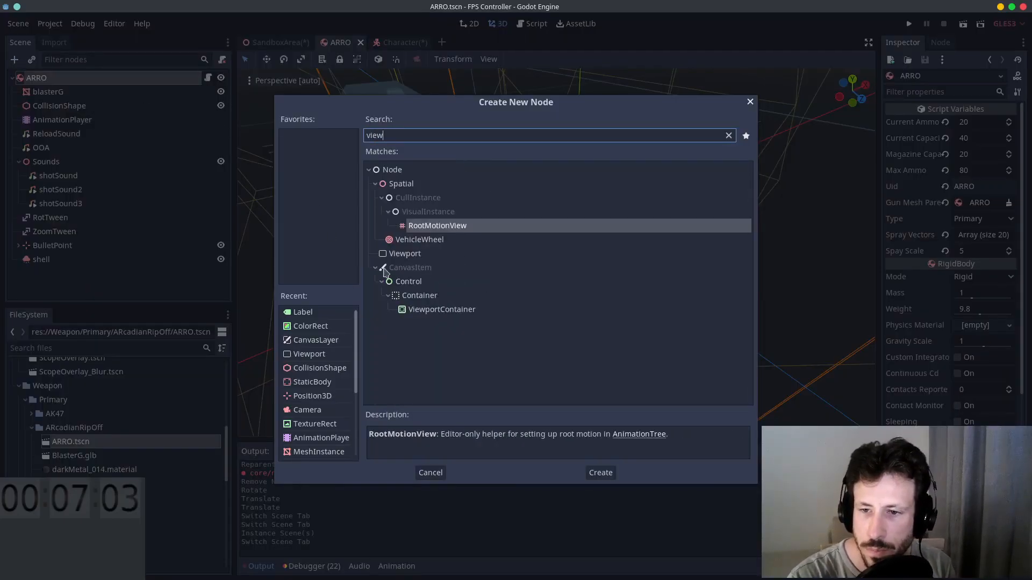
Step: Create a 100×100 Viewport with a Label child and start editing its text
left_click(599, 472)
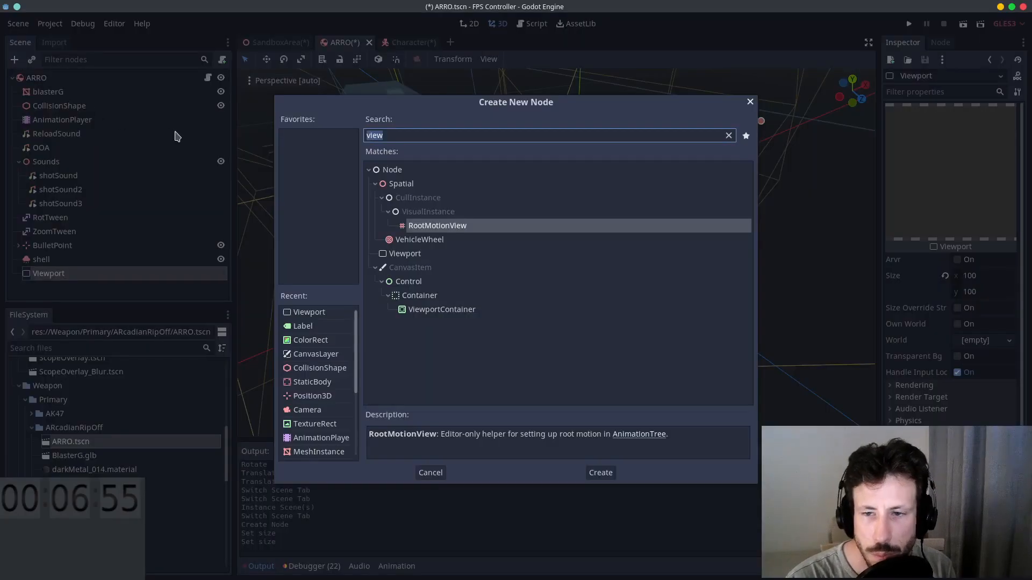
mouse_move(337, 288)
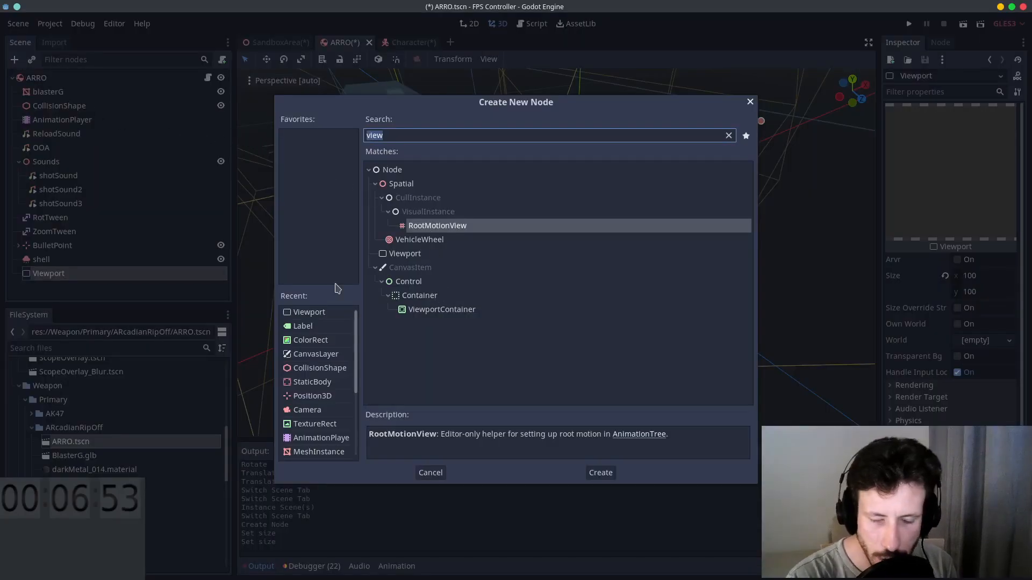
left_click(600, 472)
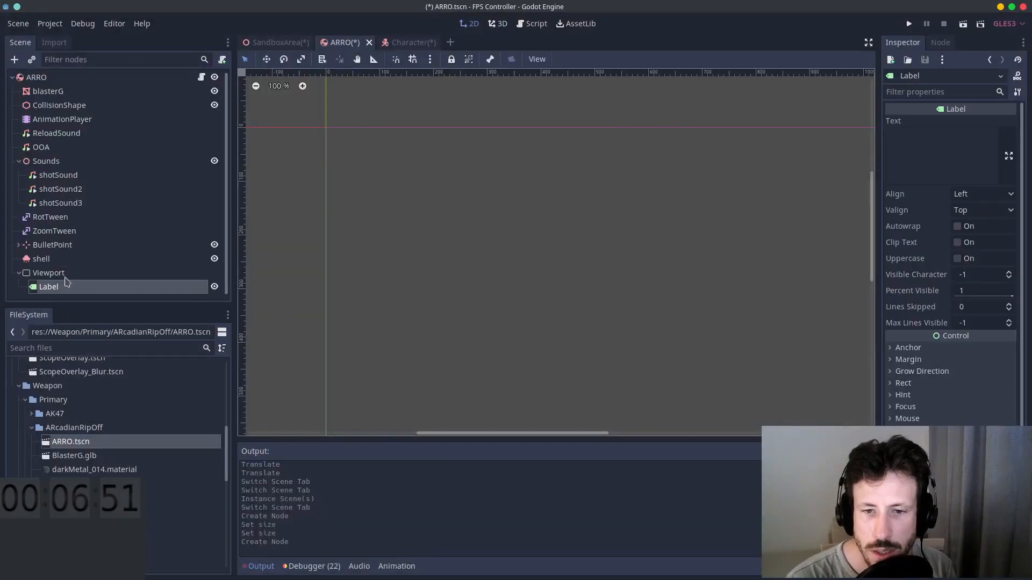
left_click(941, 138)
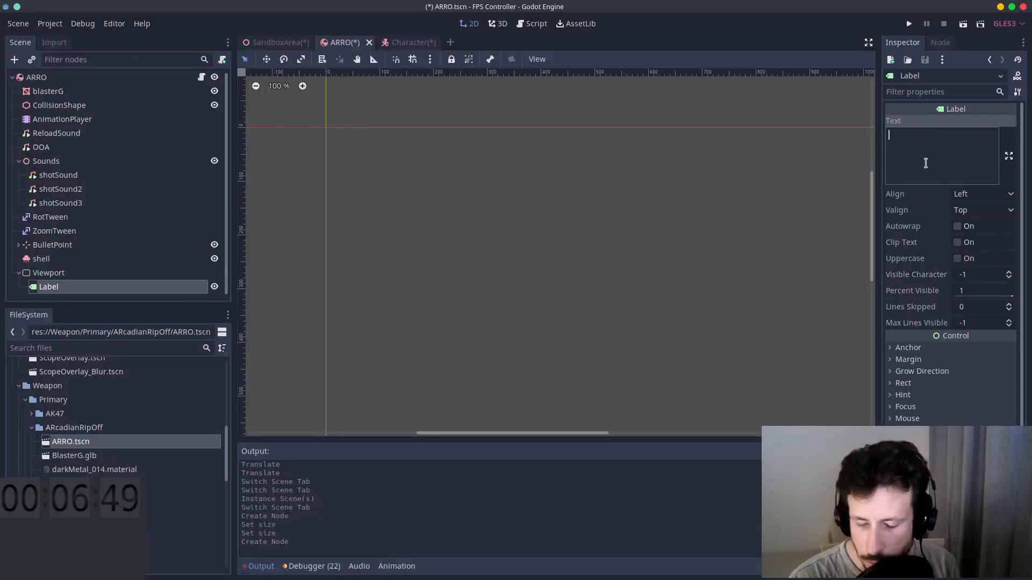
Step: Set the label text to 99 and add a CanvasLayer inside the Viewport
type("99")
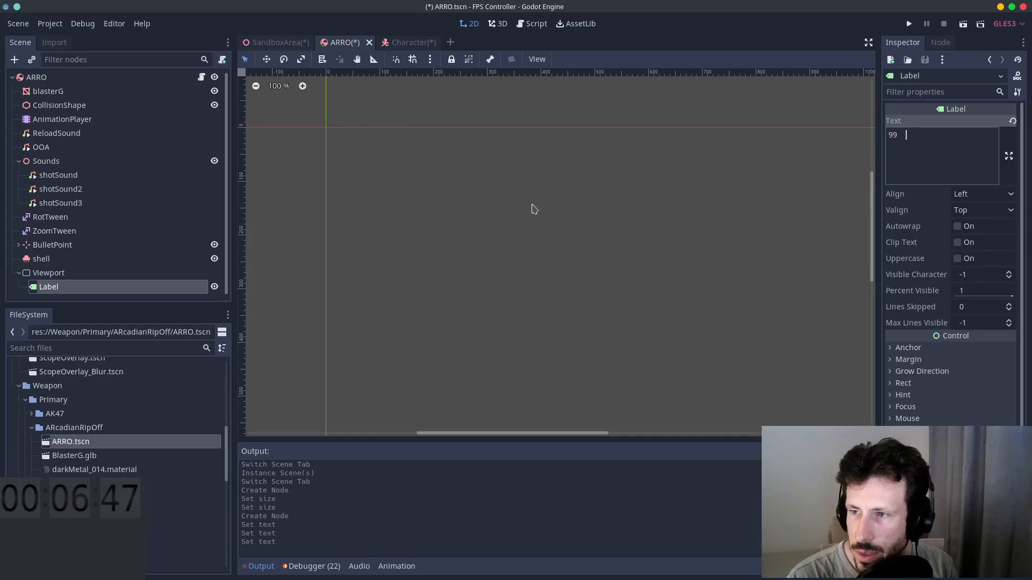
left_click(48, 272)
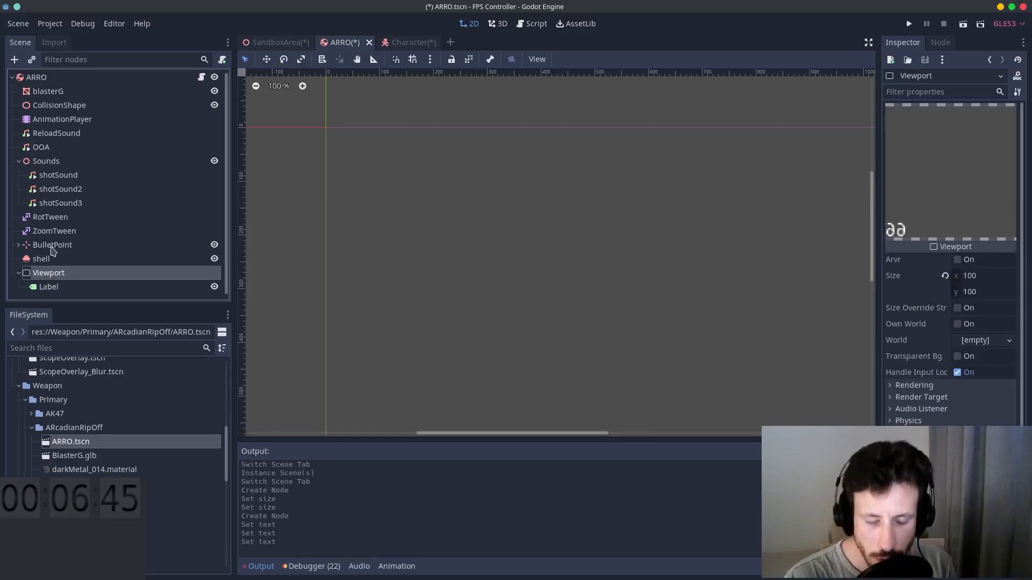
left_click(15, 59)
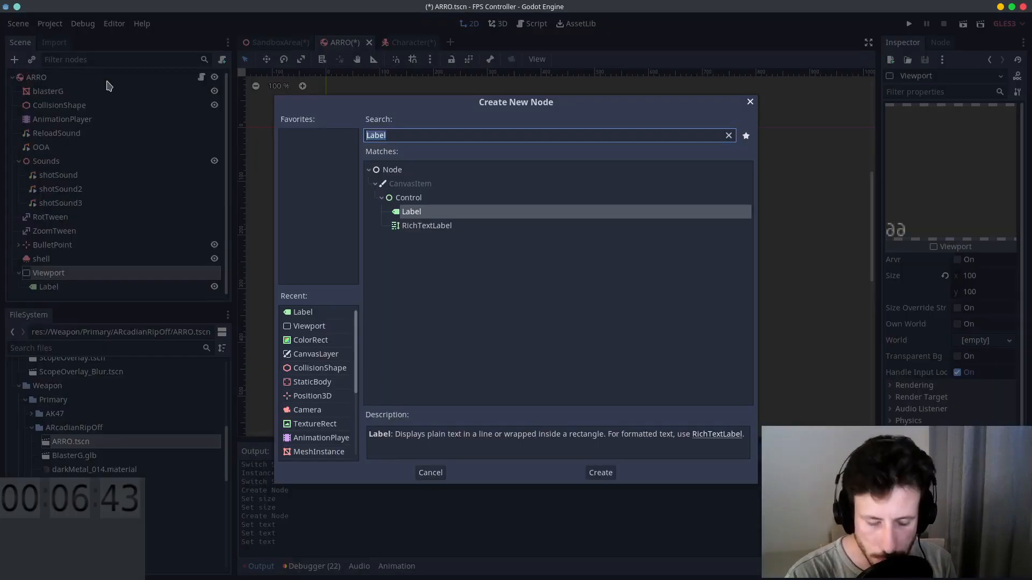
left_click(599, 472)
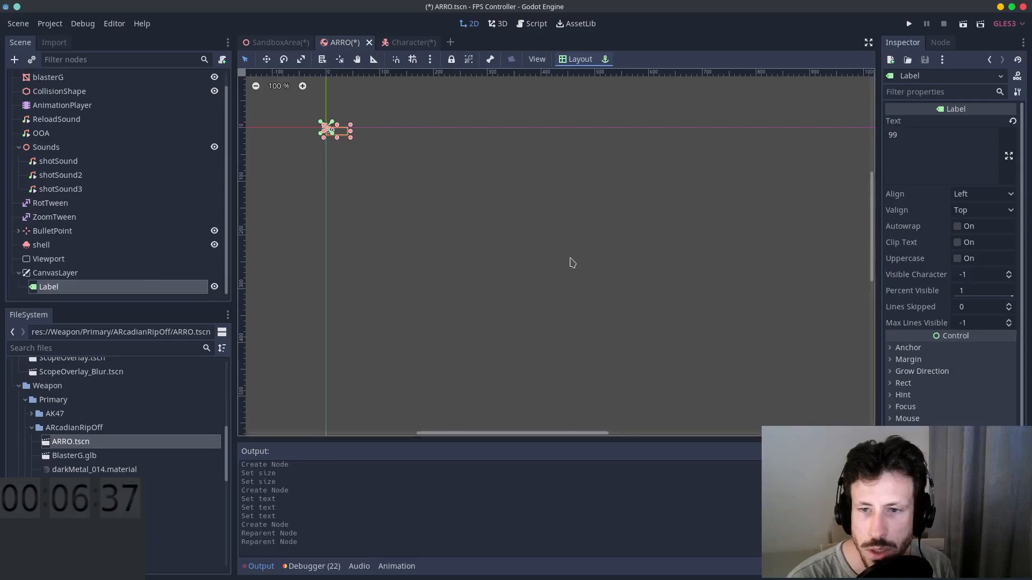
Step: Centre the label horizontally and vertically and load the oswaldbold font override
left_click(982, 193)
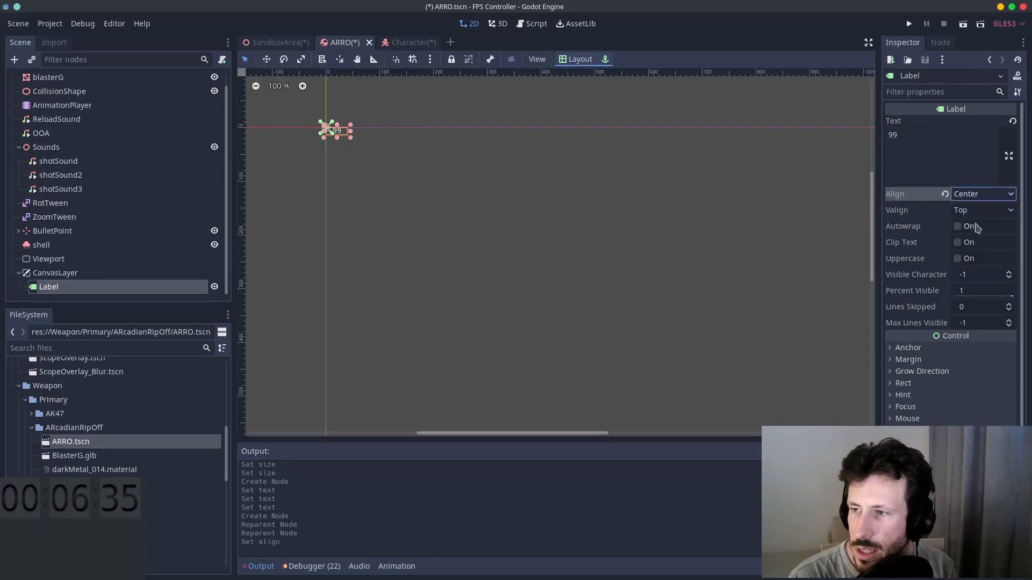
left_click(580, 59)
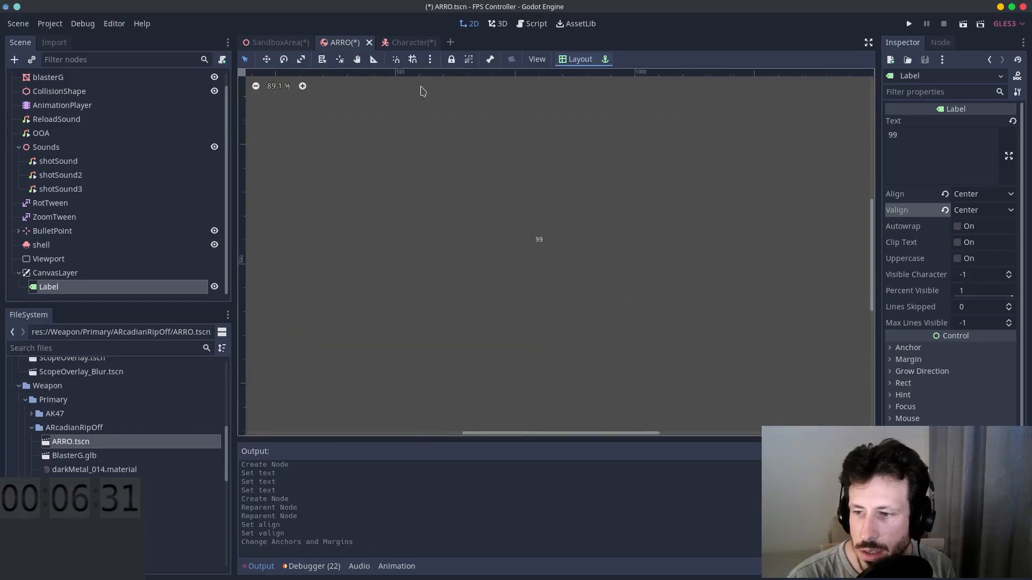
scroll("down", 3)
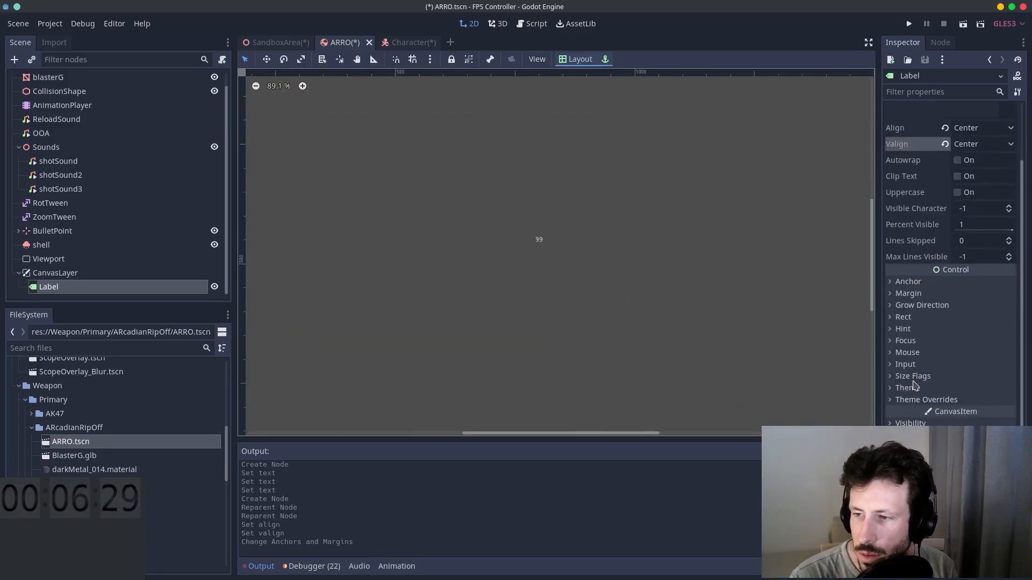
left_click(906, 388)
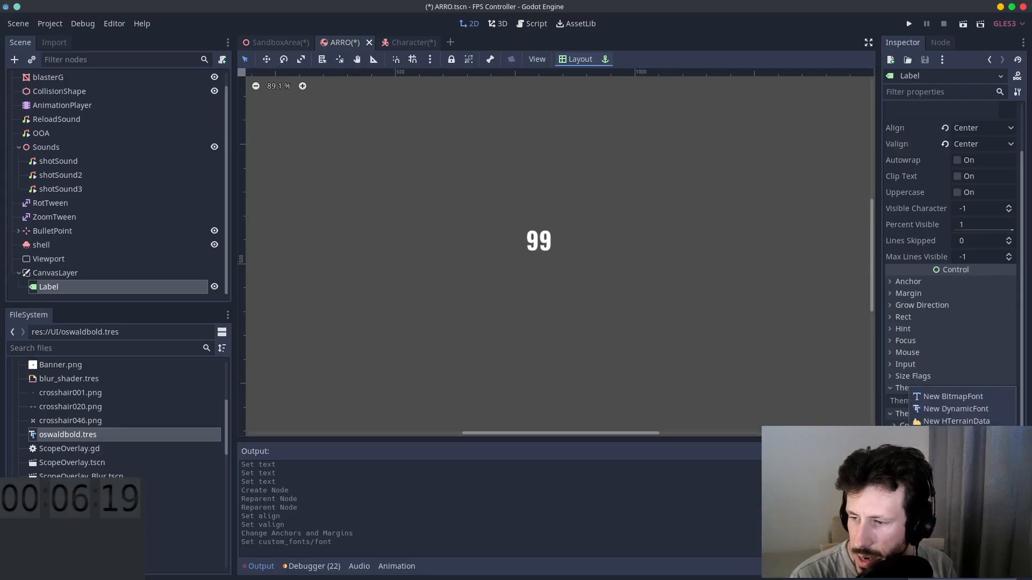
left_click(955, 408)
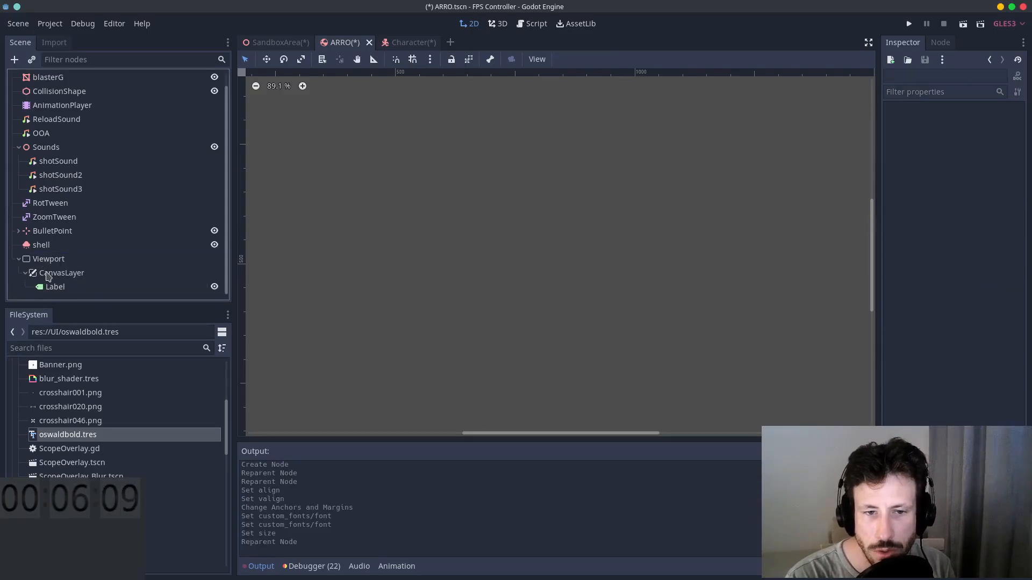
scroll("up", 3)
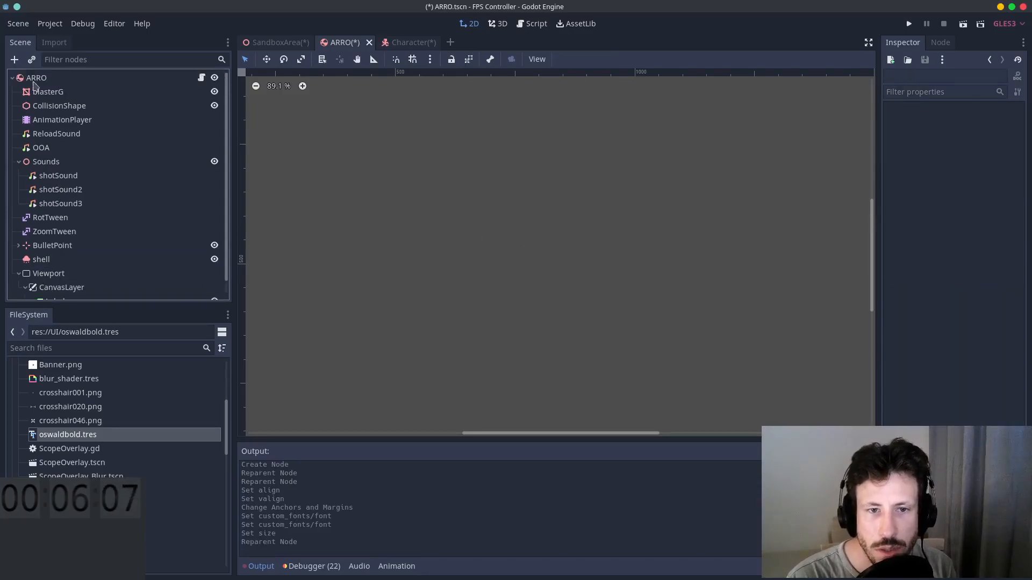
Step: Give blasterG's material slot 4 a new scene-local SpatialMaterial
left_click(48, 91)
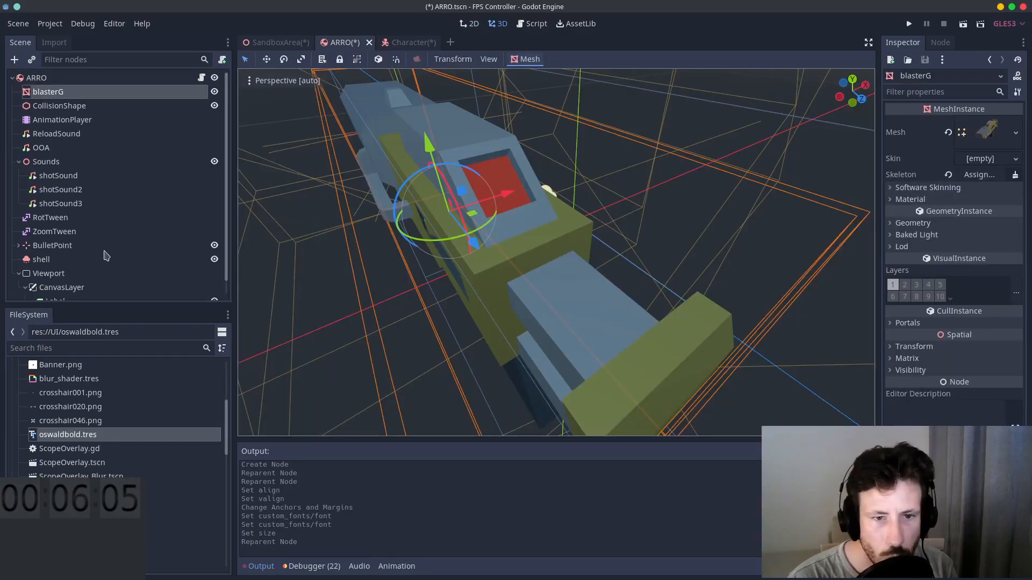
left_click(48, 273)
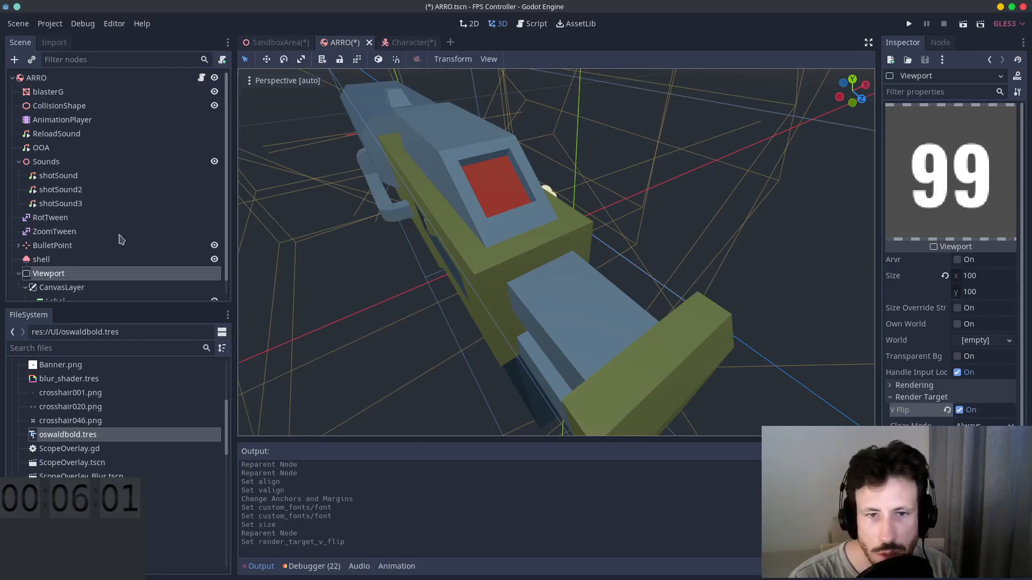
left_click(36, 77)
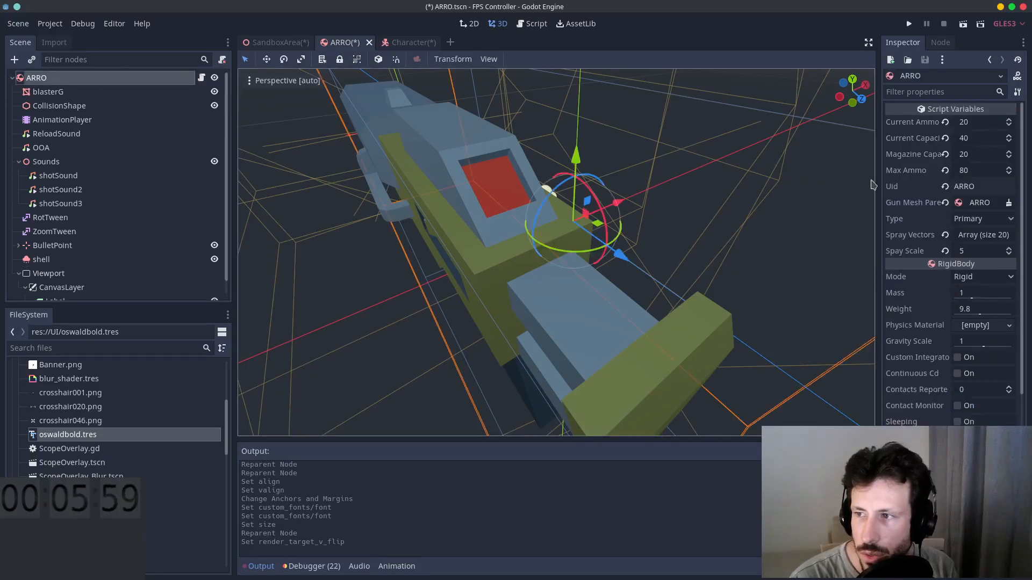
left_click(48, 91)
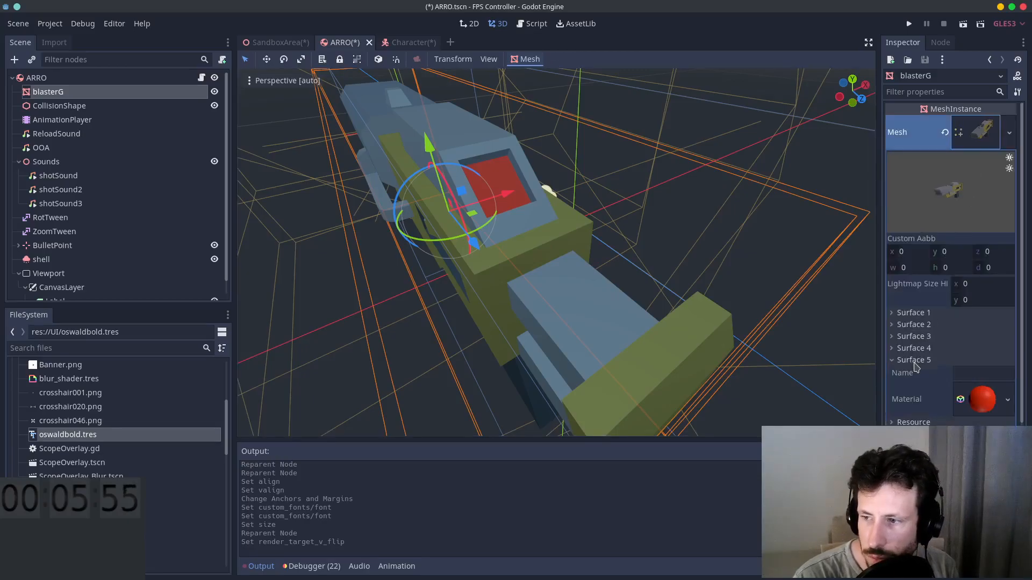
left_click(914, 360)
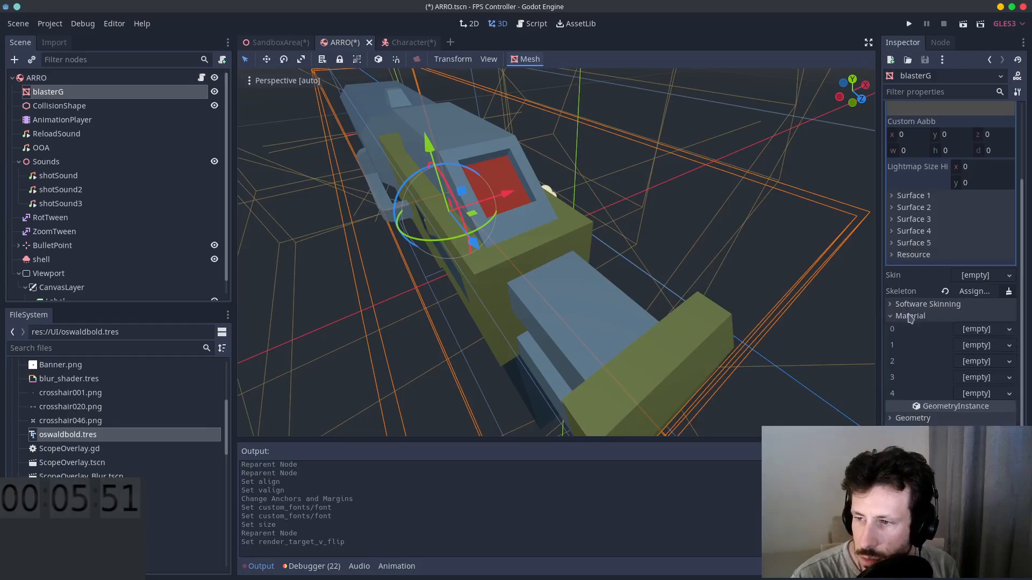
scroll("down", 3)
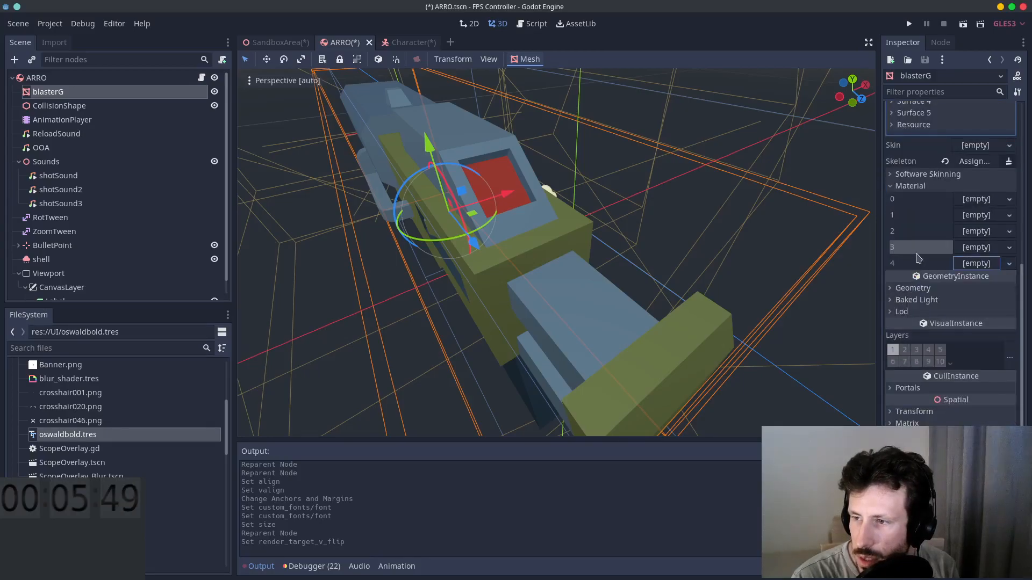
left_click(980, 263)
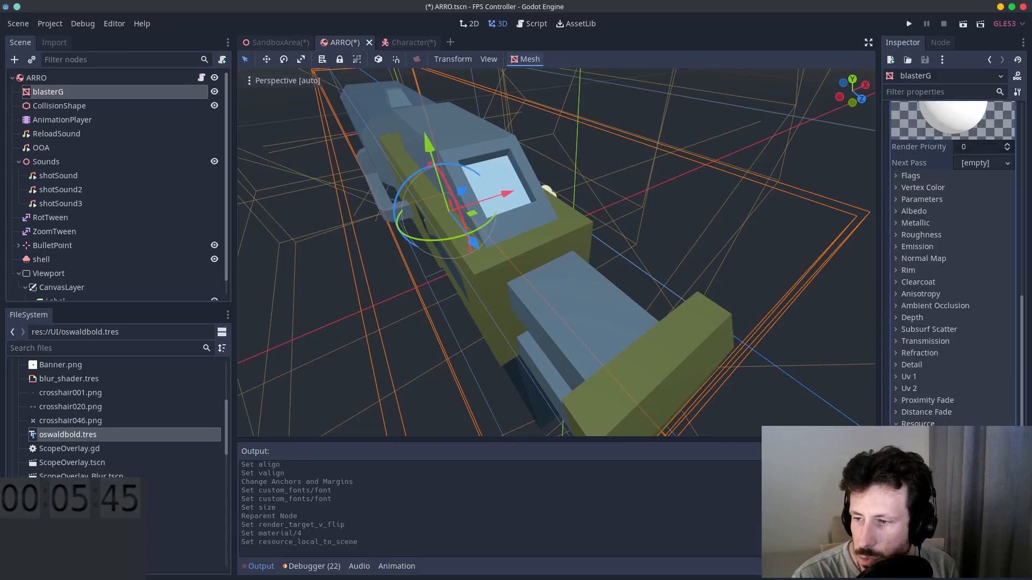
Step: Set the material's albedo texture to a ViewportTexture sourced from the Viewport node
left_click(914, 211)
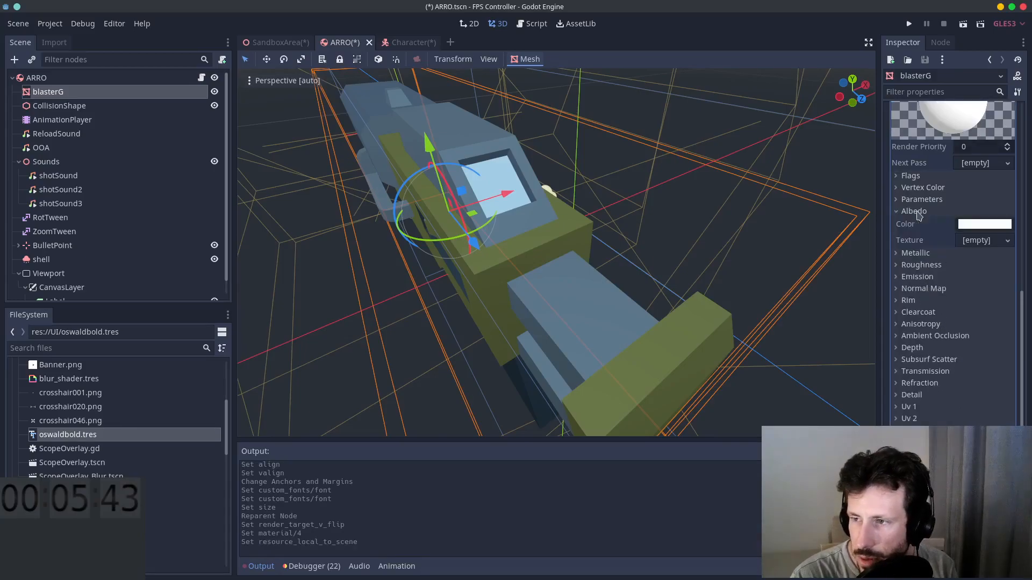
left_click(983, 239)
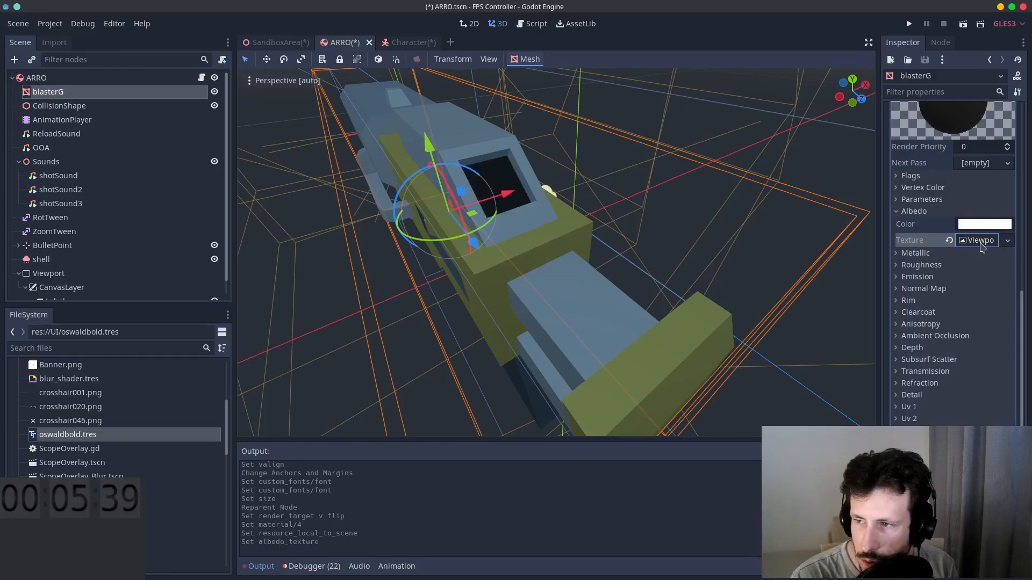
left_click(1006, 240)
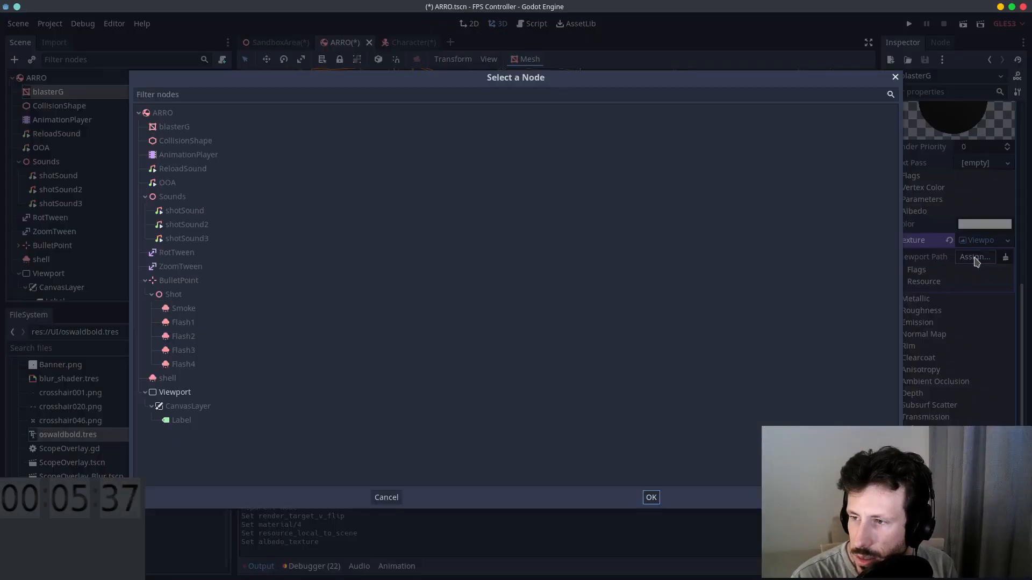
left_click(650, 496)
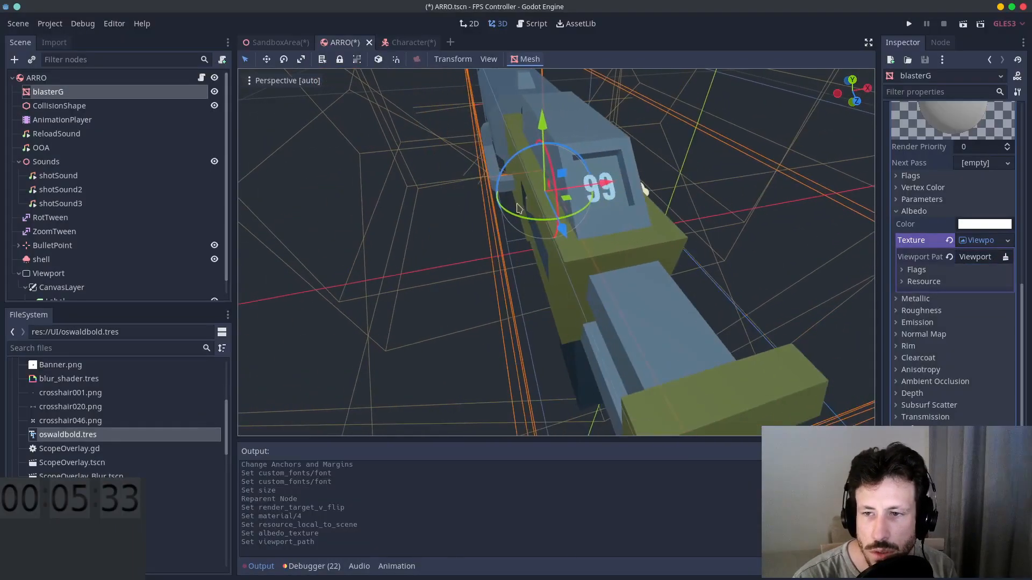
left_click(61, 287)
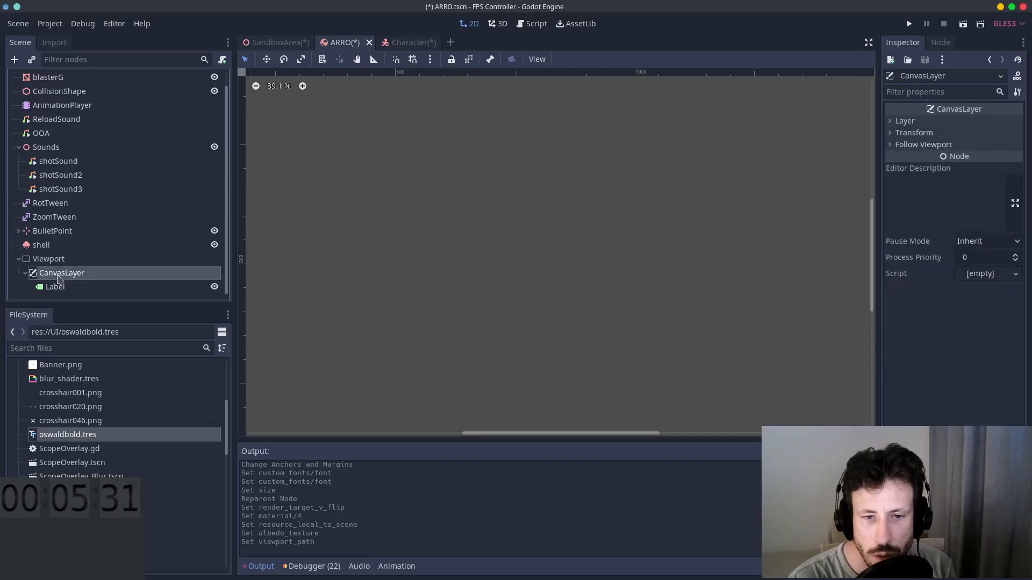
Step: Add a ColorRect child under CanvasLayer and reposition CanvasLayer beside the Viewport
left_click(15, 59)
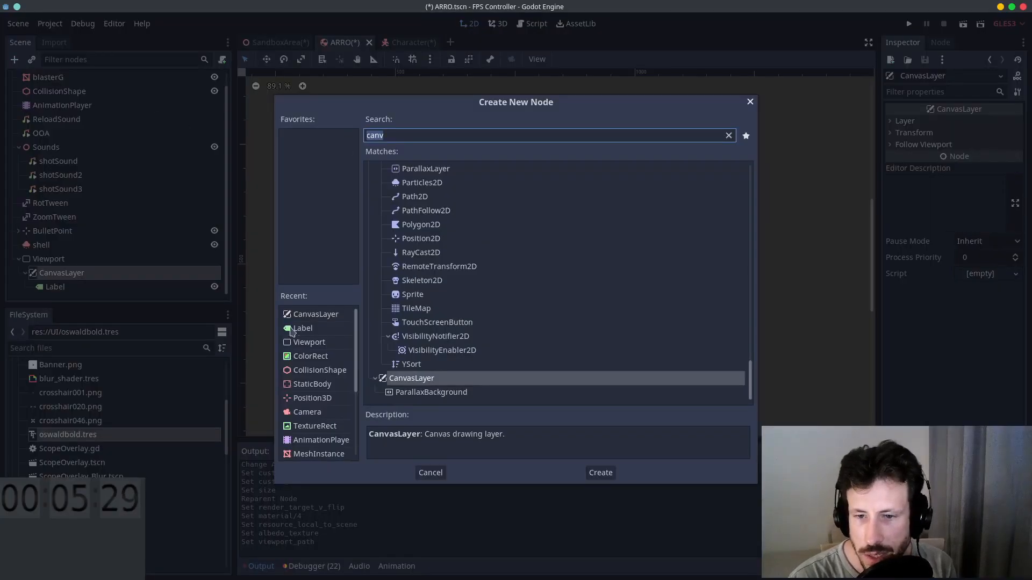
left_click(598, 472)
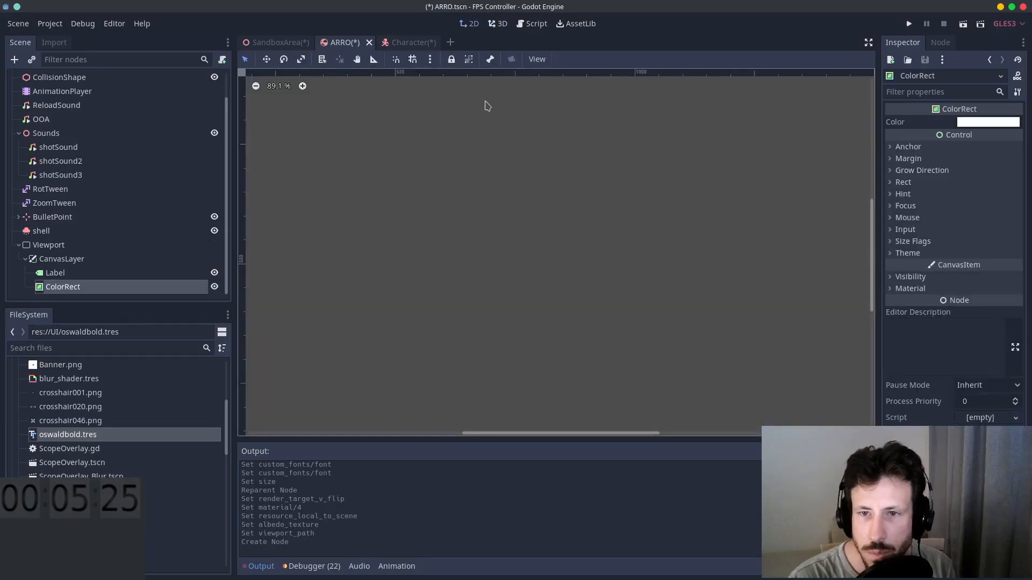
scroll("down", 3)
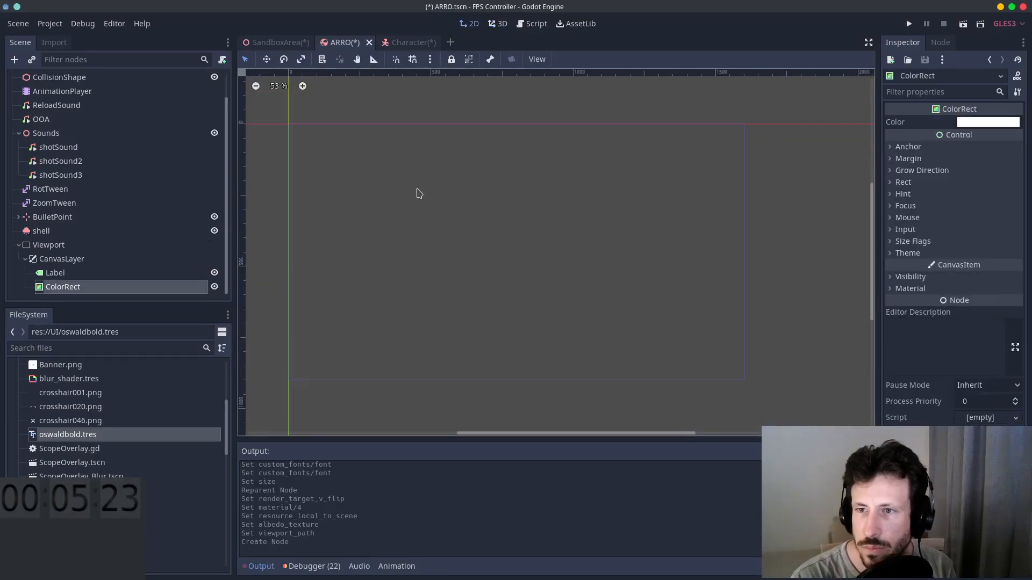
mouse_move(496, 231)
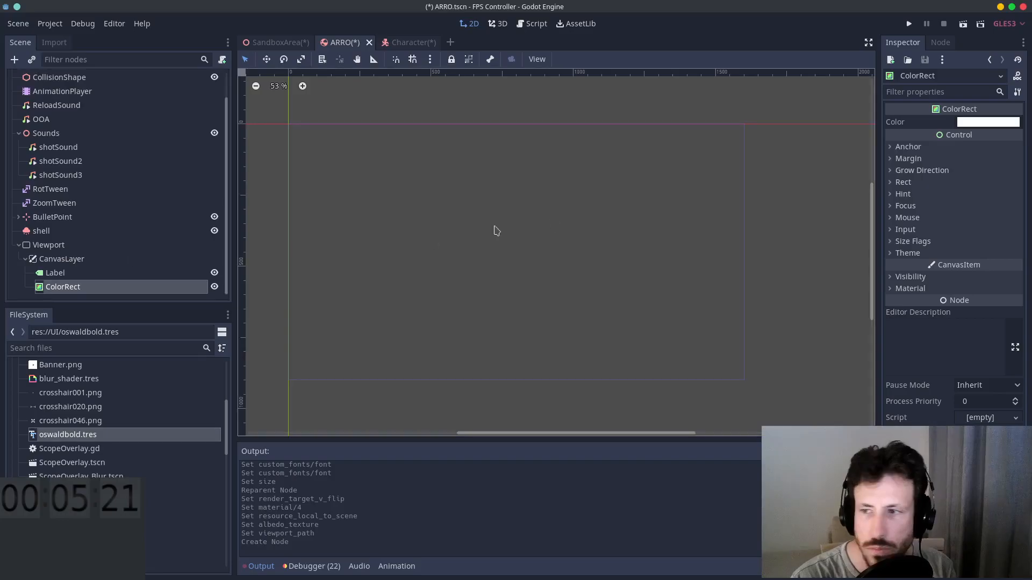
left_click(61, 259)
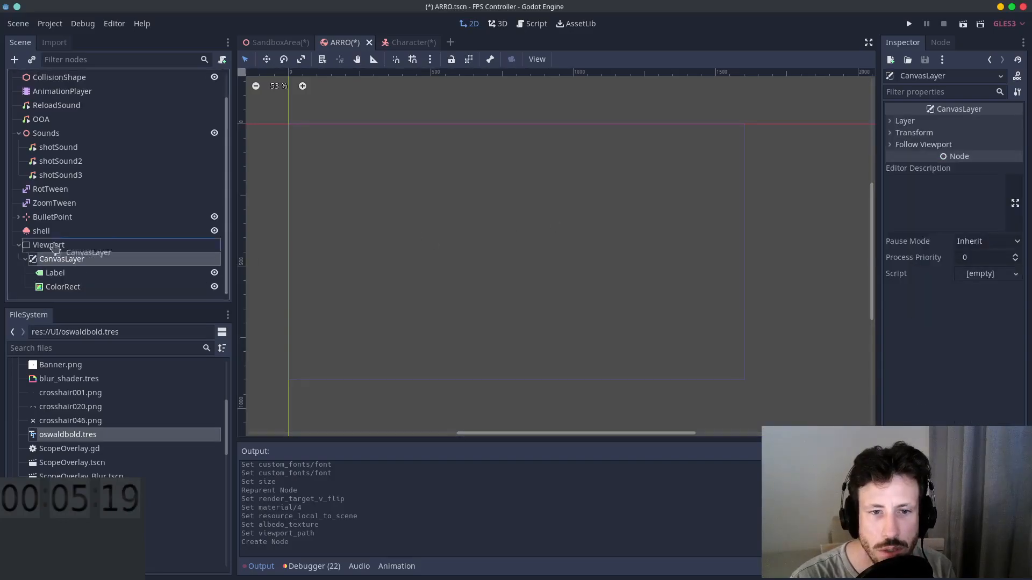
left_click(18, 245)
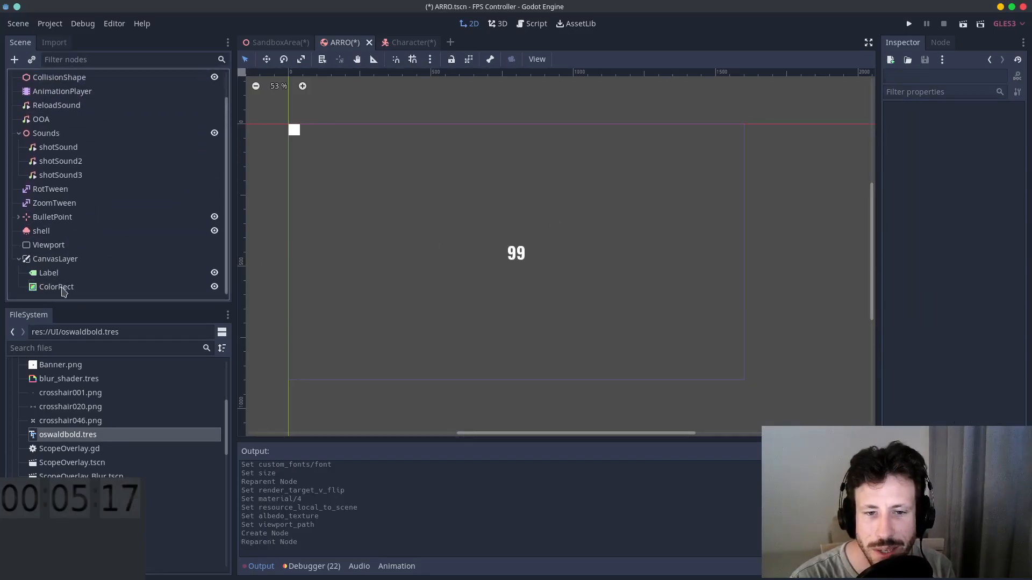
Step: Make the ColorRect a Full Rect, pick its colour, and place it behind the Label
left_click(56, 286)
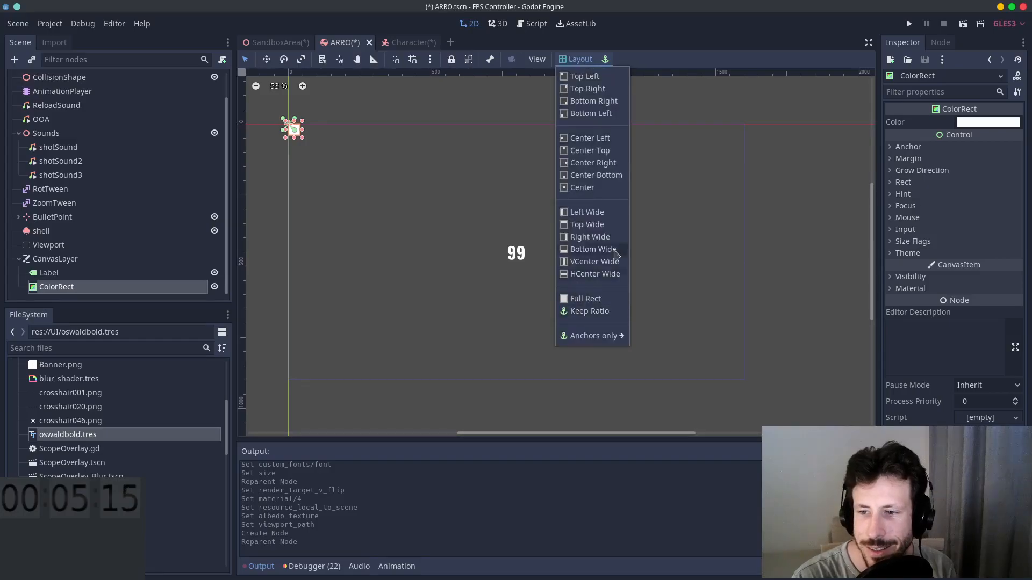
left_click(584, 299)
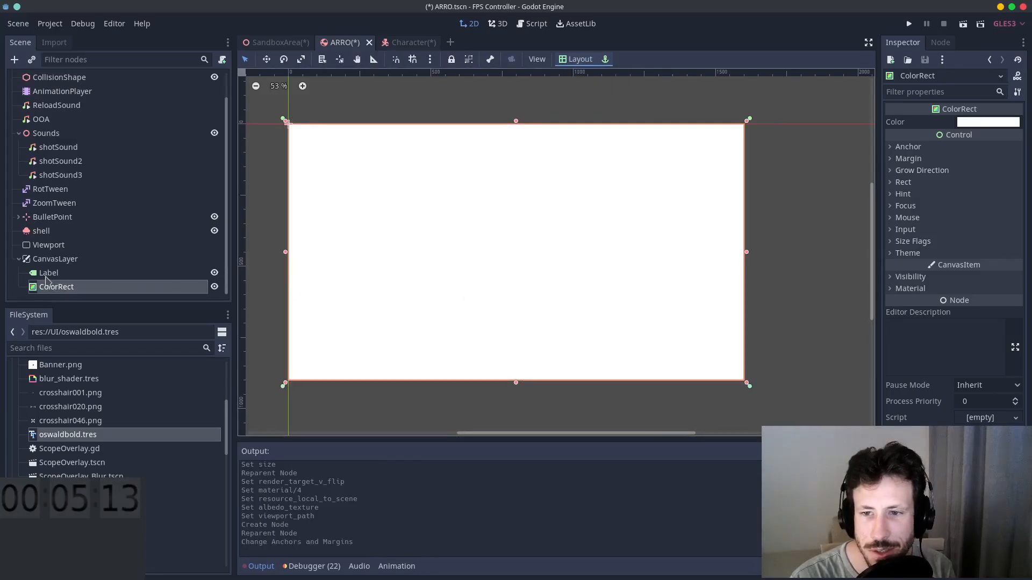
left_click(988, 122)
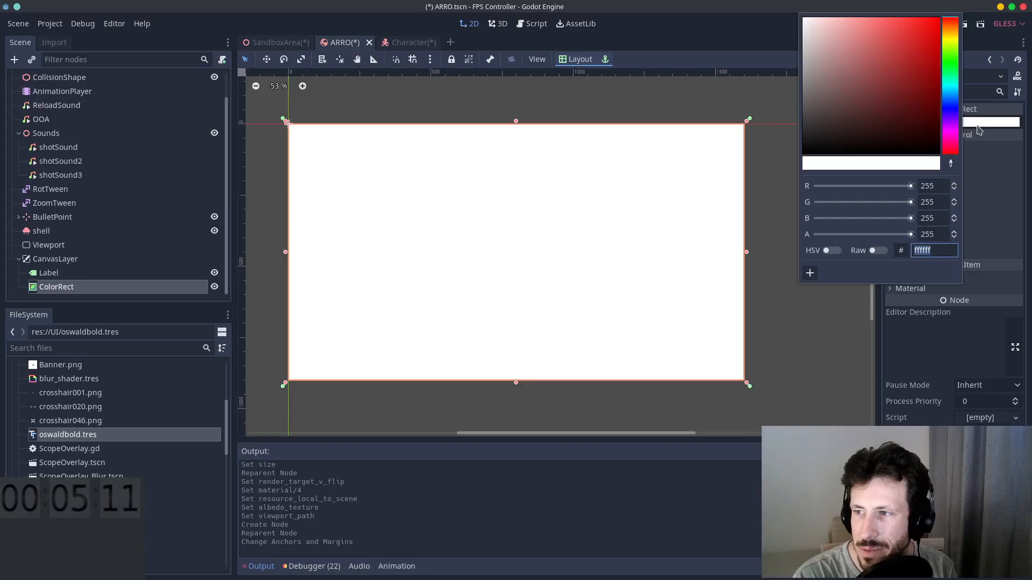
left_click(926, 83)
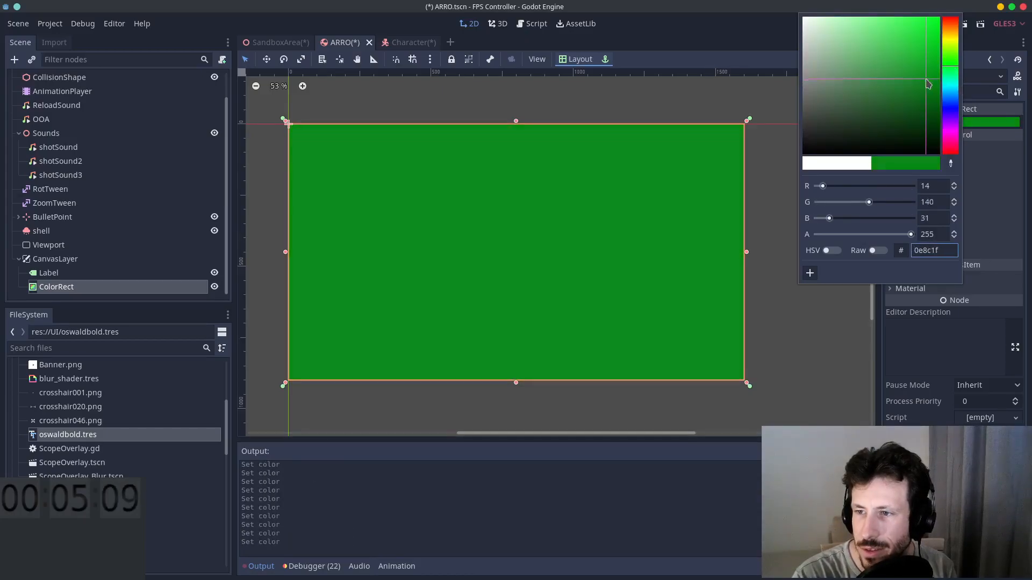
left_click(806, 148)
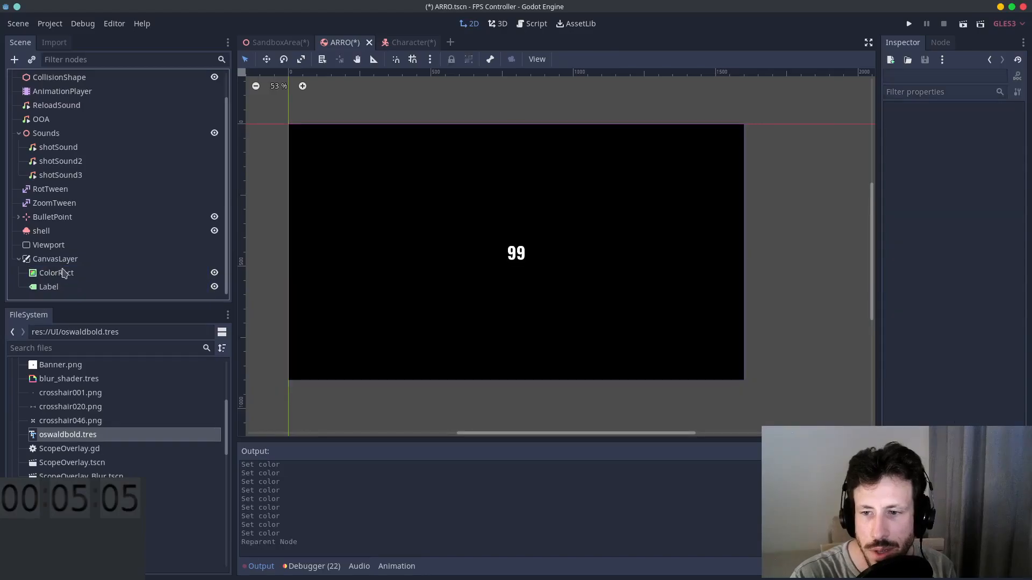
left_click(52, 217)
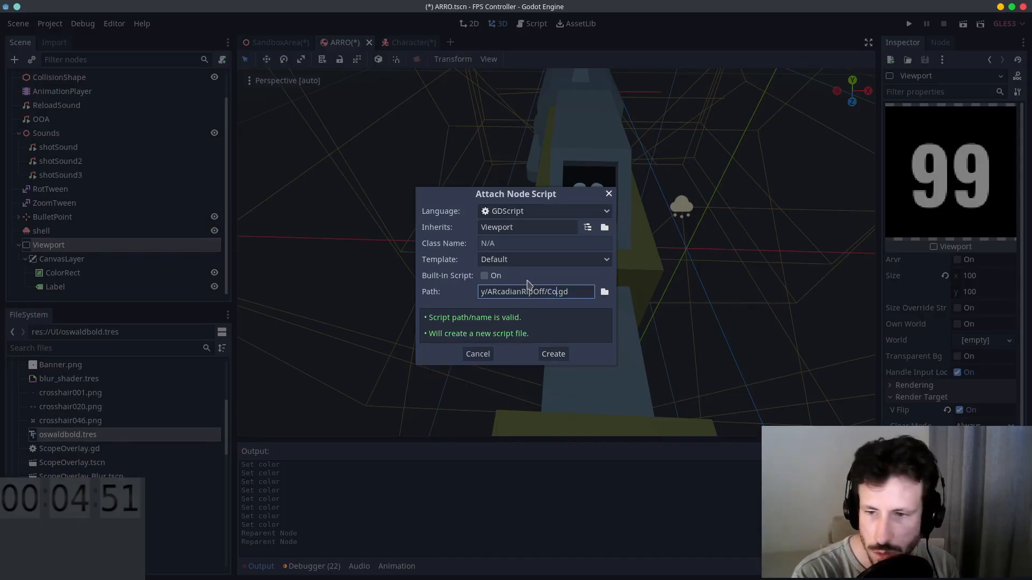
Step: Create the Viewport's Counter script with onready var CounterLabel = $CanvasLayer/Label
left_click(553, 354)
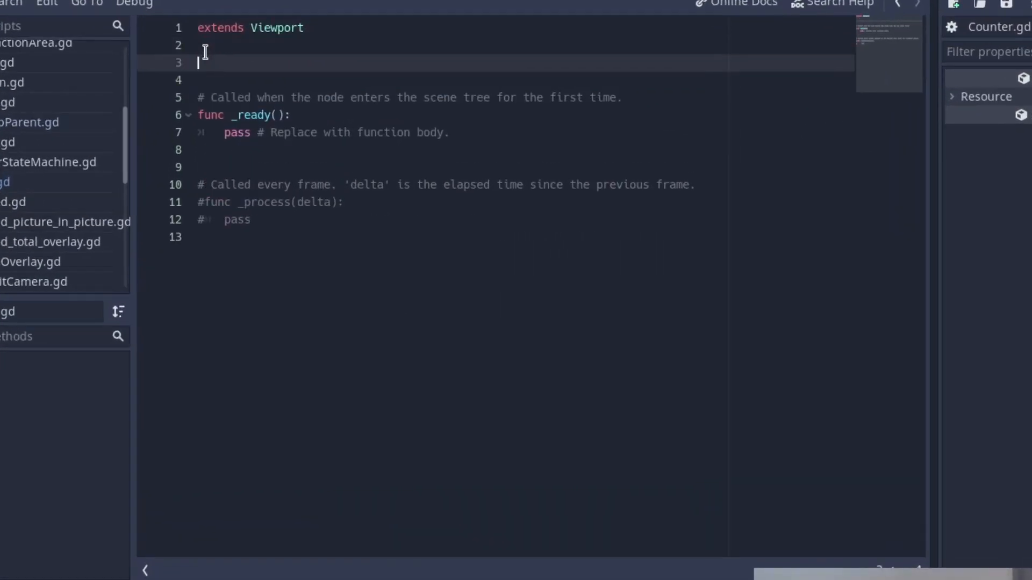
type("onready")
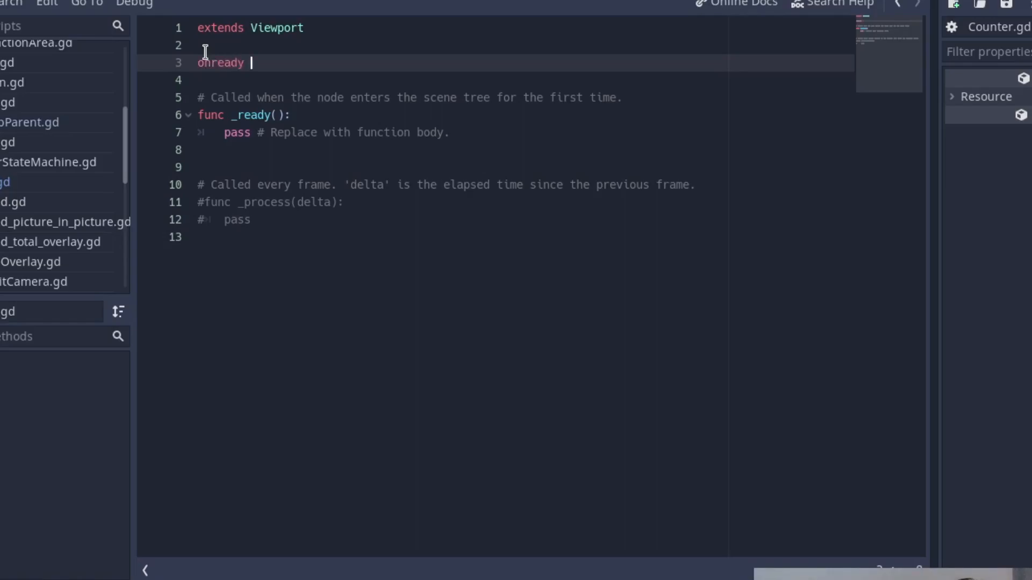
type("var Labe")
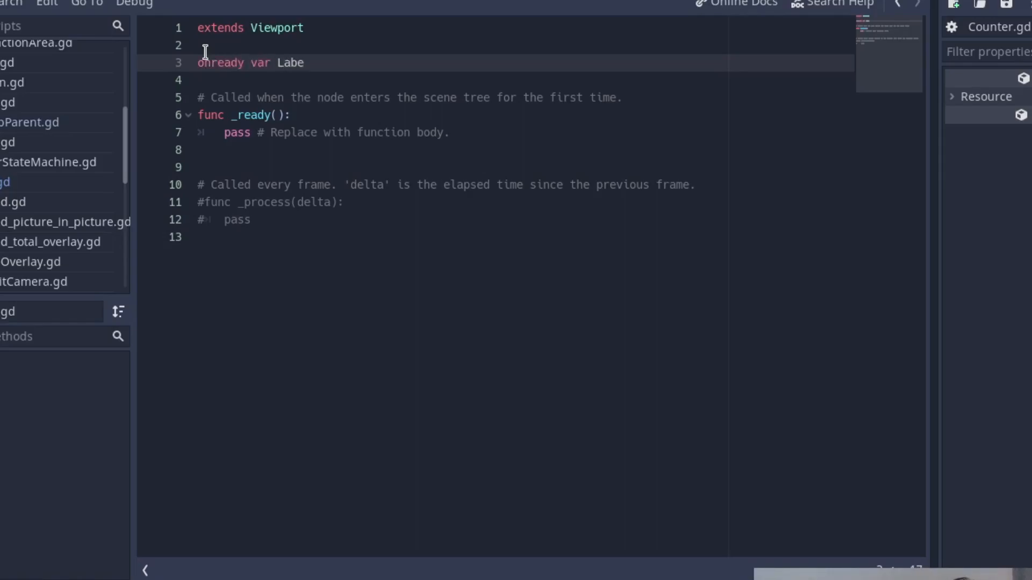
type("CounterL")
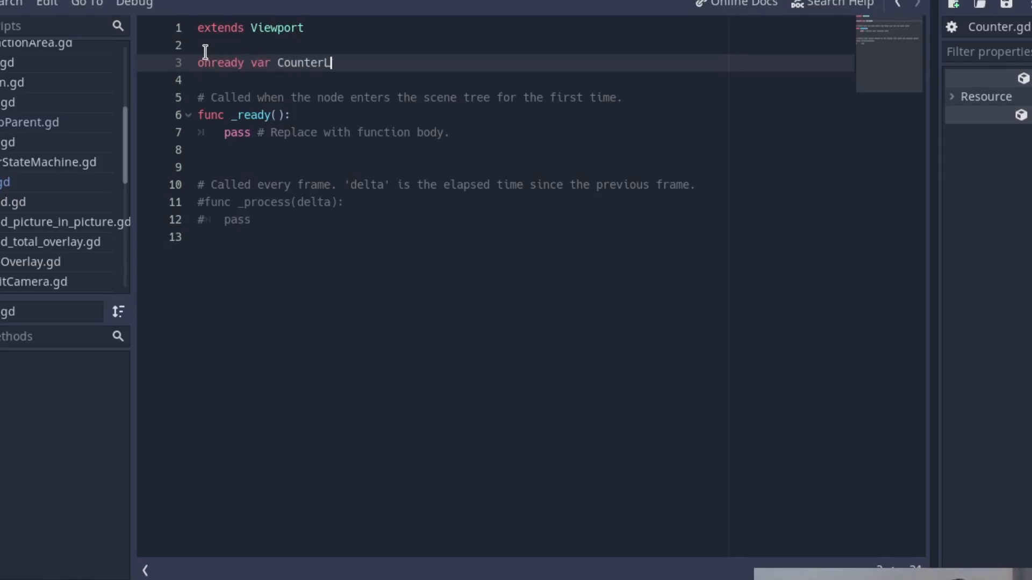
type("abel")
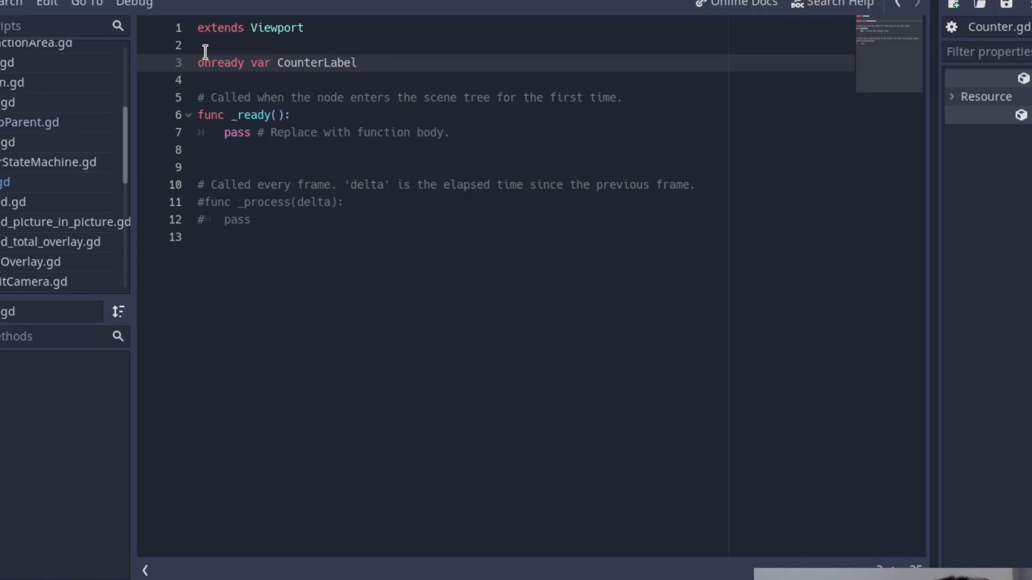
type("= $")
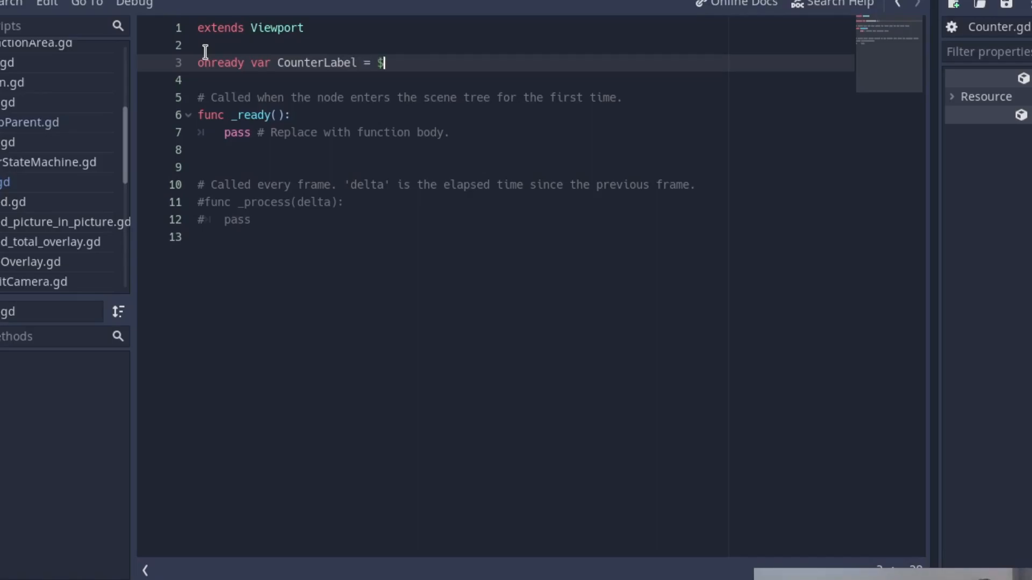
type("CanvasLayer/Label")
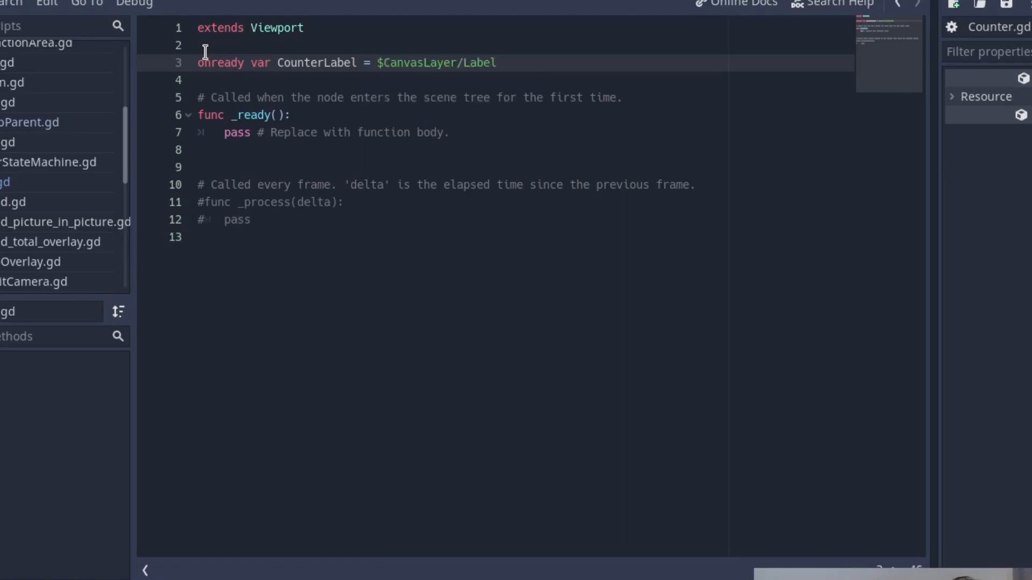
mouse_move(268, 62)
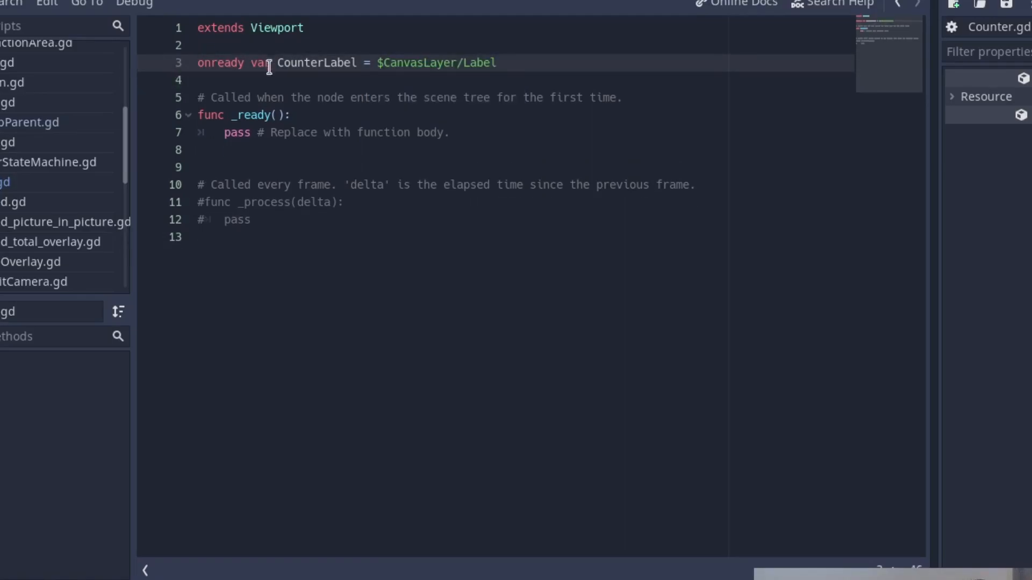
Step: Add func CountAmmo(number: int, _capacity) that sets CounterLabel's text to String(number)
type("fu")
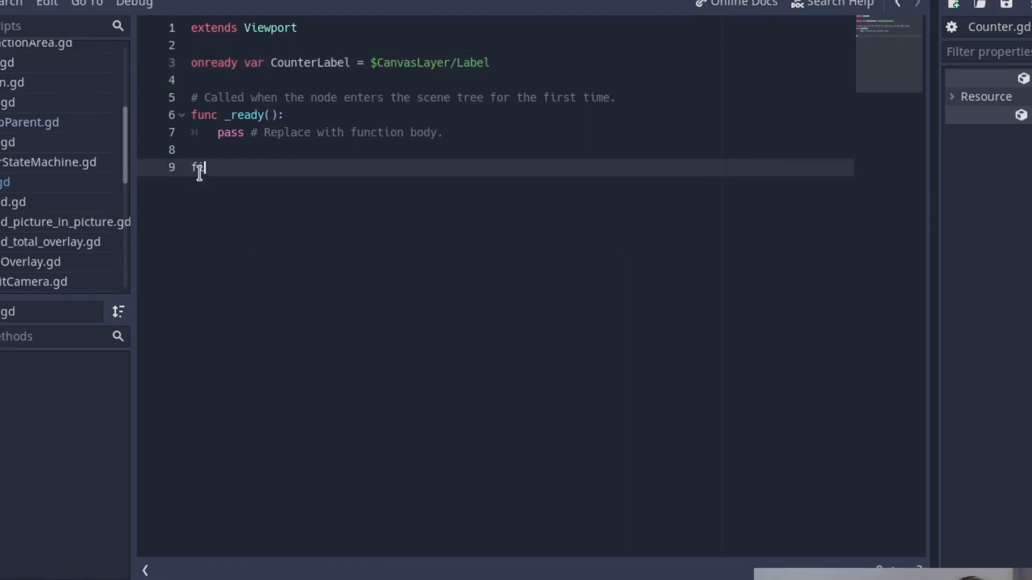
type("nc Cou")
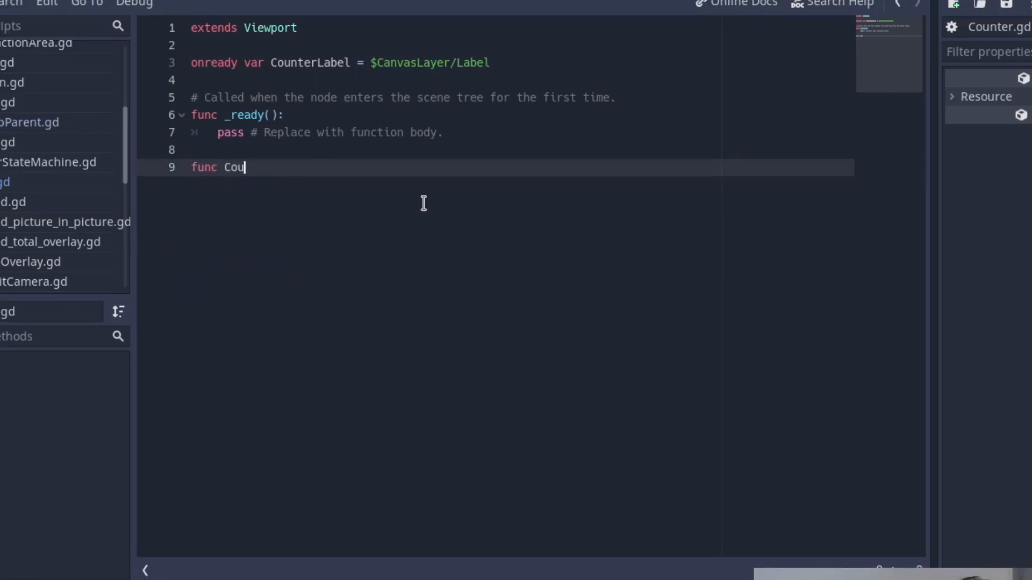
type("nt")
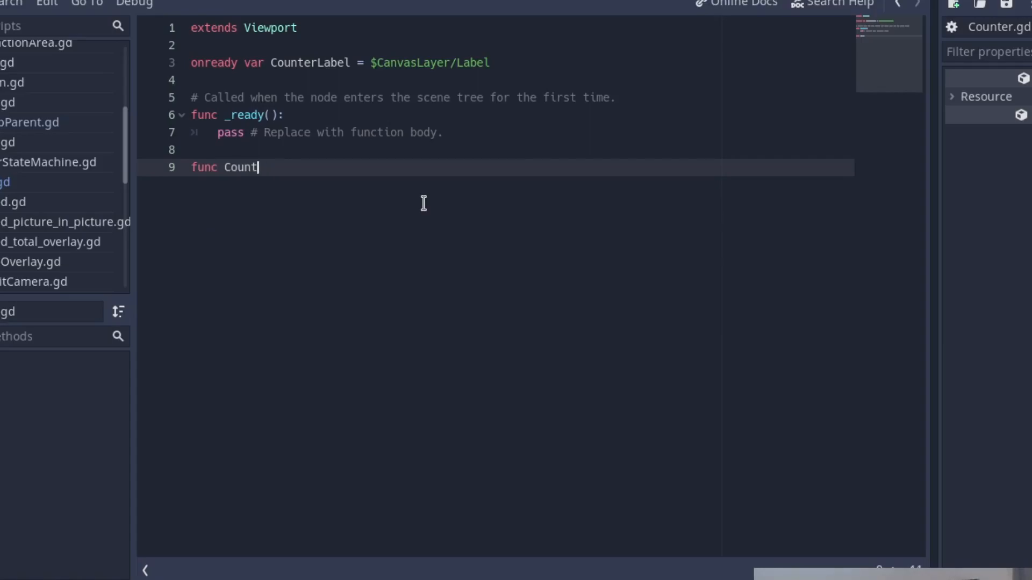
type("Ammo(")
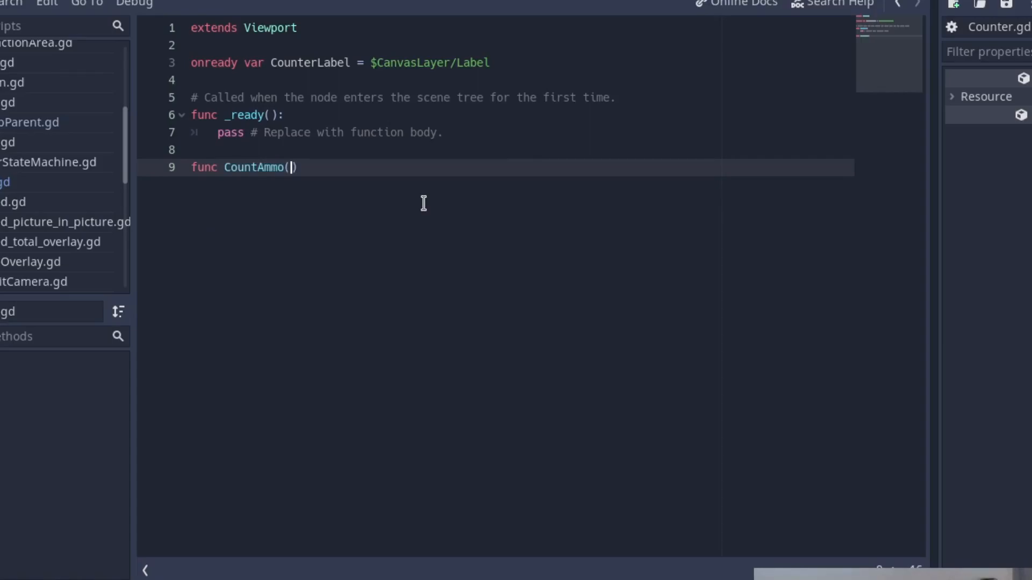
type("number")
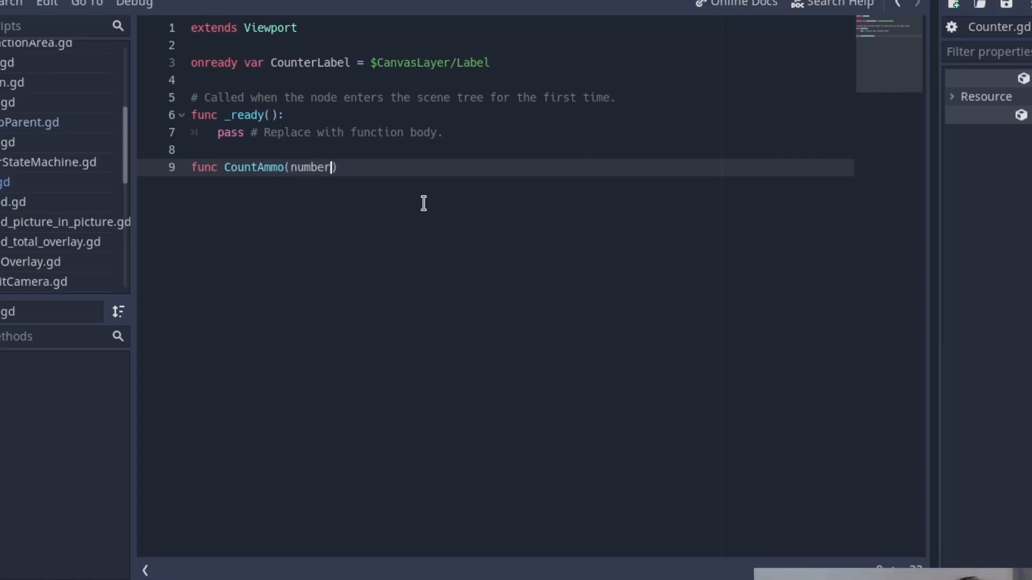
type(": int,")
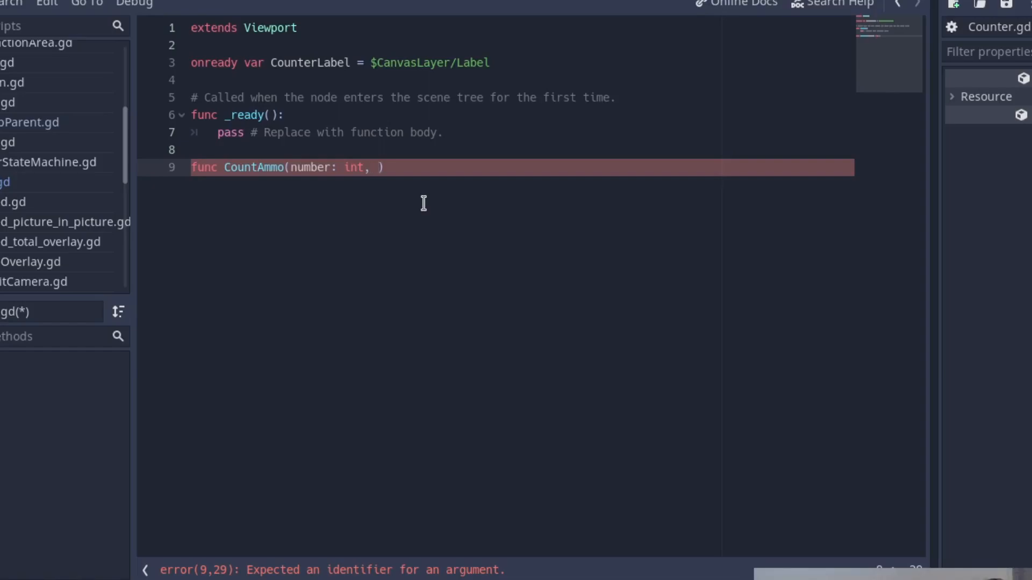
type("capacity")
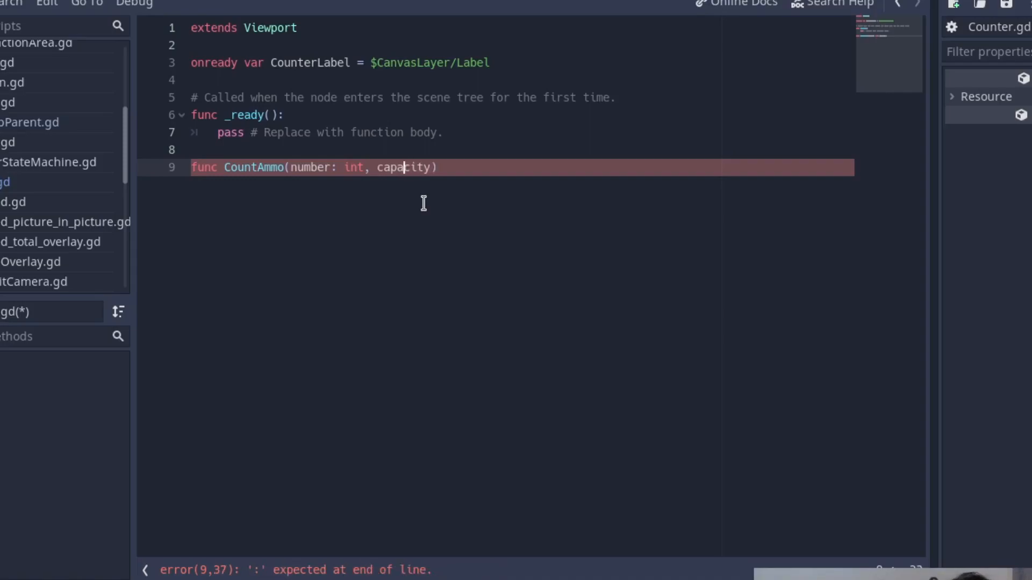
type("_")
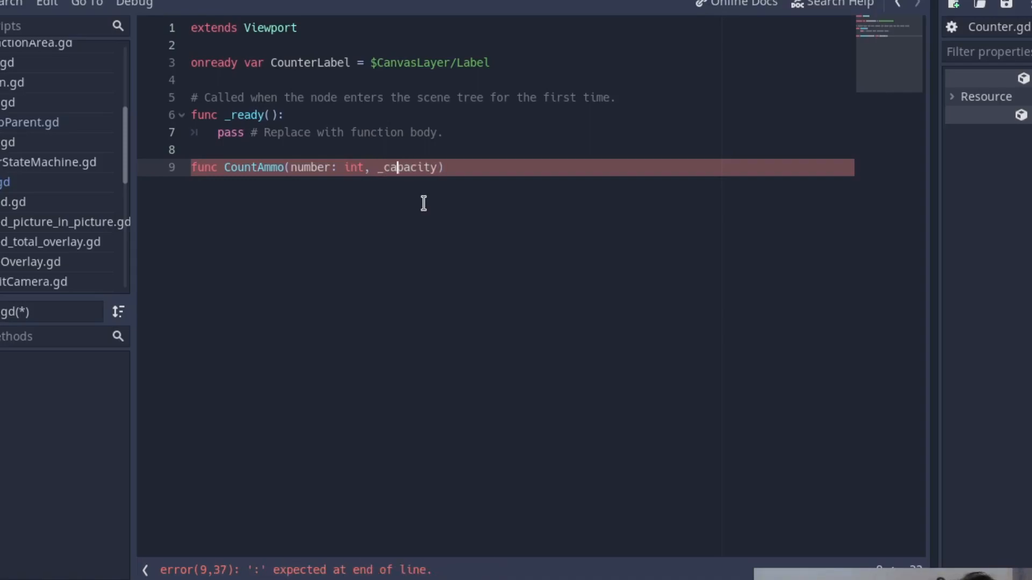
type(":")
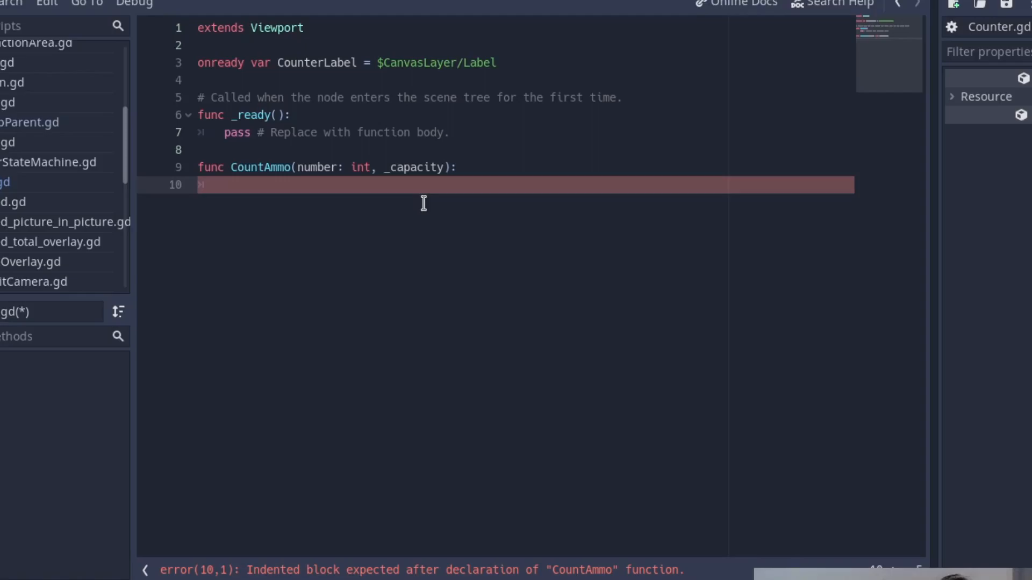
type("CounterLabel.s")
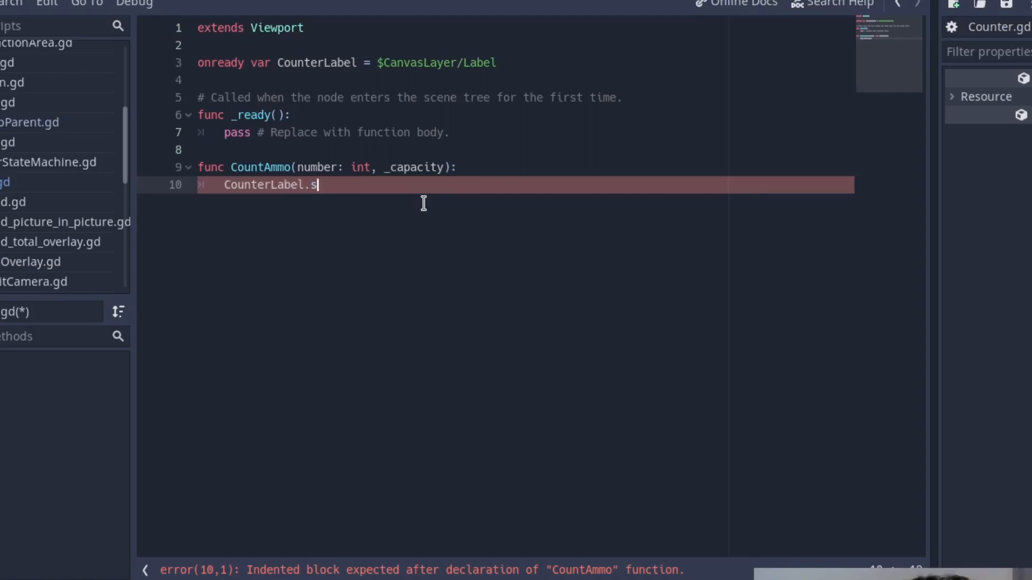
type("et_te")
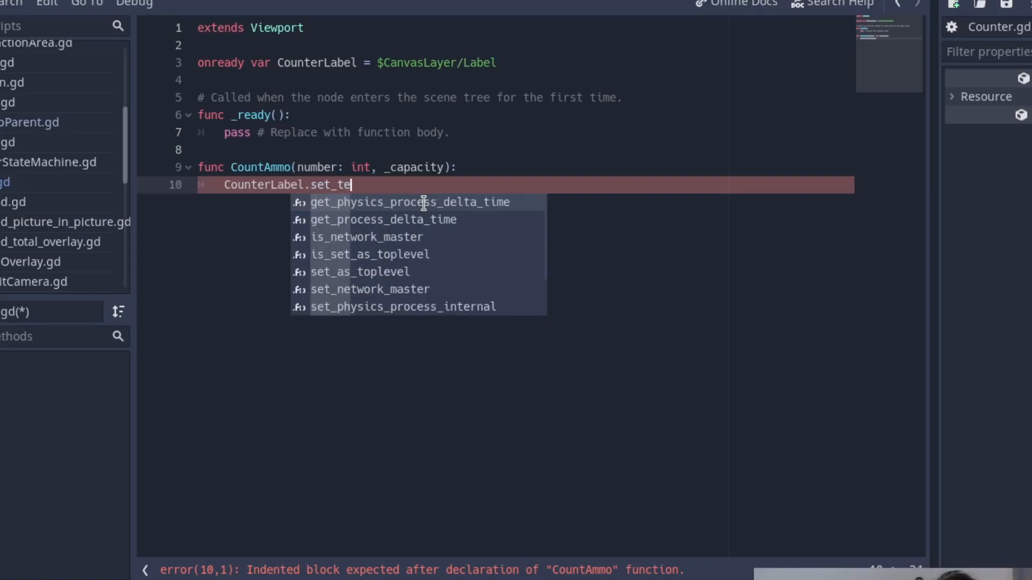
type("xt")
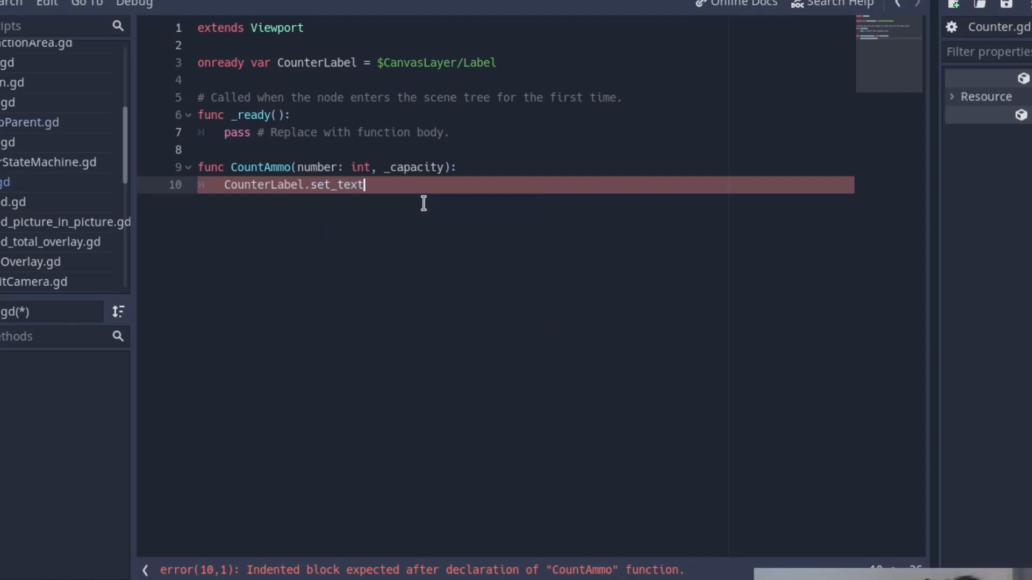
type("(Strin")
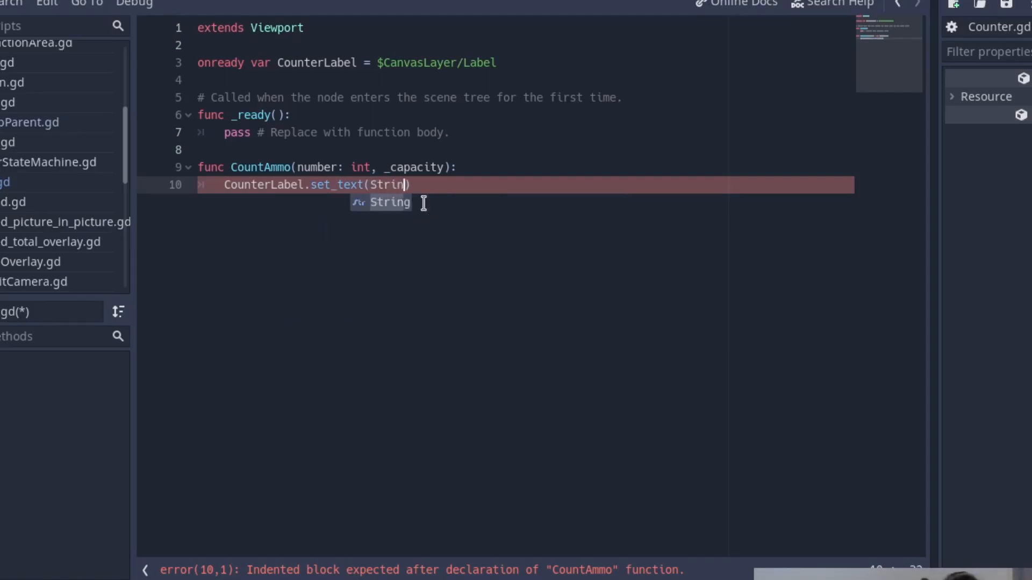
type("(number")
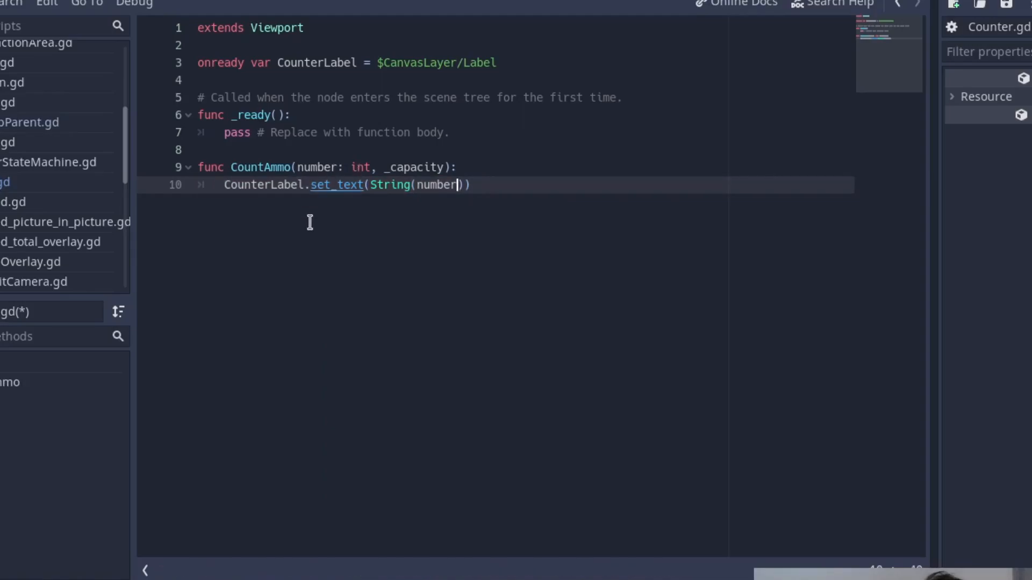
key("Return")
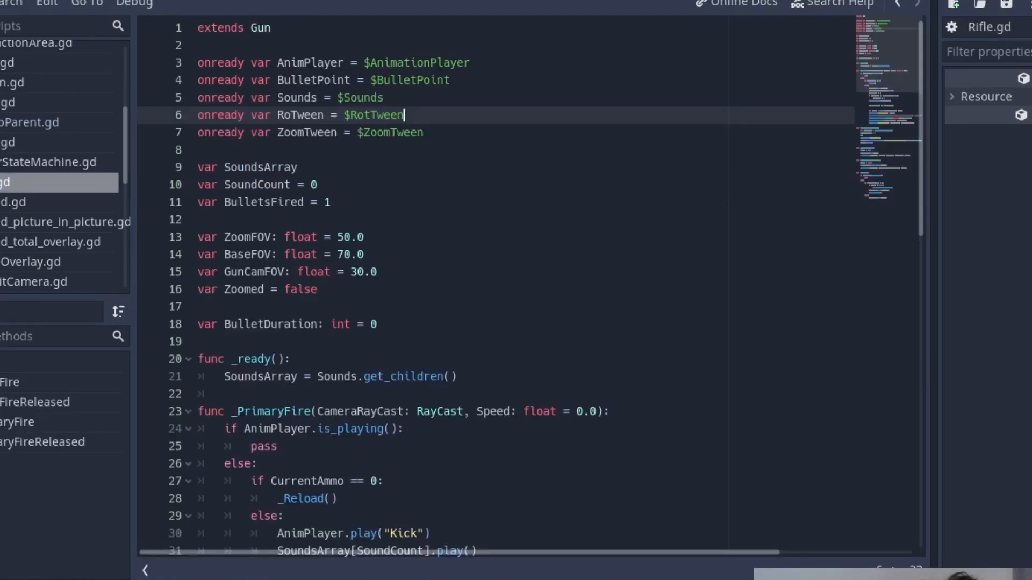
mouse_move(125, 85)
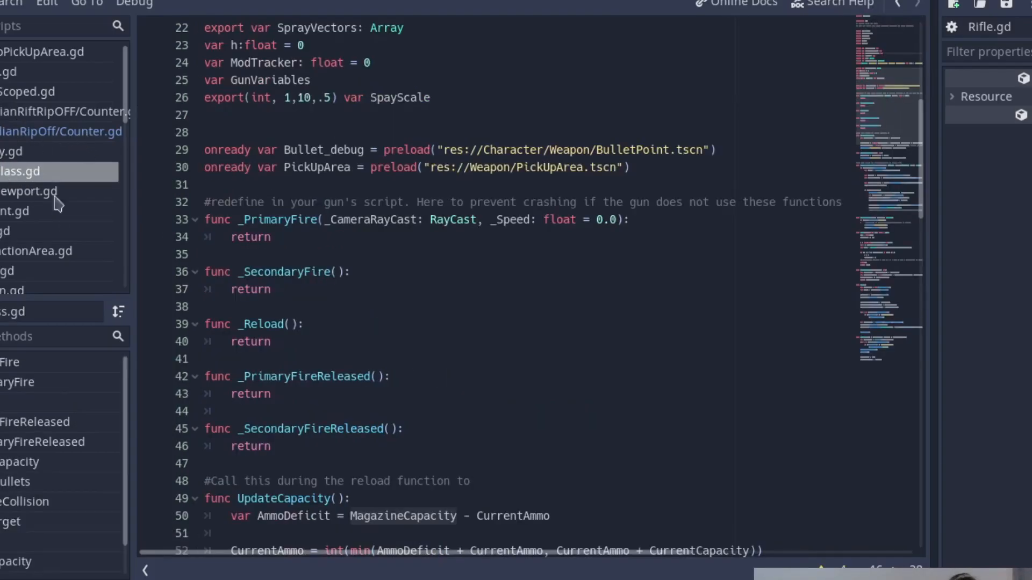
scroll("up", 3)
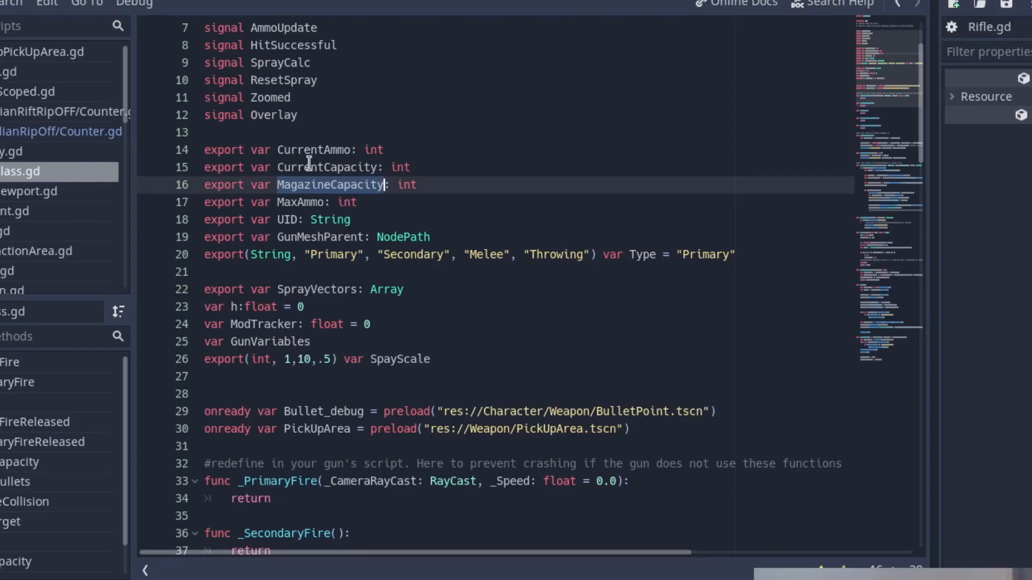
scroll("down", 3)
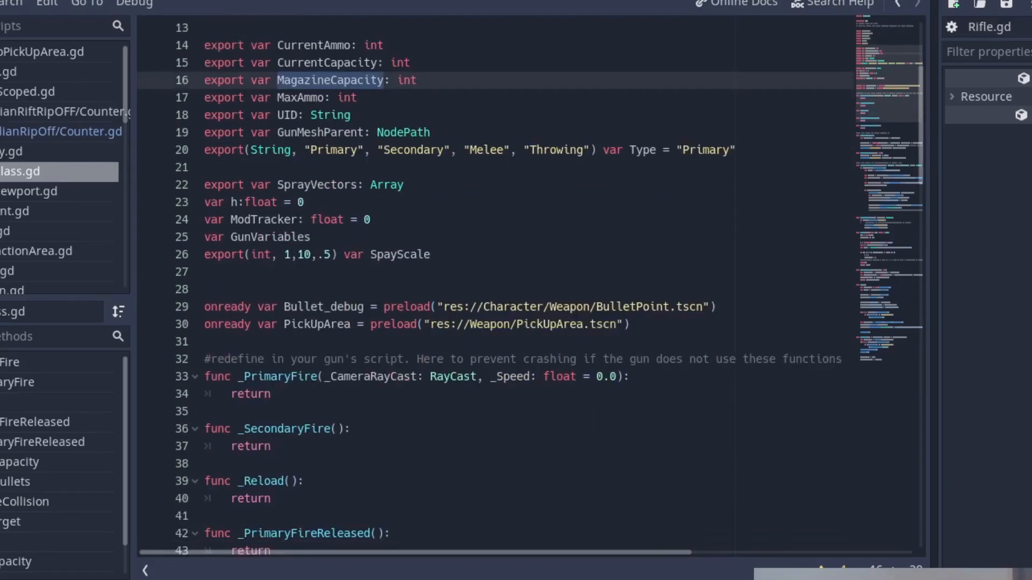
scroll("down", 3)
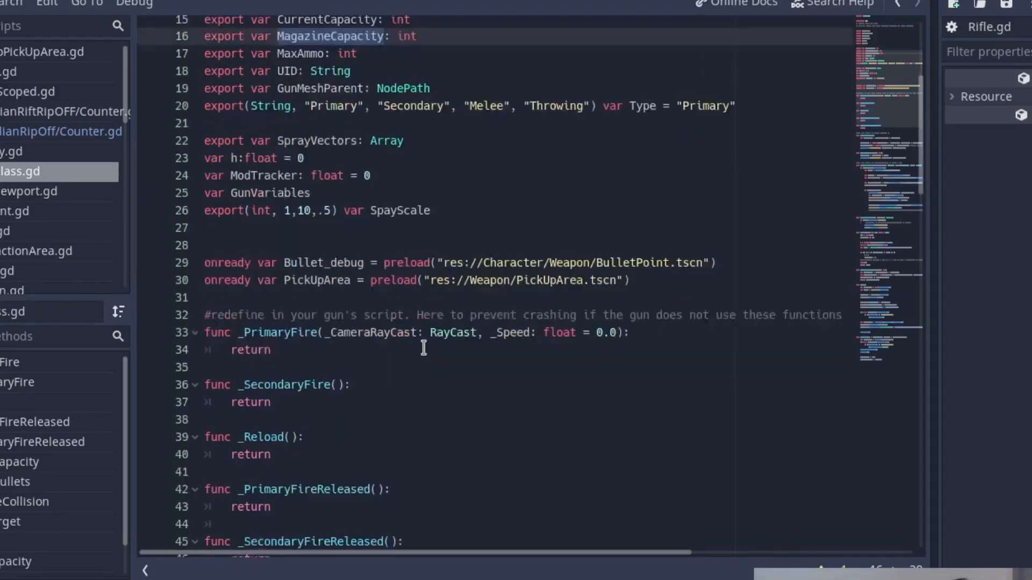
scroll("down", 3)
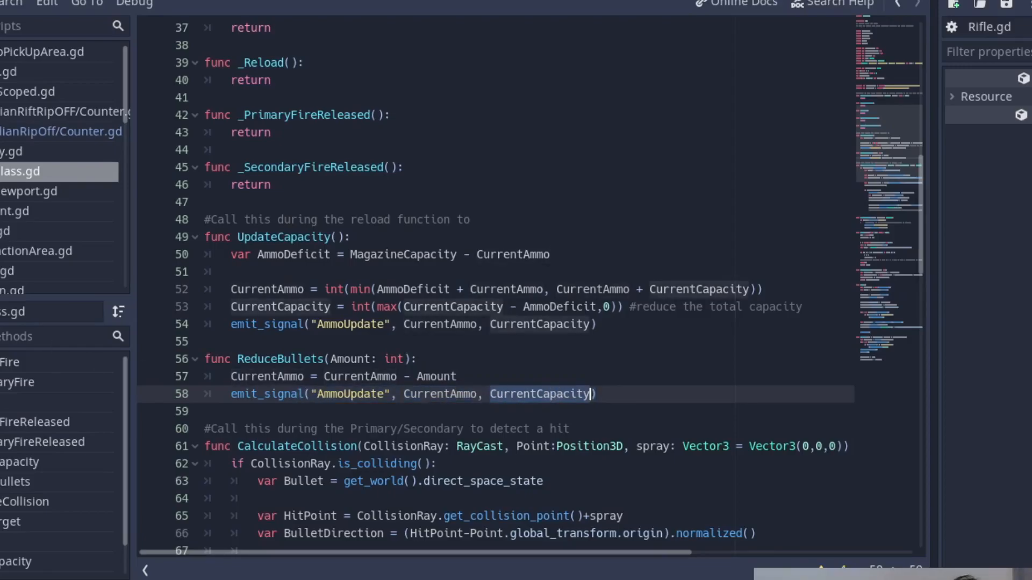
scroll("up", 3)
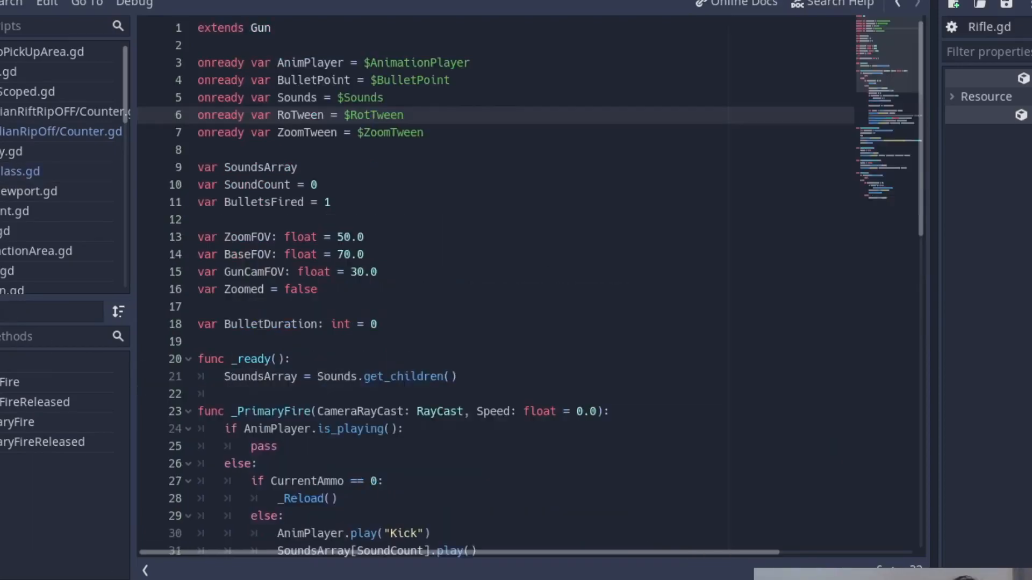
left_click(293, 358)
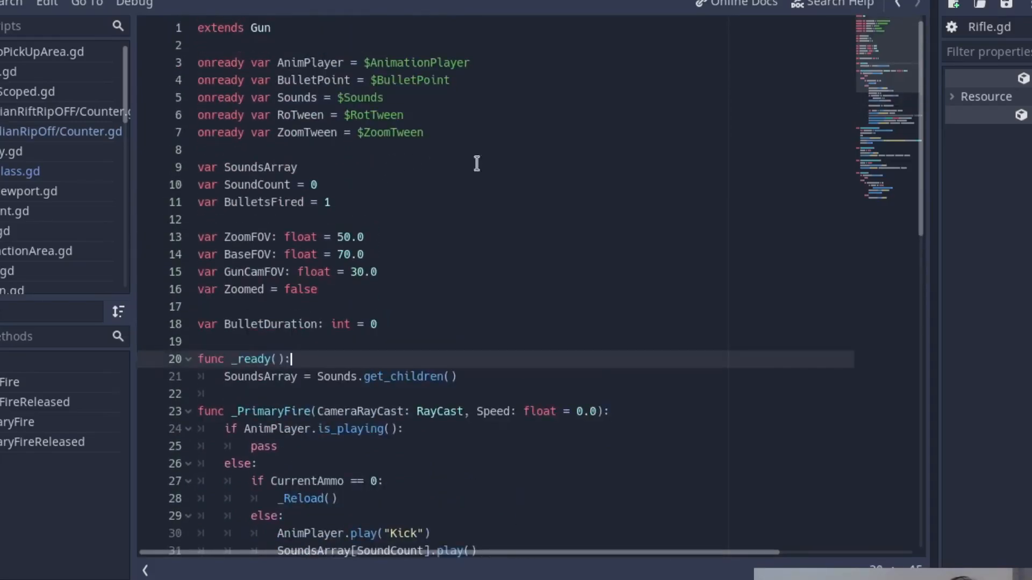
type("onrea")
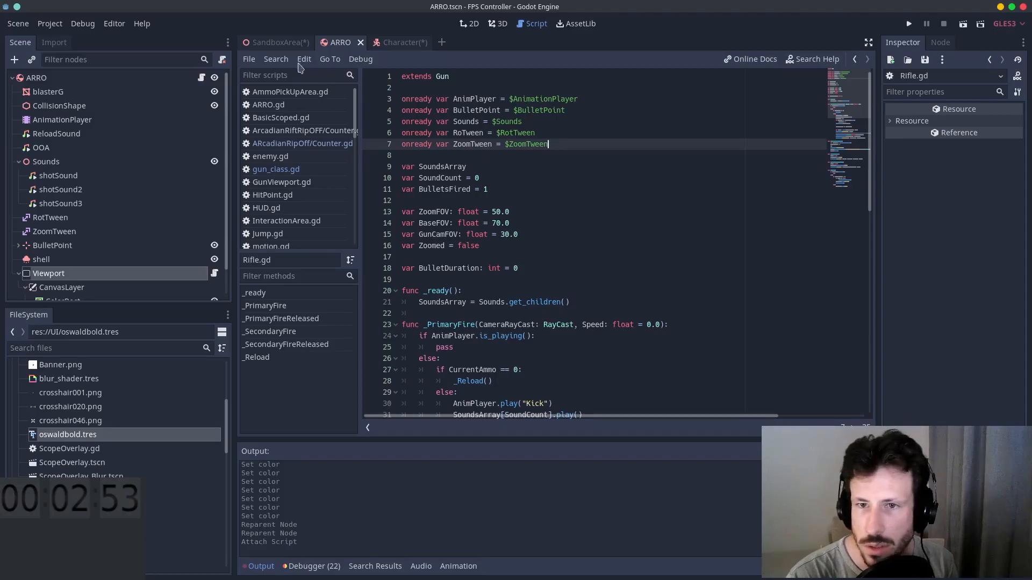
left_click(249, 59)
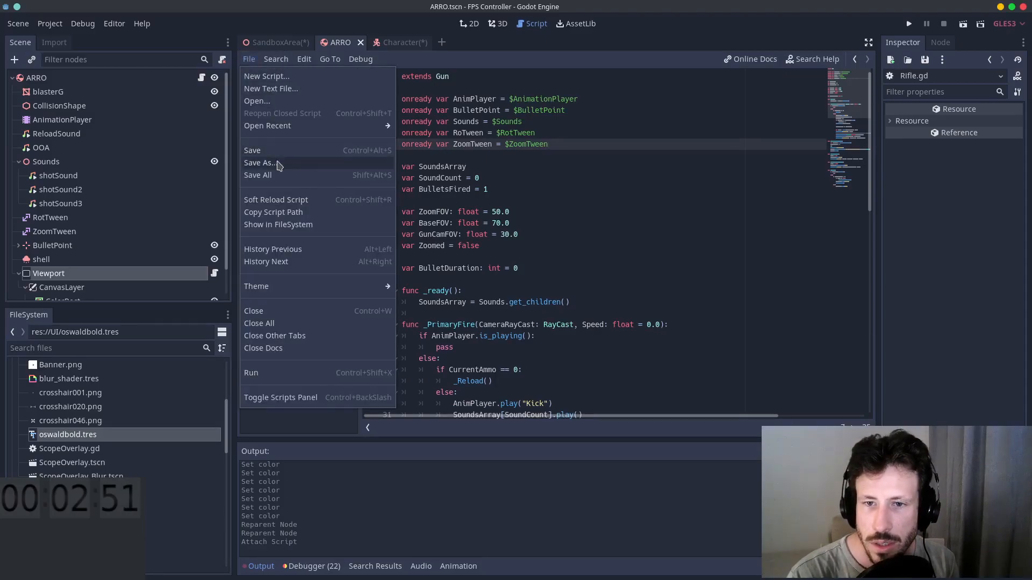
left_click(258, 162)
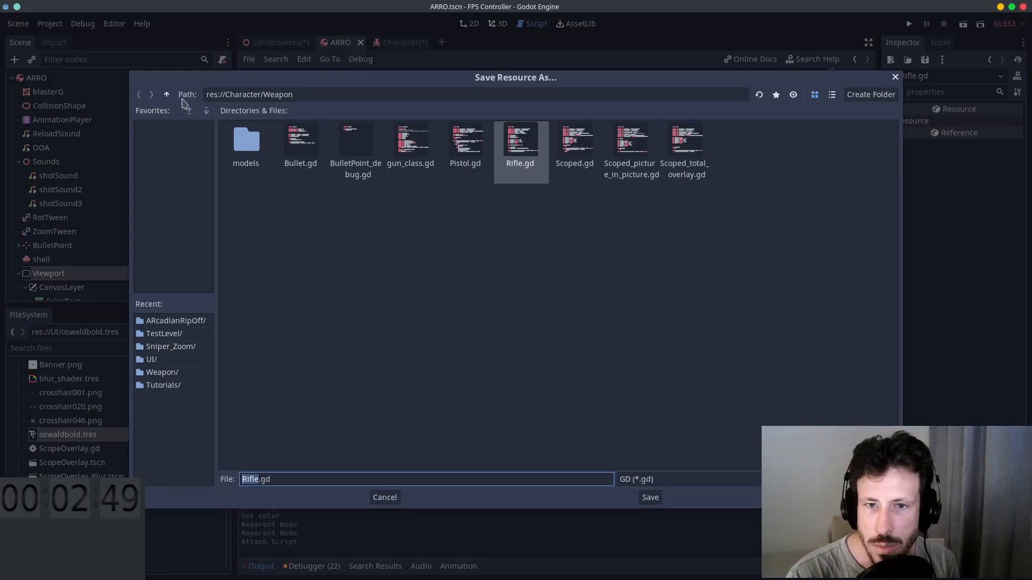
left_click(167, 94)
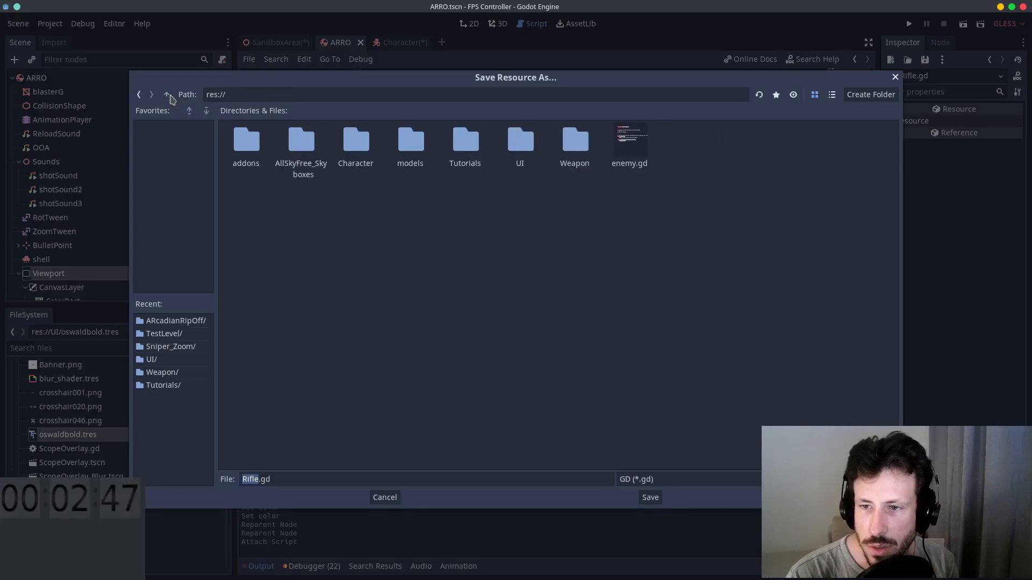
double_click(574, 140)
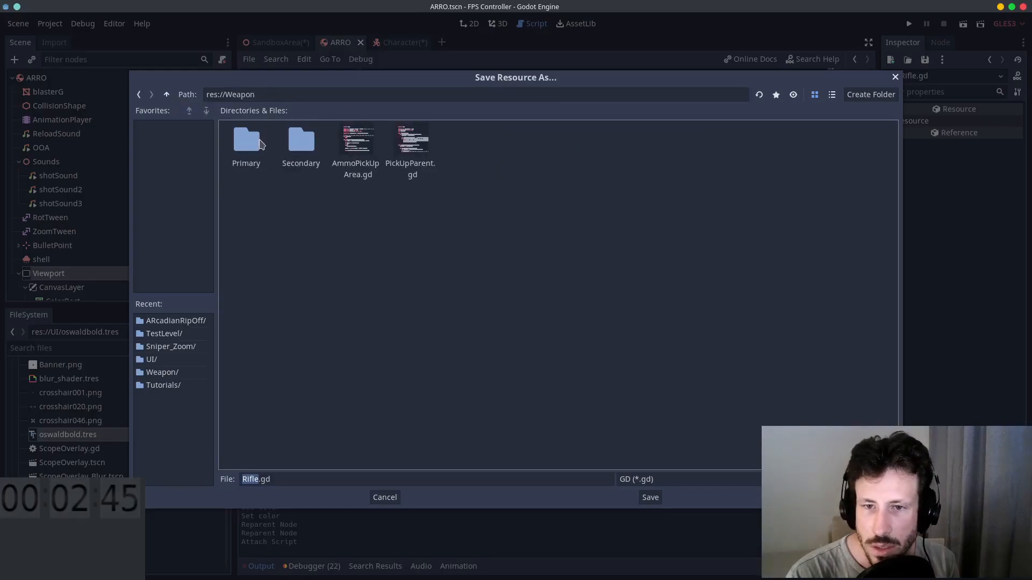
double_click(245, 140)
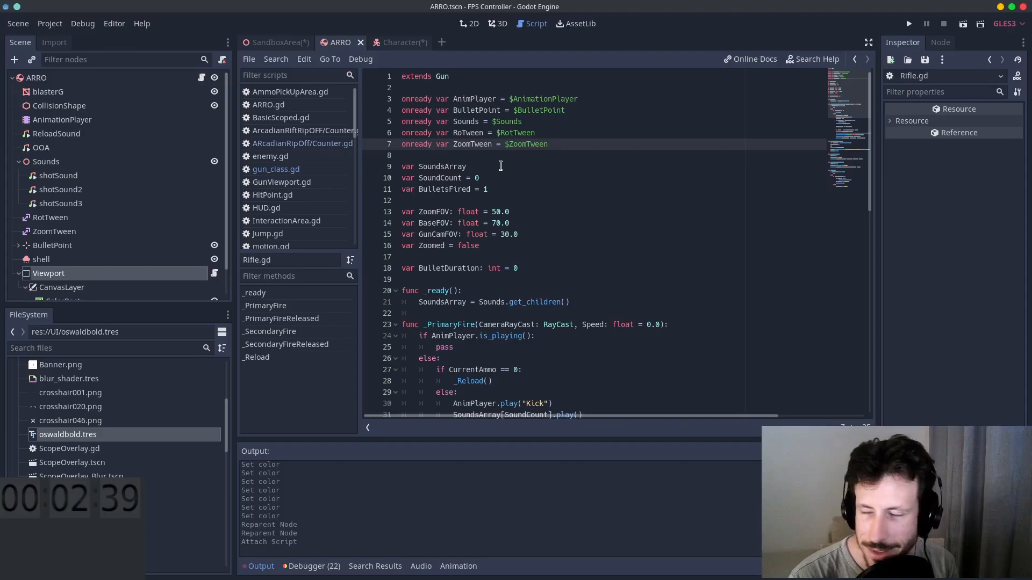
Step: In Rifle.gd, add onready var ViewPortCounter = $Viewport below the ZoomTween line
left_click(549, 144)
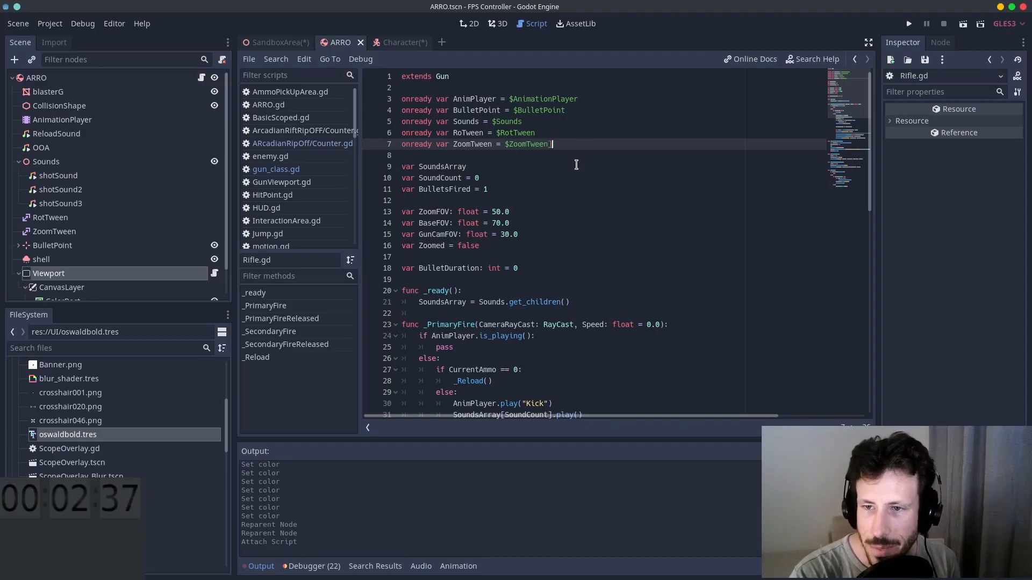
scroll("down", 3)
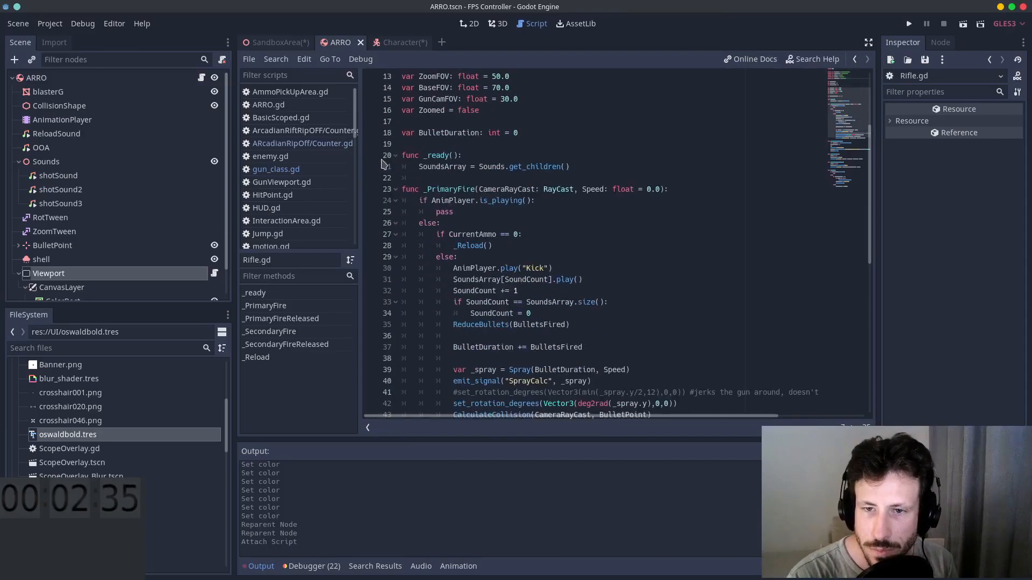
scroll("up", 3)
type("onready var")
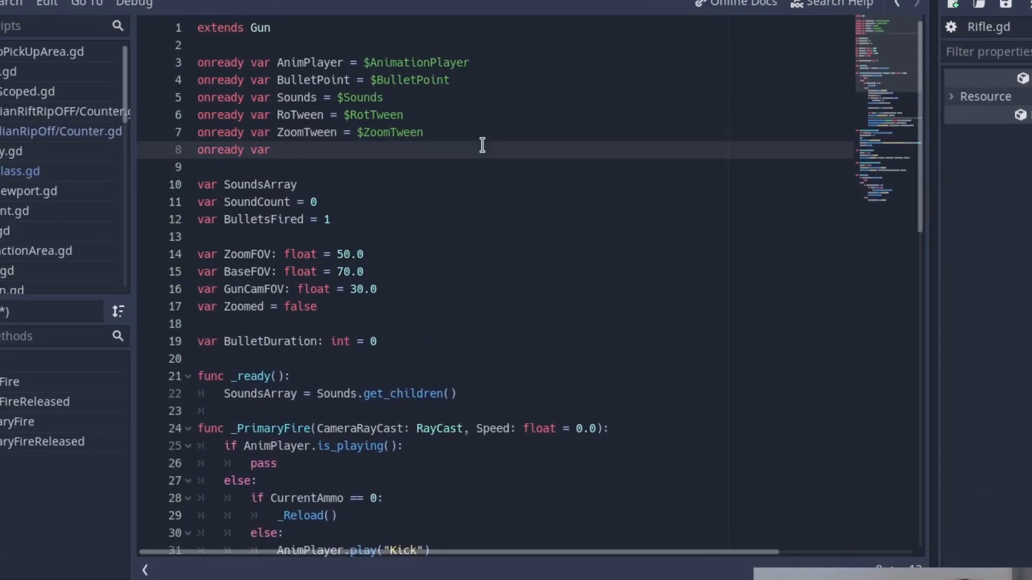
type("Viewp")
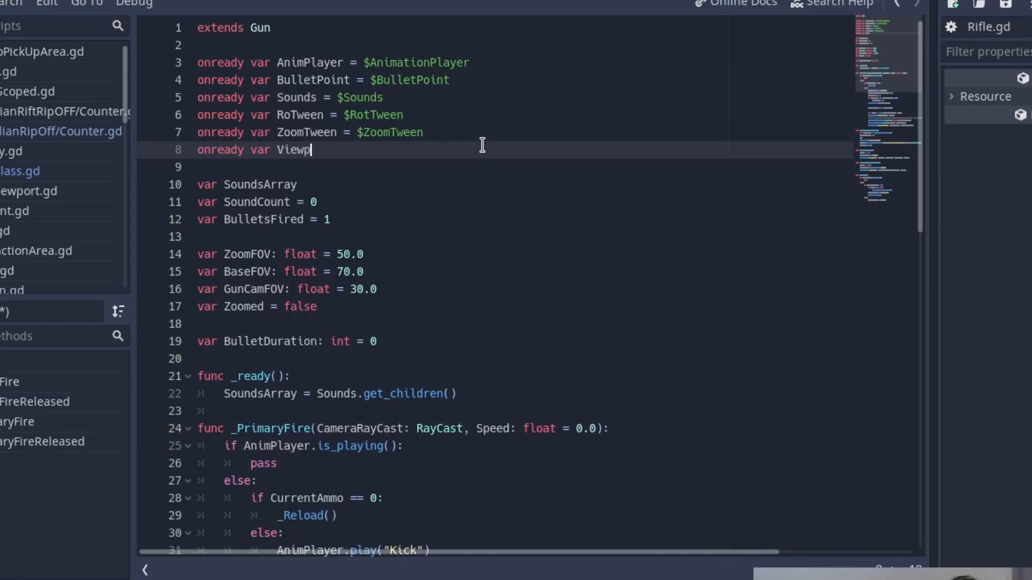
type("POo")
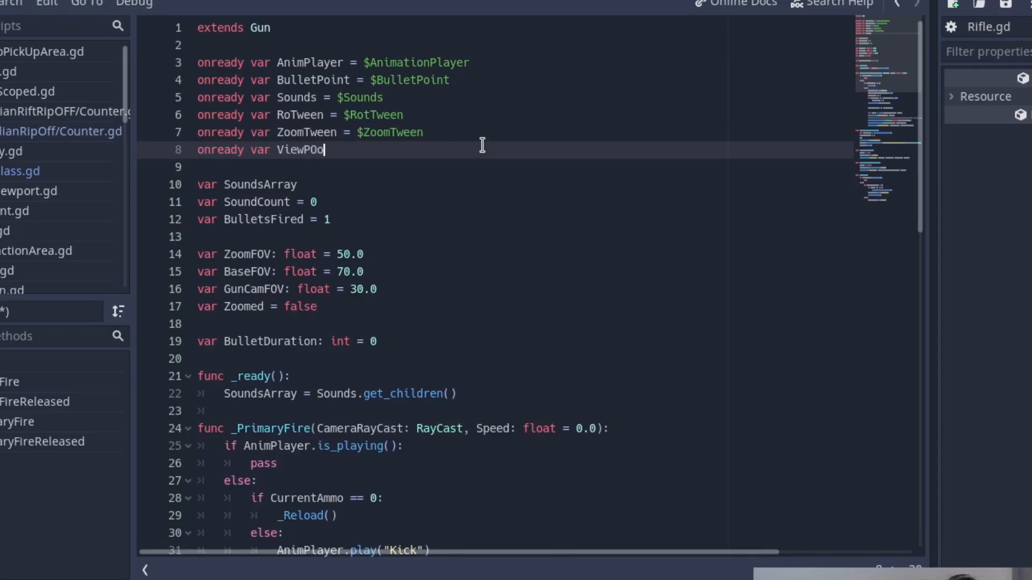
type("rtCou")
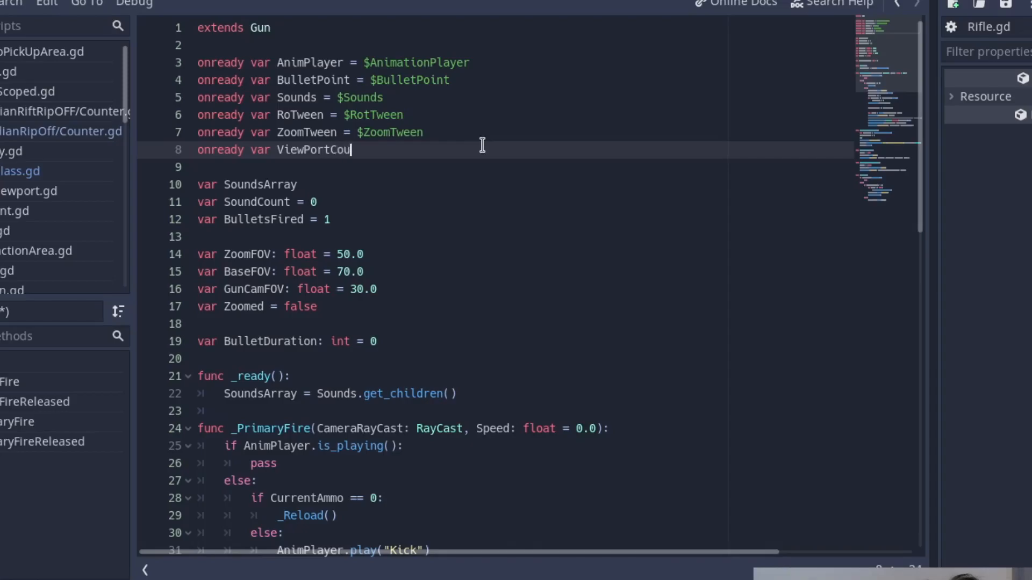
type("nter =")
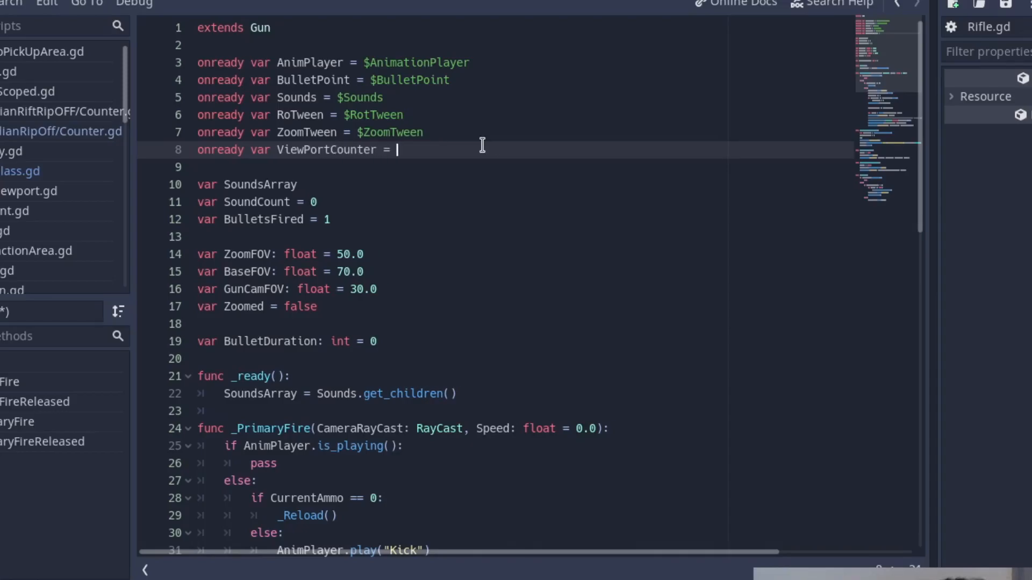
type("$Viewport")
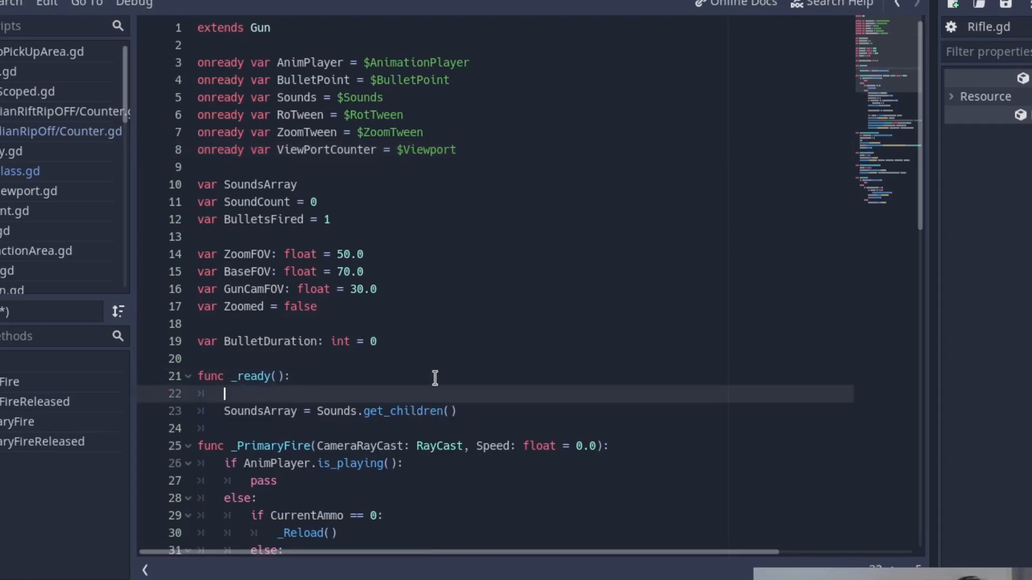
Step: In _ready, connect AmmoUpdate to ViewPortCounter's CountAmmo and emit the signal
type("e")
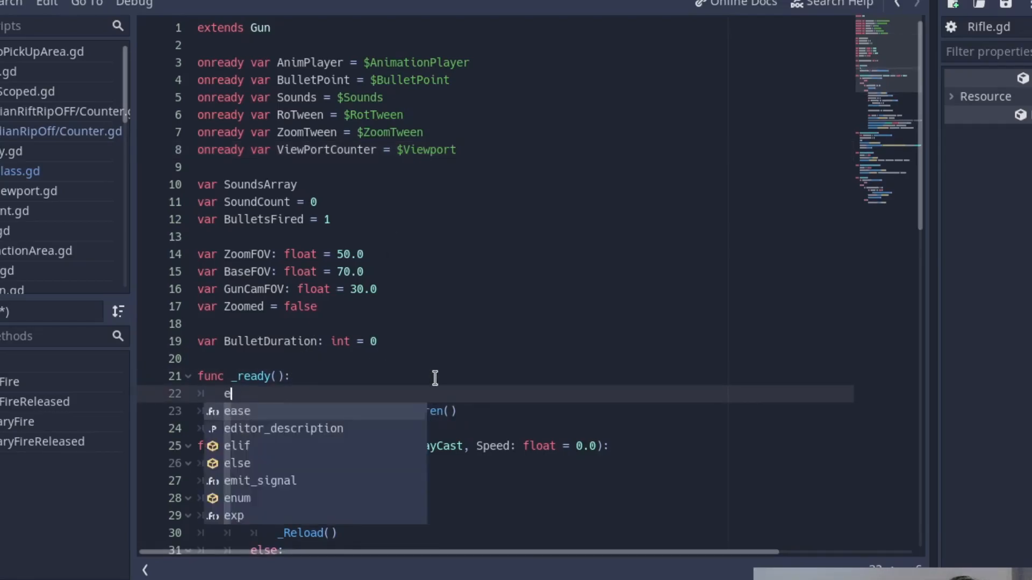
type("connect(")
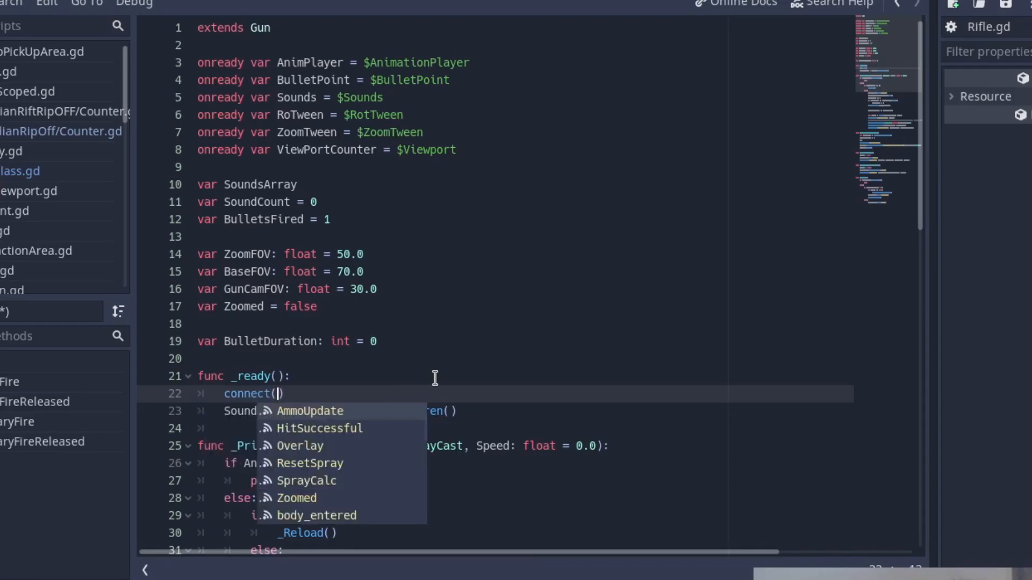
left_click(310, 411)
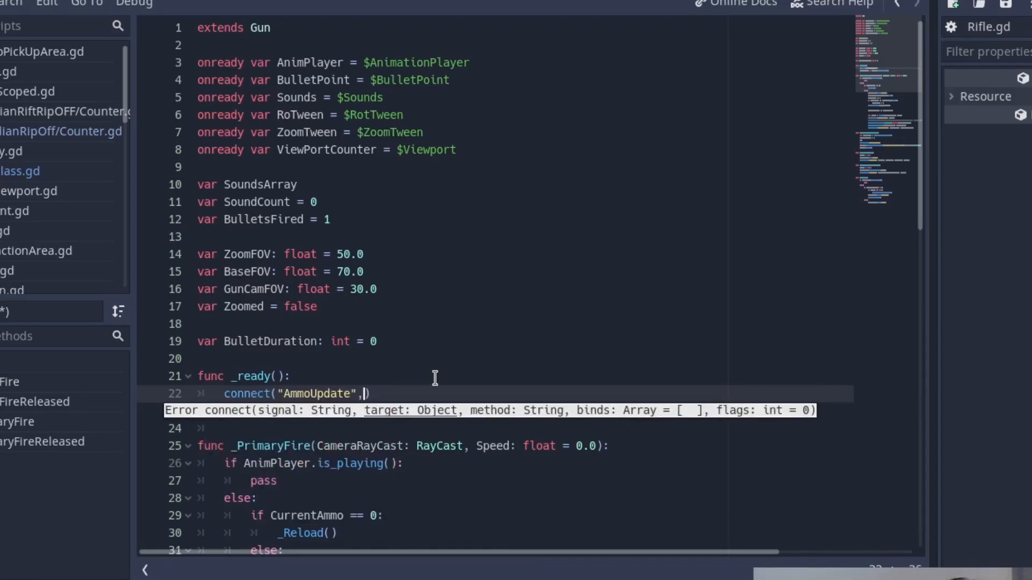
type("ViewPortCounter")
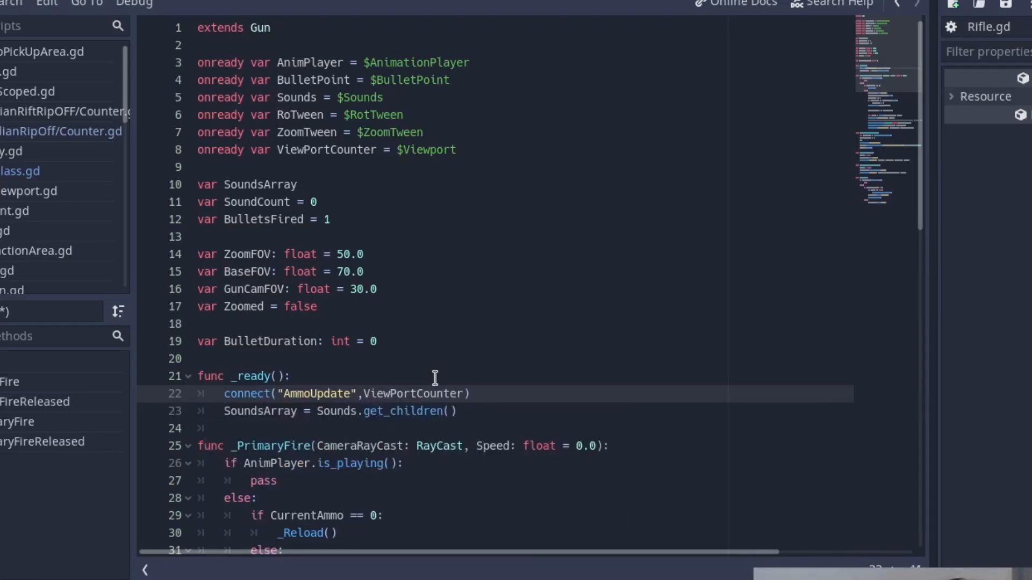
type(",\"CountAmmo")
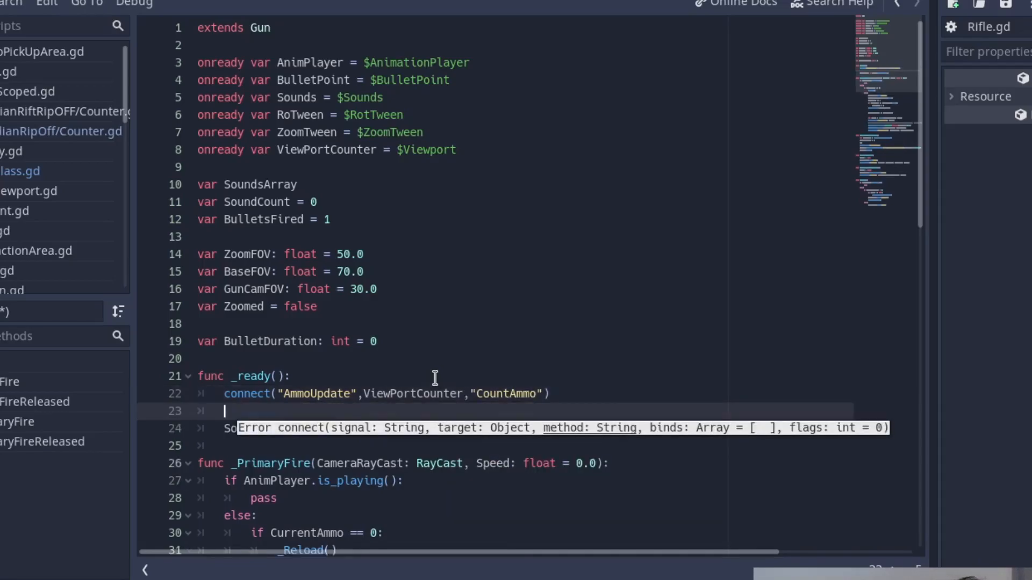
type("emit_signal(\"AmmoUpdate")
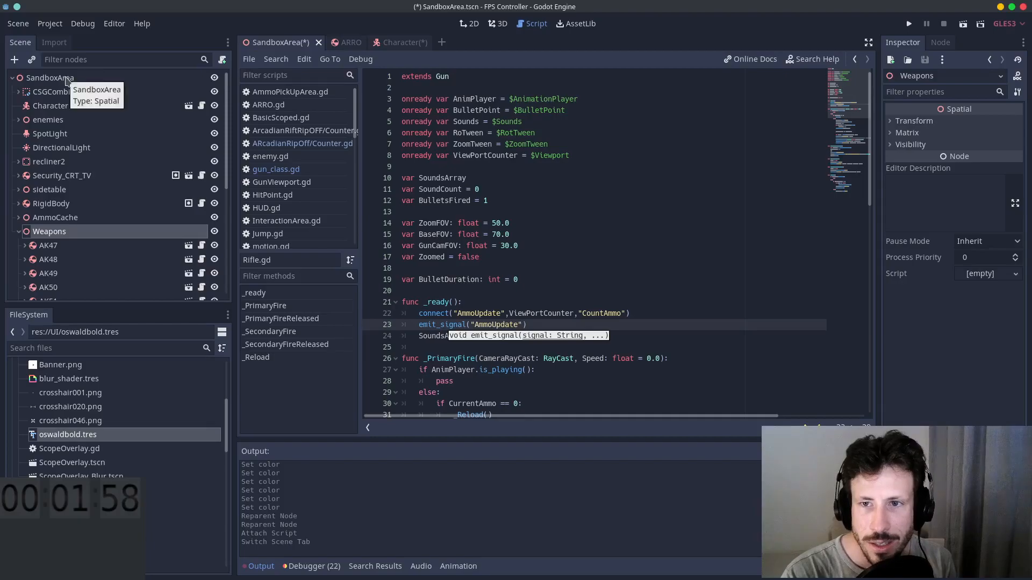
Step: Save the Character scene and return to the SandboxArea scene
left_click(394, 42)
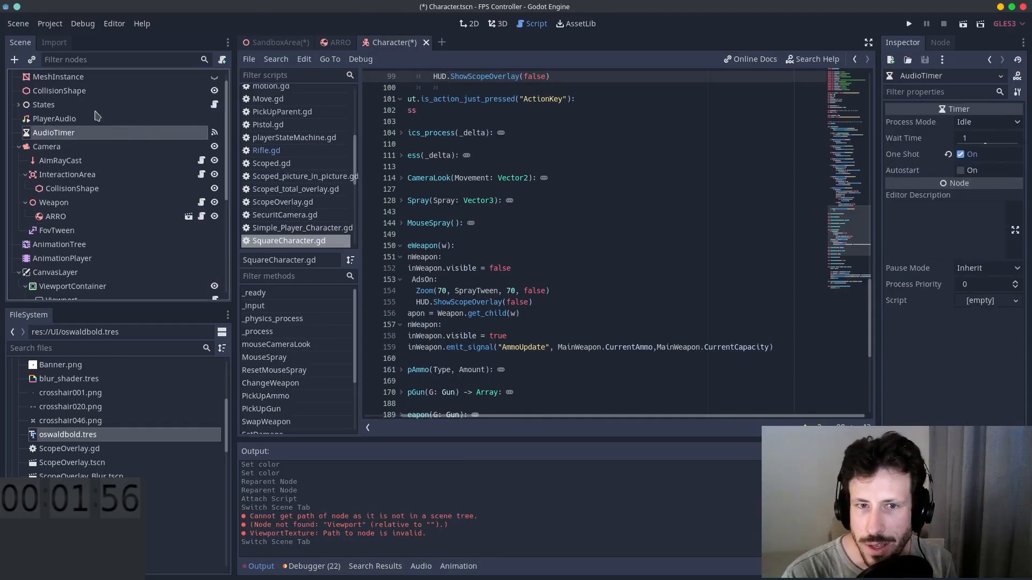
left_click(497, 24)
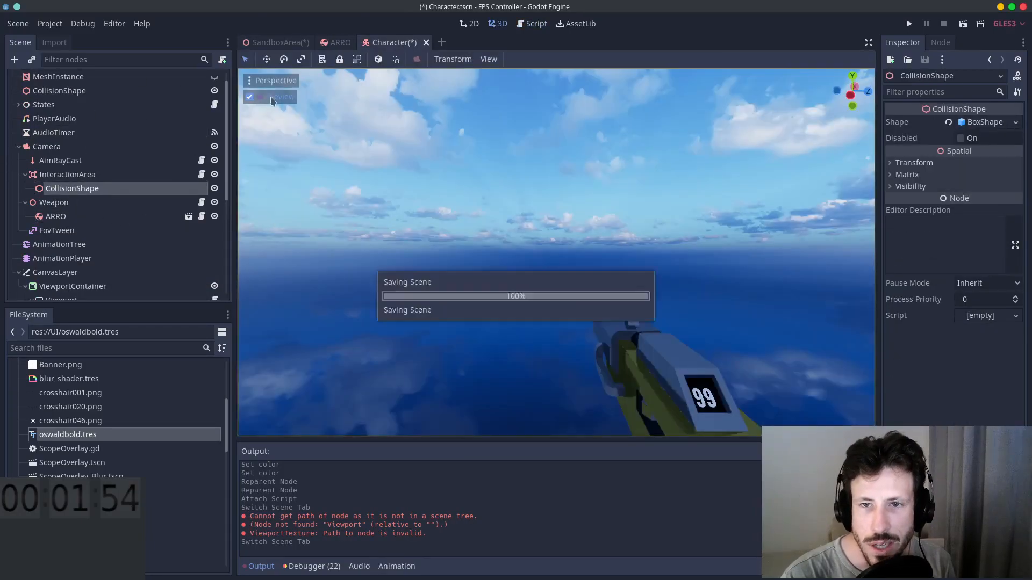
left_click(279, 42)
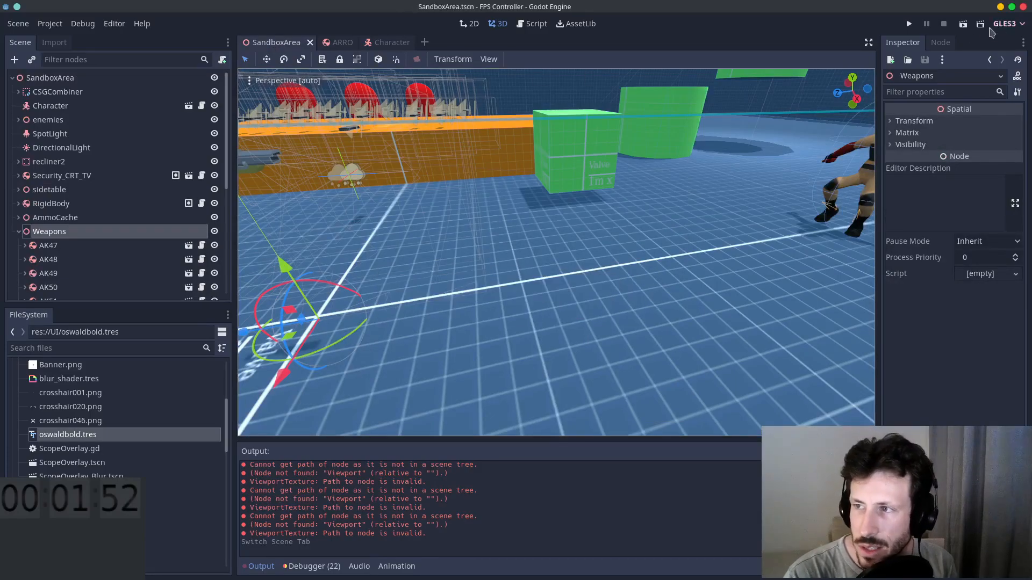
Step: Run the sandbox game and check the blaster's screen shows the ammo count 20
left_click(908, 24)
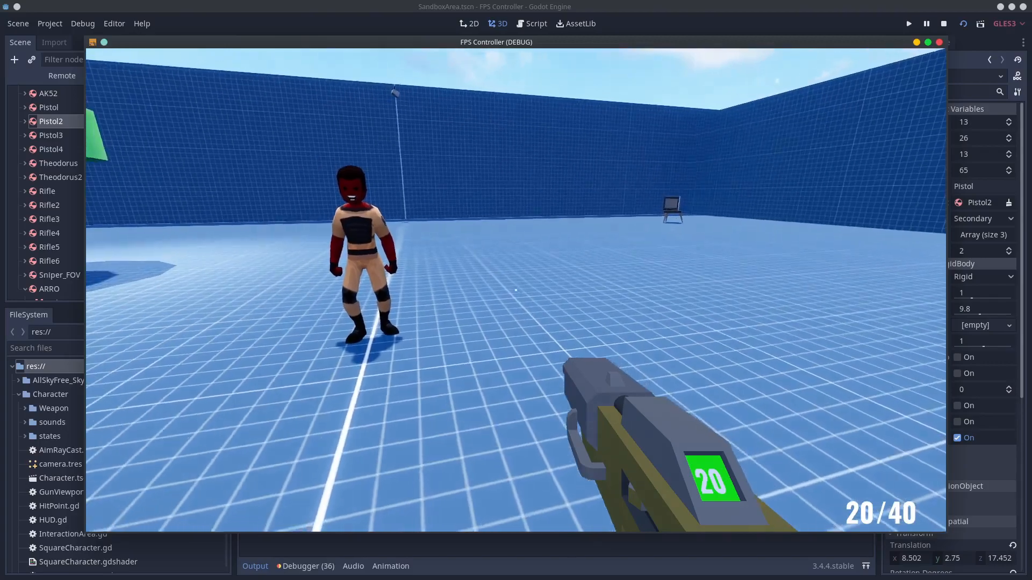
left_click(515, 289)
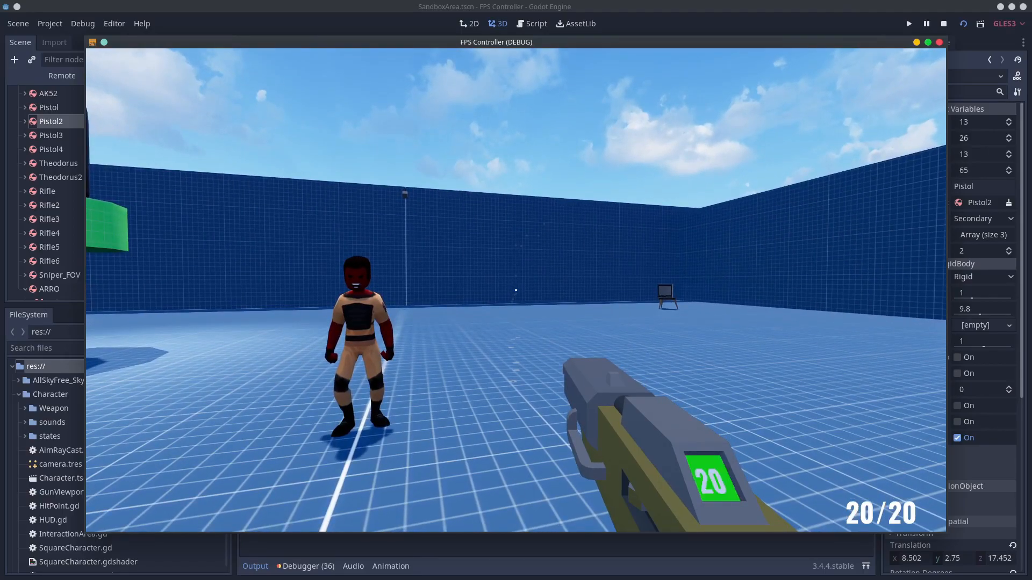
left_click(516, 289)
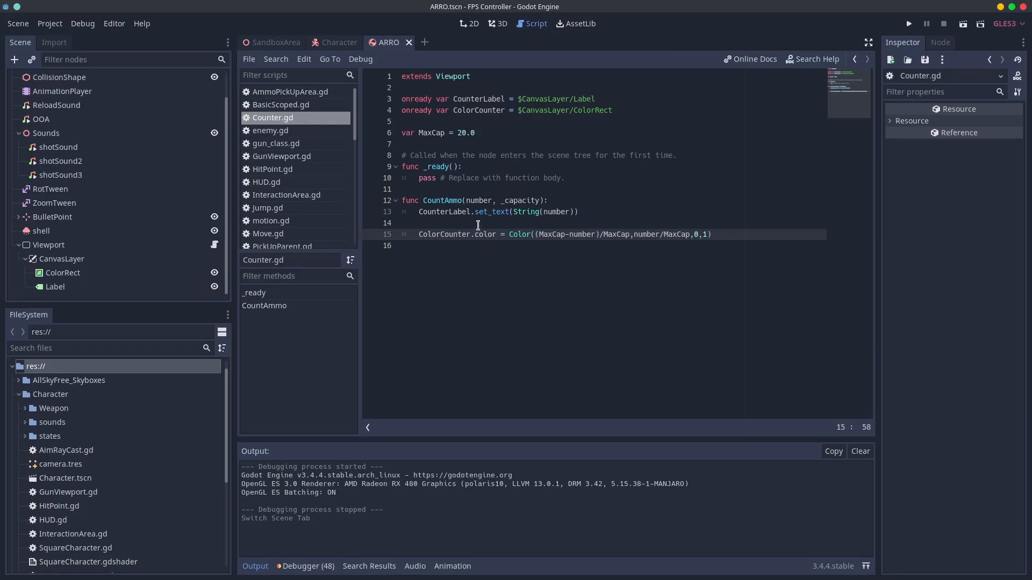
Step: Place the cursor in Counter.gd's ColorCounter.color formula line to review it
left_click(404, 222)
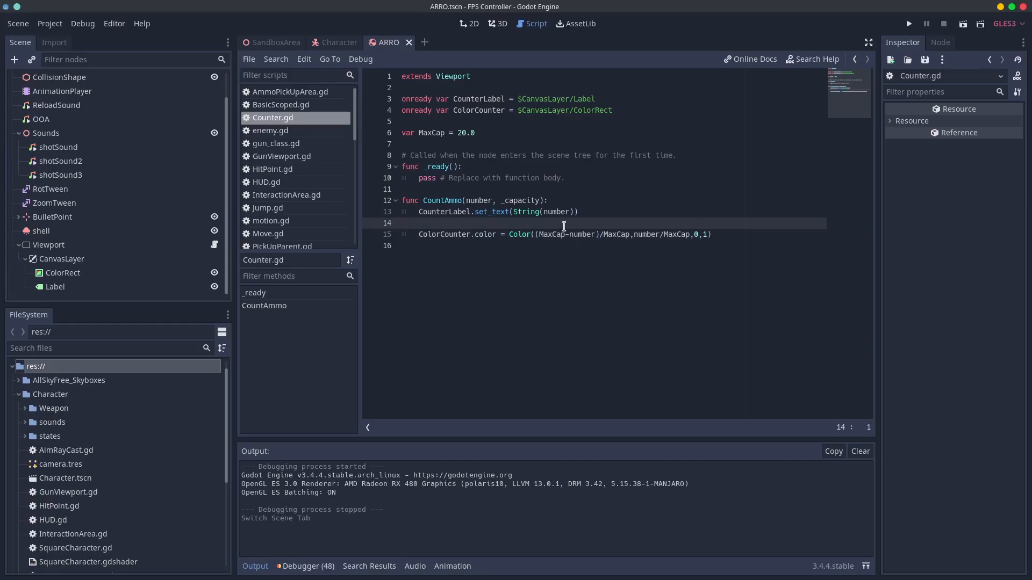
left_click(403, 222)
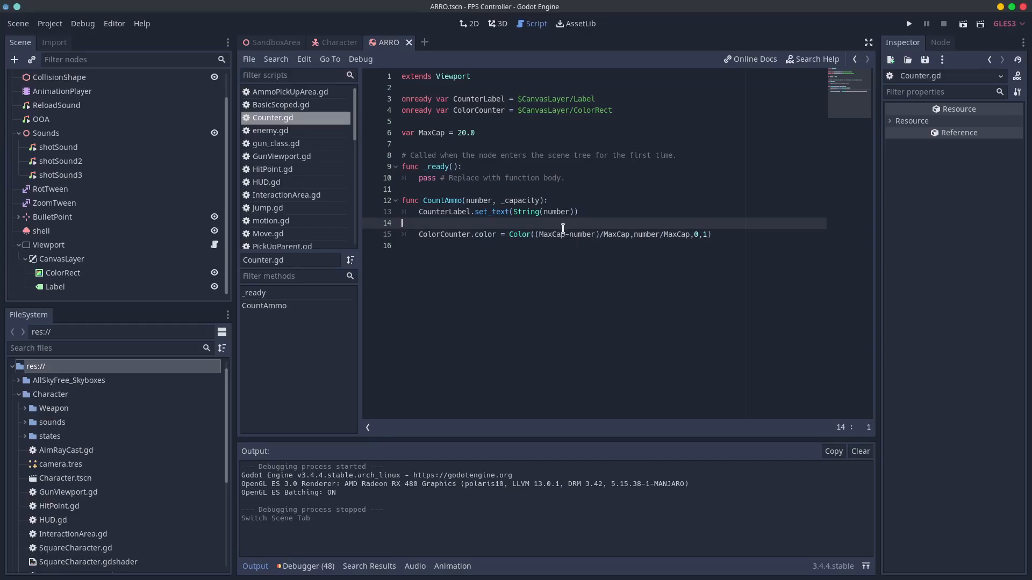
mouse_move(454, 237)
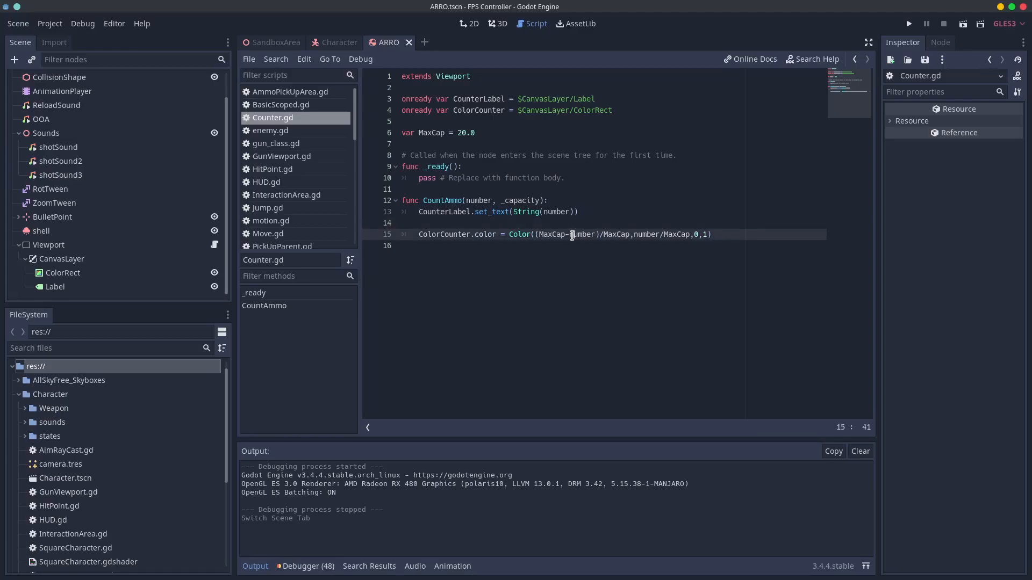
mouse_move(576, 255)
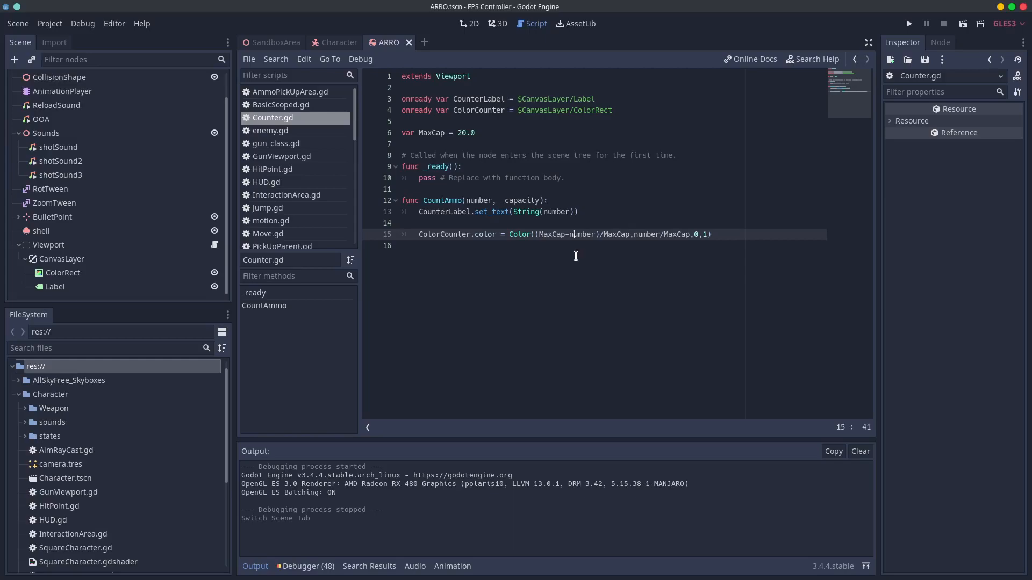
mouse_move(608, 234)
type(":")
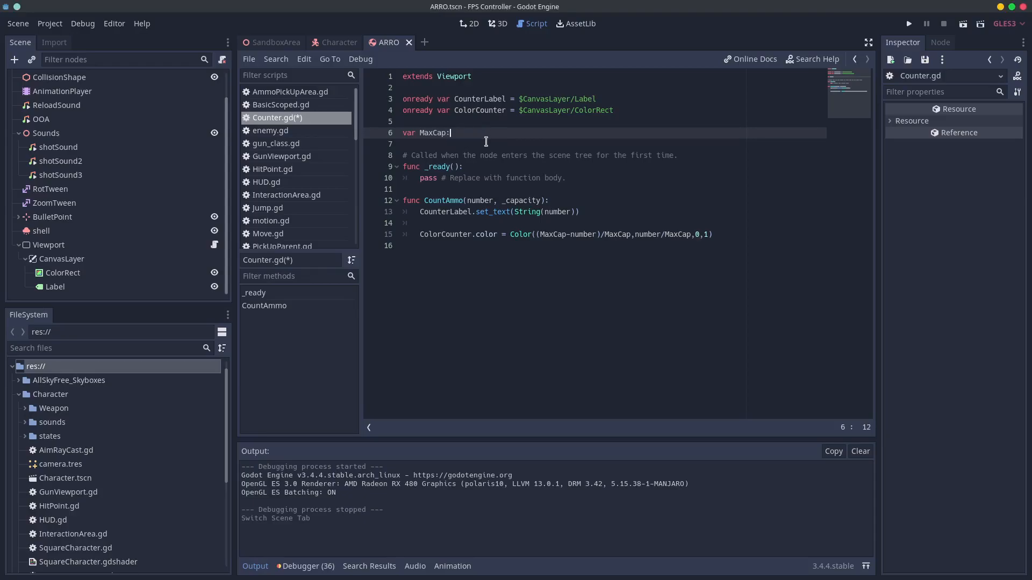
Step: Make MaxCap a float and set ViewPortCounter.MaxCap = MagazineCapacity in Rifle.gd's _ready
type("fki")
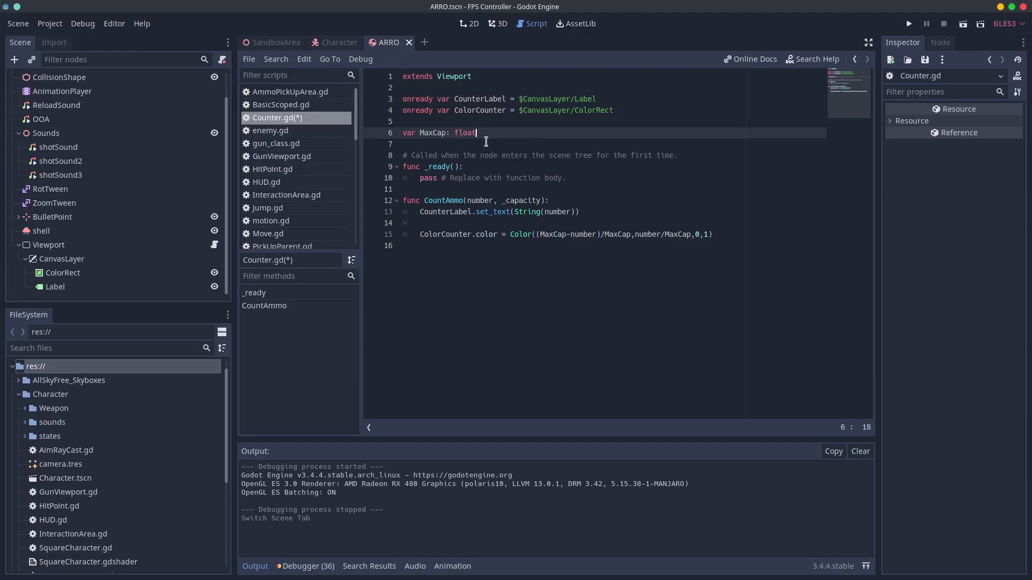
type("= 1.")
type("Viewp")
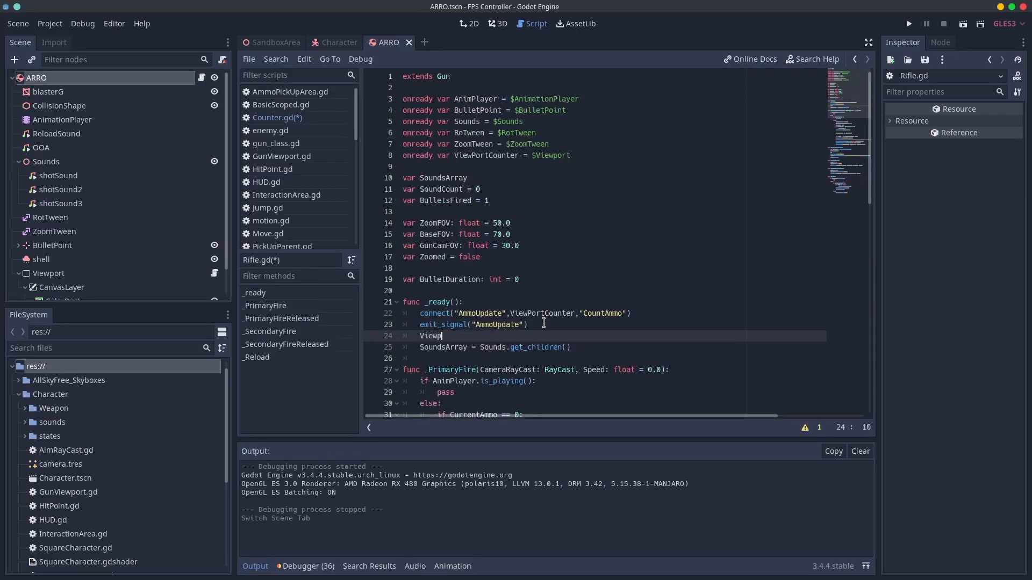
type("ortCounter")
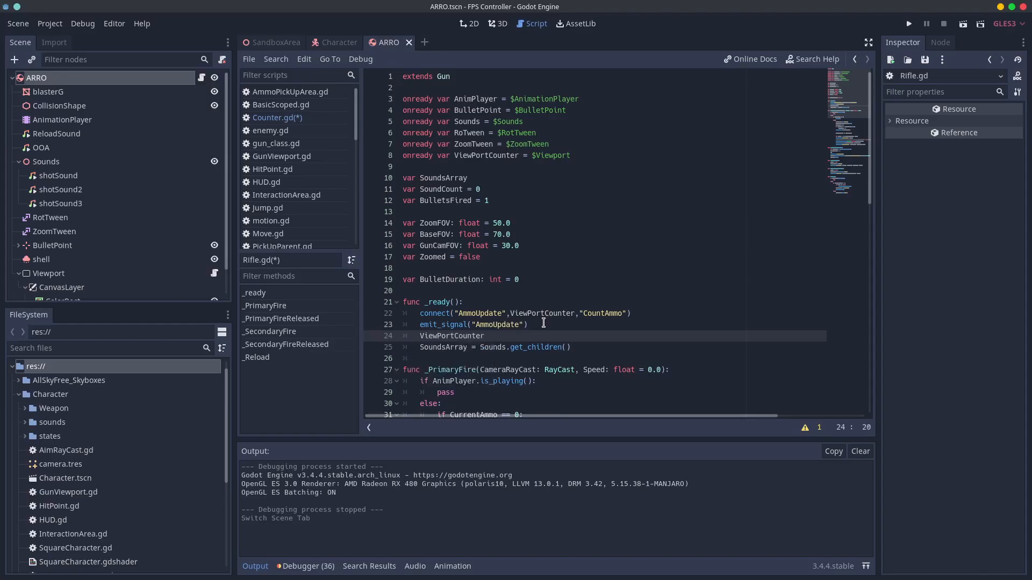
type(".MaxCap =")
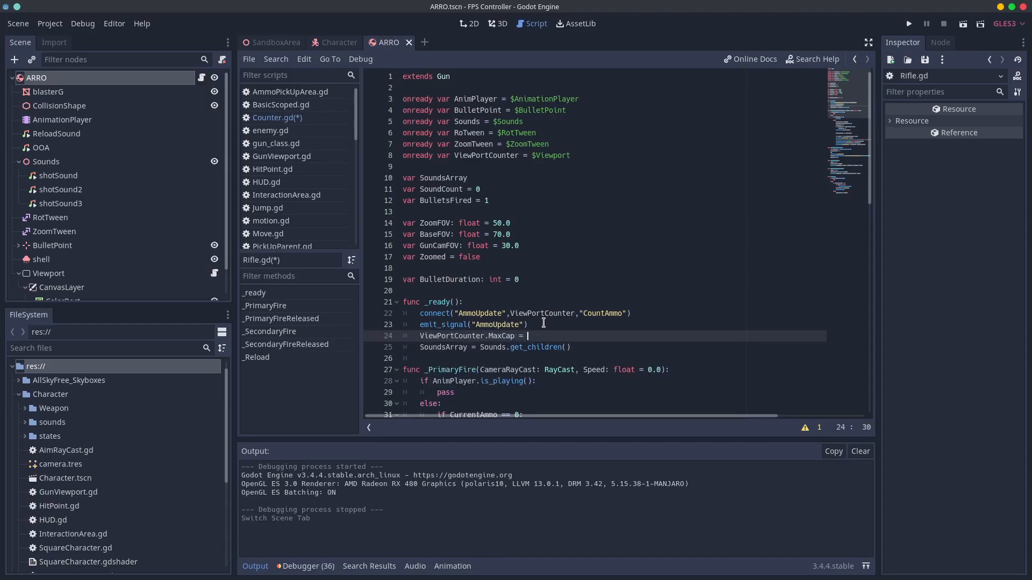
type("MagazineCapacity")
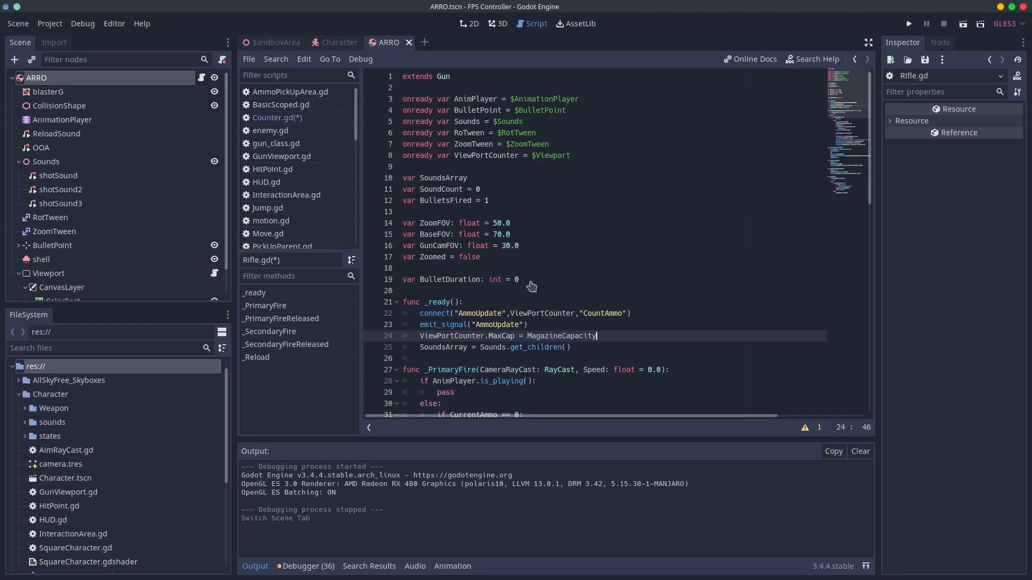
left_click(501, 23)
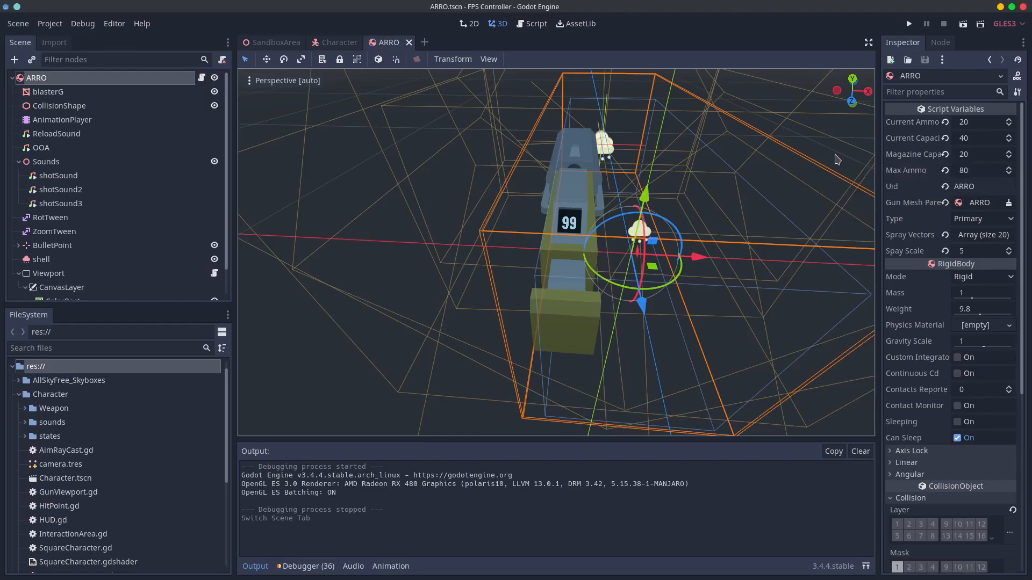
Step: Delete the ARRO instance under Weapon, inspect Weapon and Viewport, then reopen the ARRO scene
scroll("down", 3)
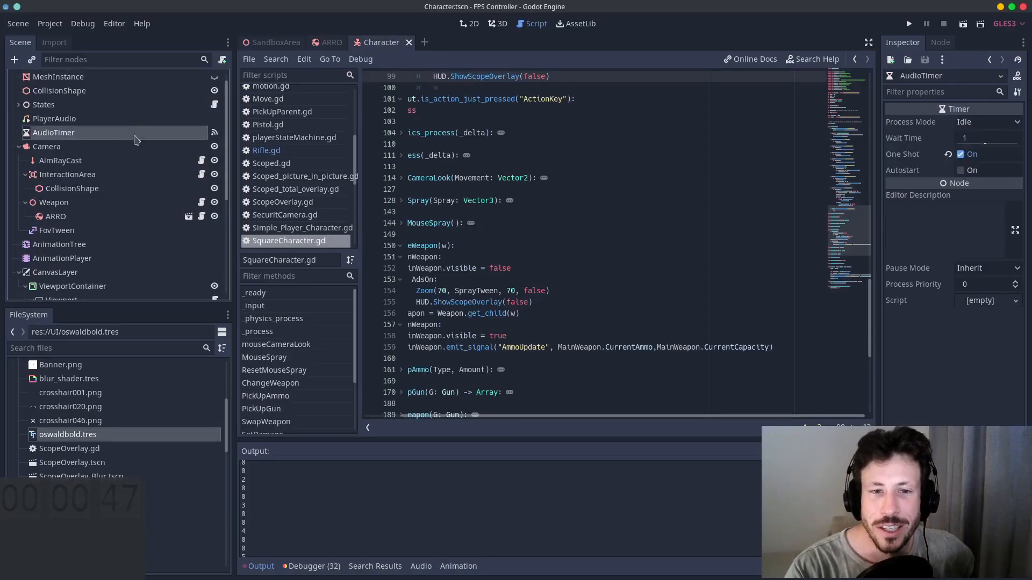
left_click(497, 23)
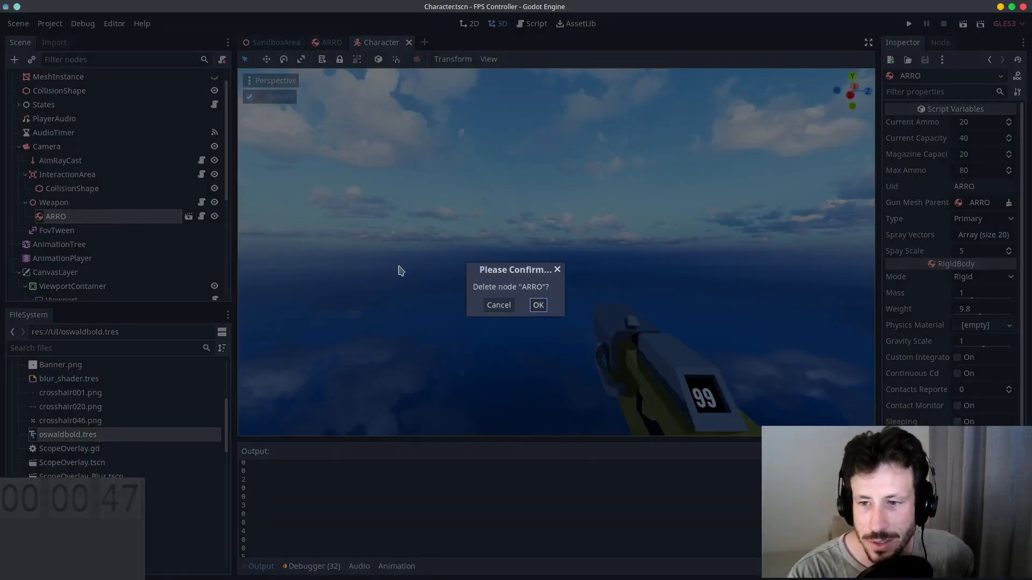
left_click(537, 305)
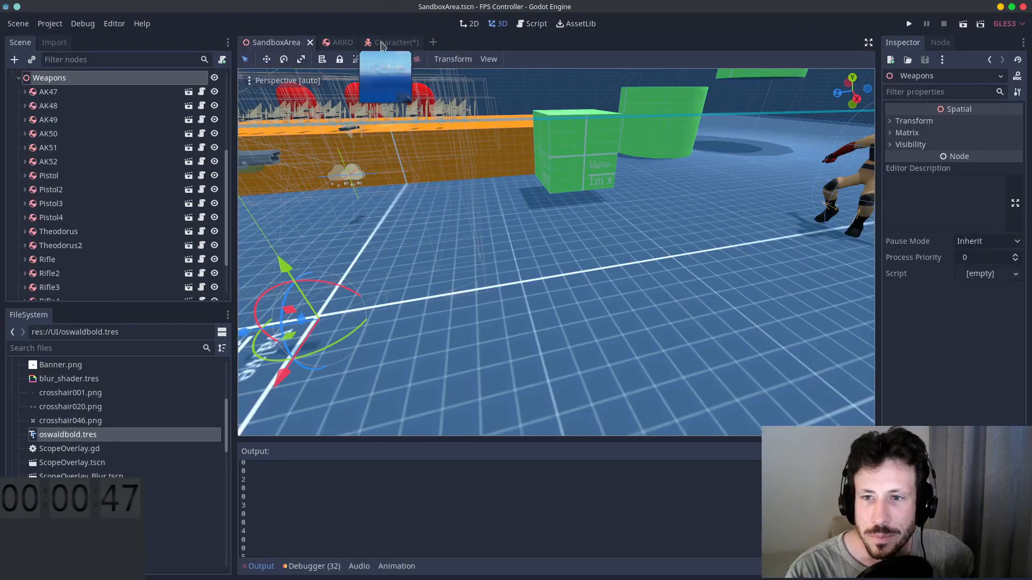
left_click(392, 41)
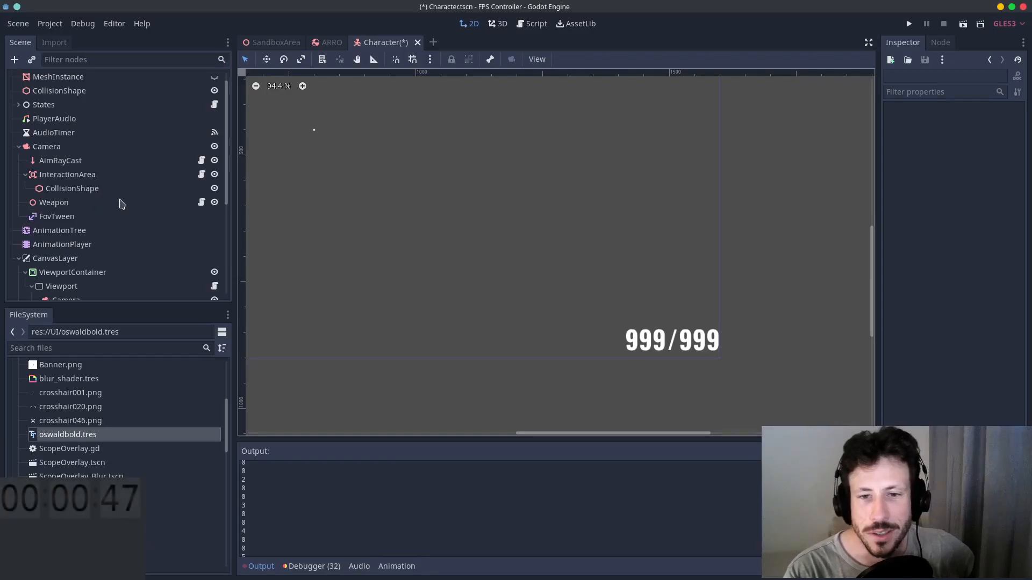
left_click(54, 202)
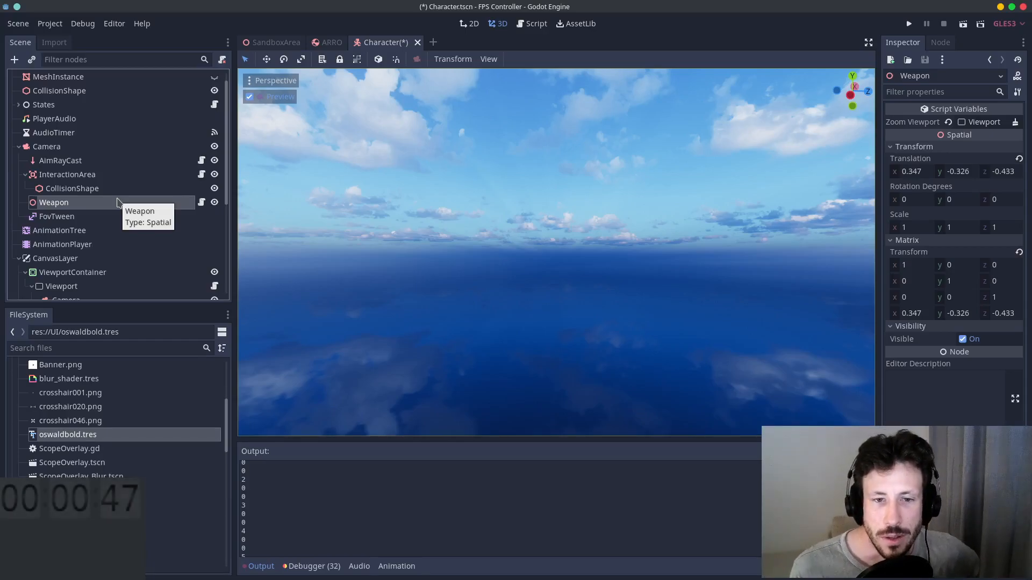
left_click(61, 203)
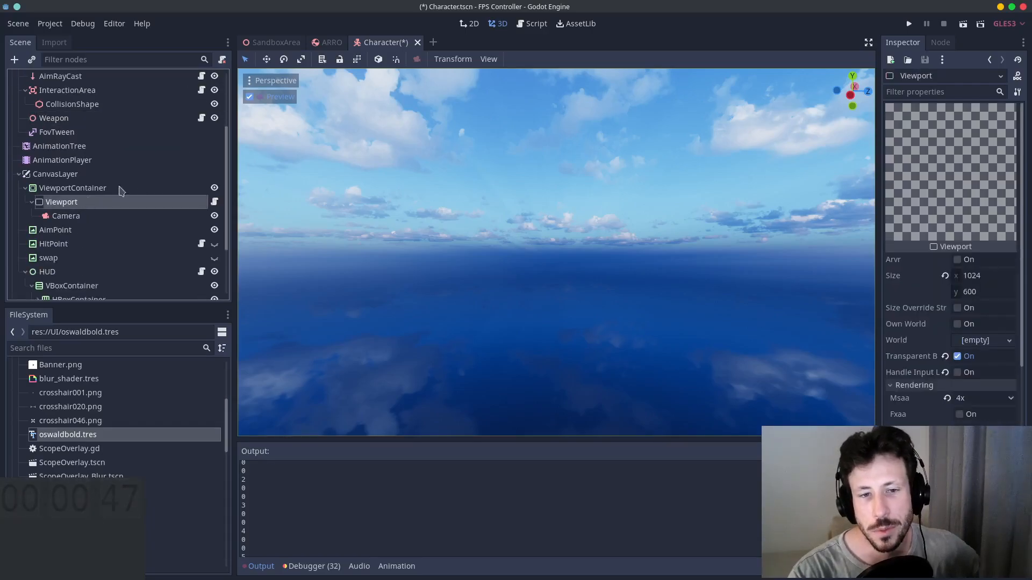
mouse_move(322, 96)
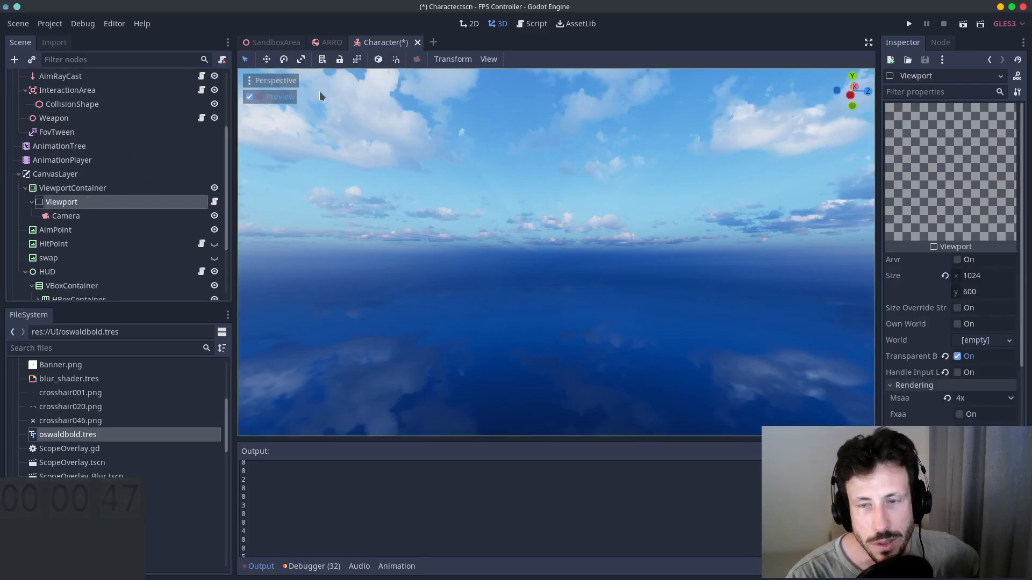
left_click(331, 42)
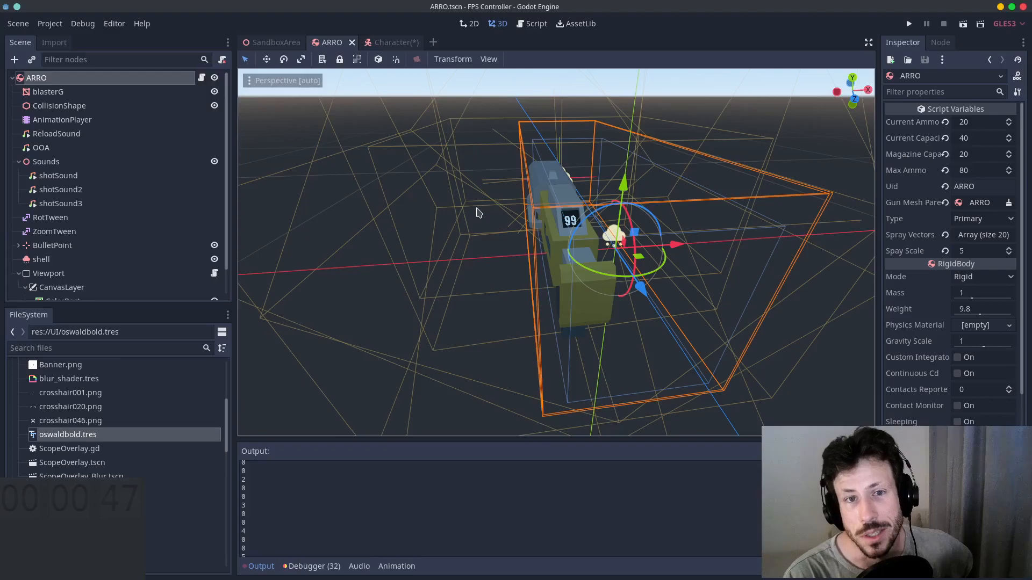
mouse_move(502, 211)
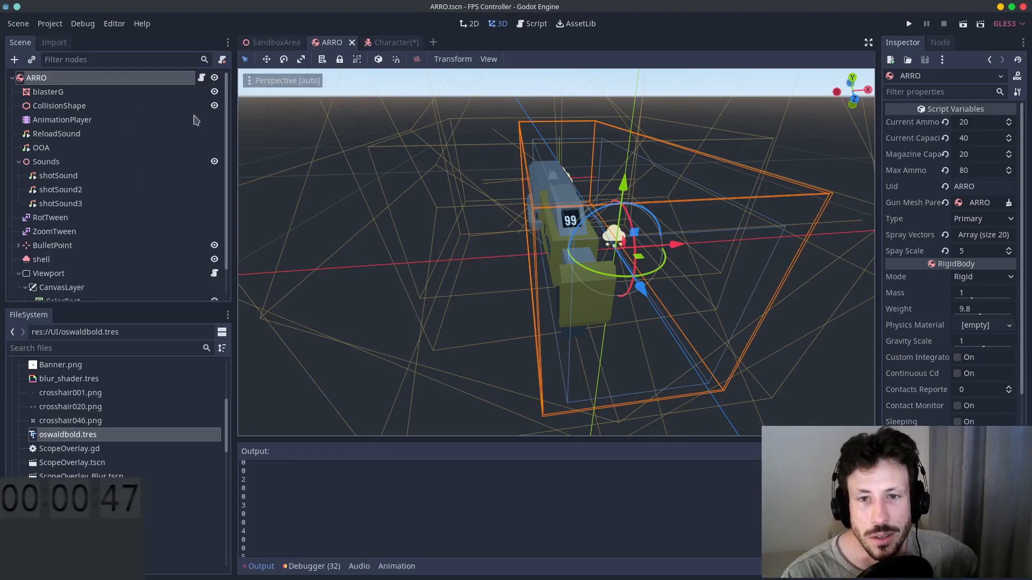
Step: Add print(number/MaxCap) to CountAmmo, inspect blasterG's viewport-texture material, then open SandboxArea
left_click(536, 23)
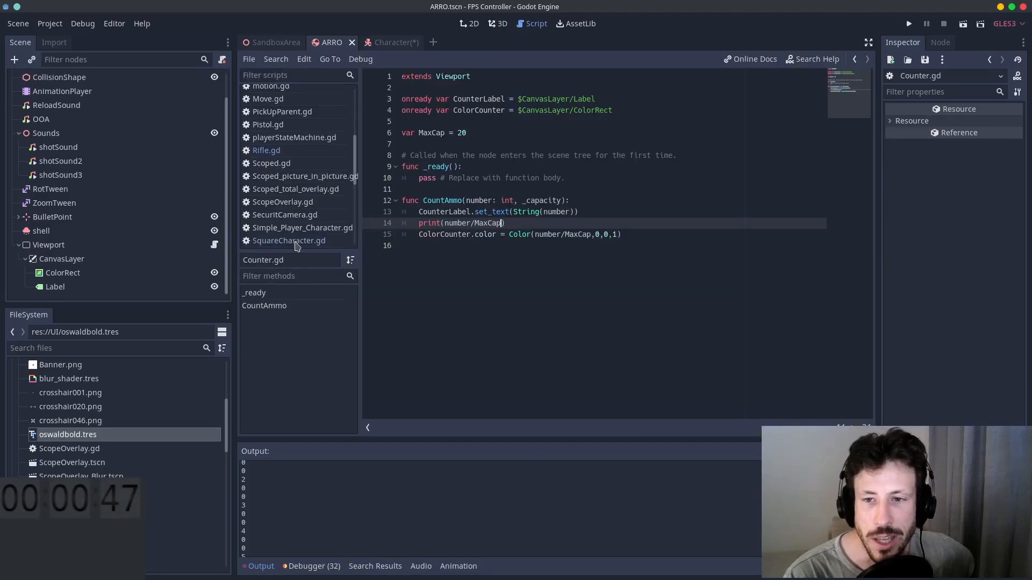
left_click(62, 259)
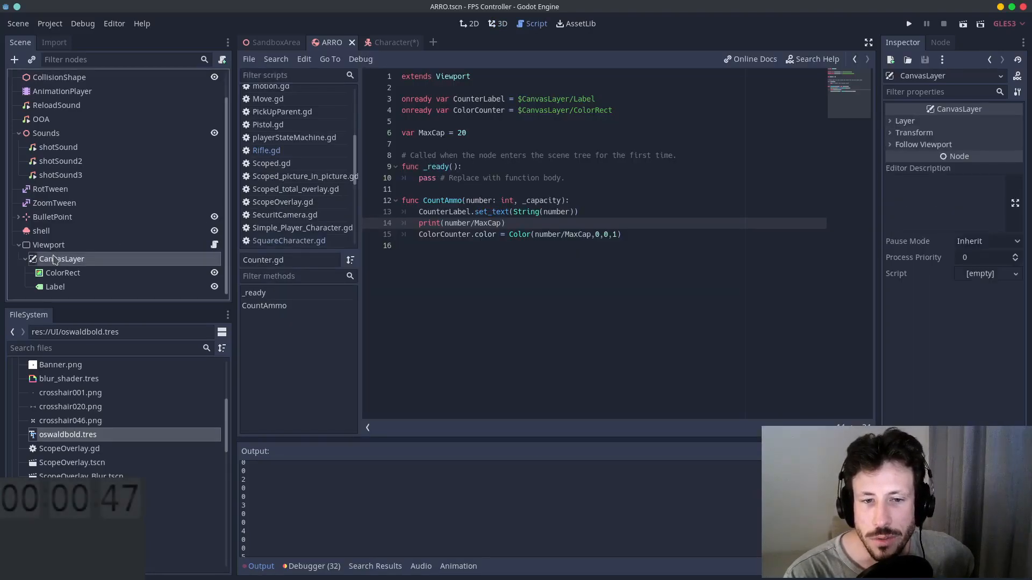
left_click(61, 203)
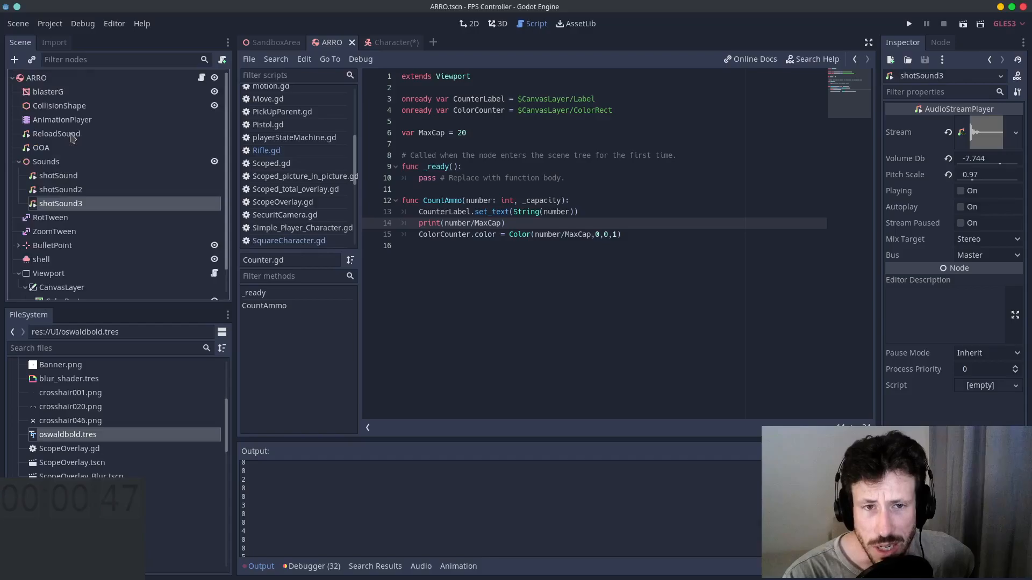
left_click(47, 91)
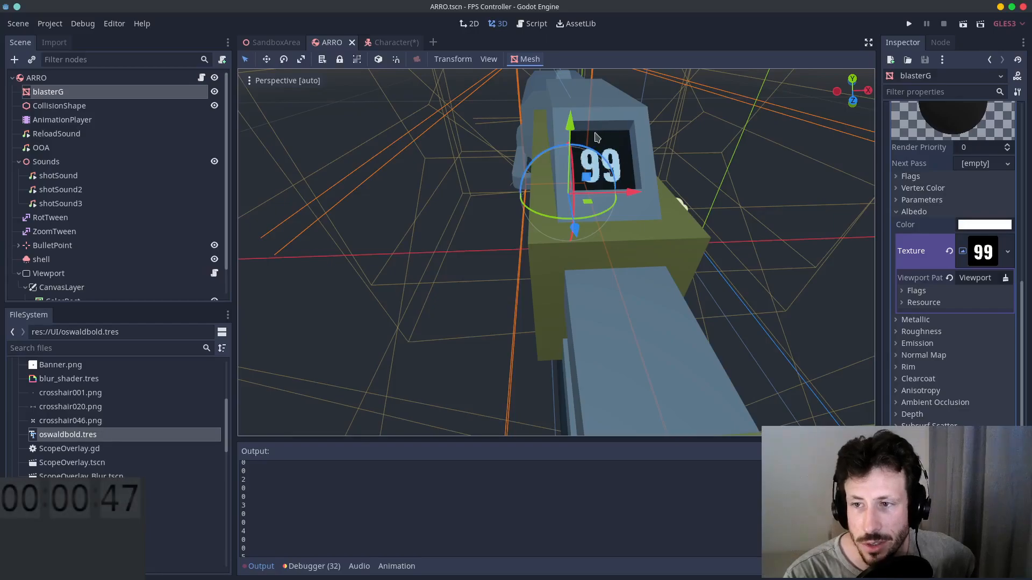
scroll("down", 3)
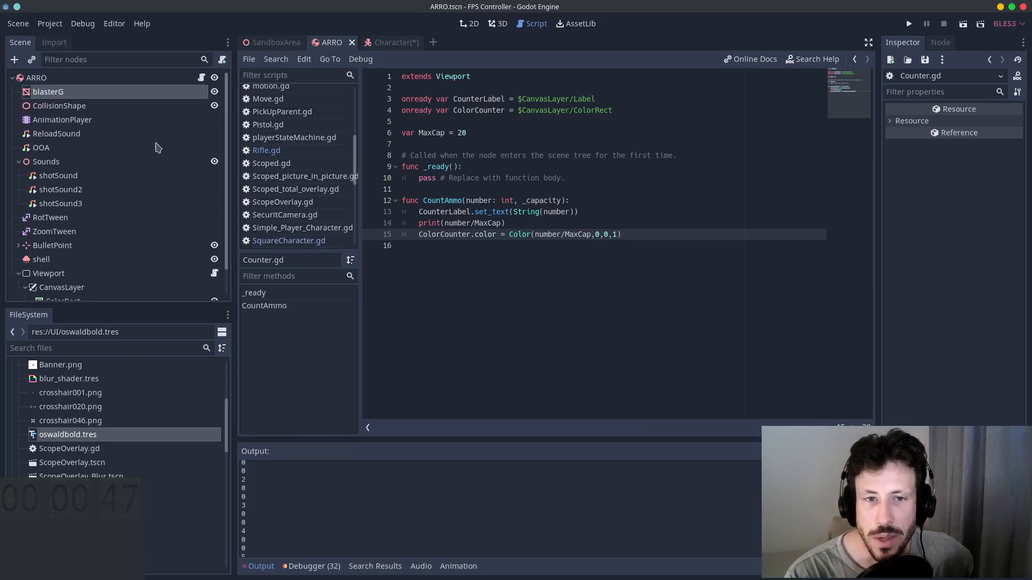
left_click(266, 150)
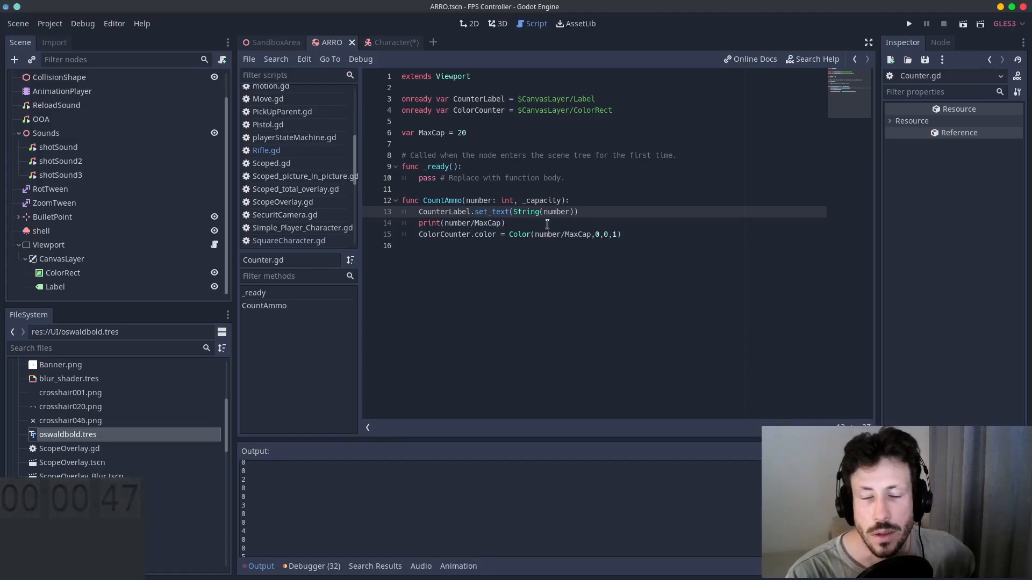
left_click(275, 42)
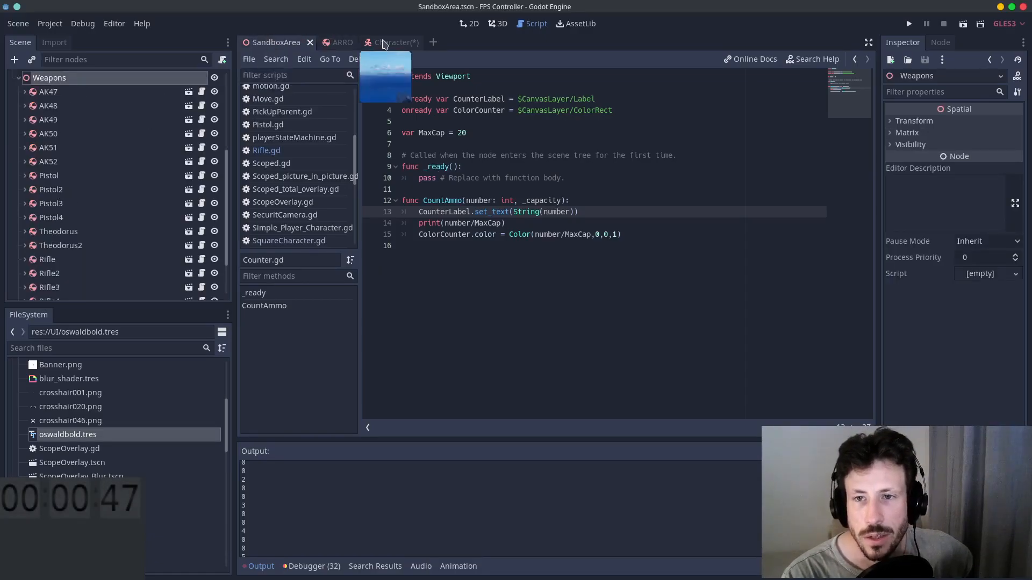
Step: View the Character HUD's 999/999 ammo label, then reopen ARRO's Counter.gd script
left_click(392, 42)
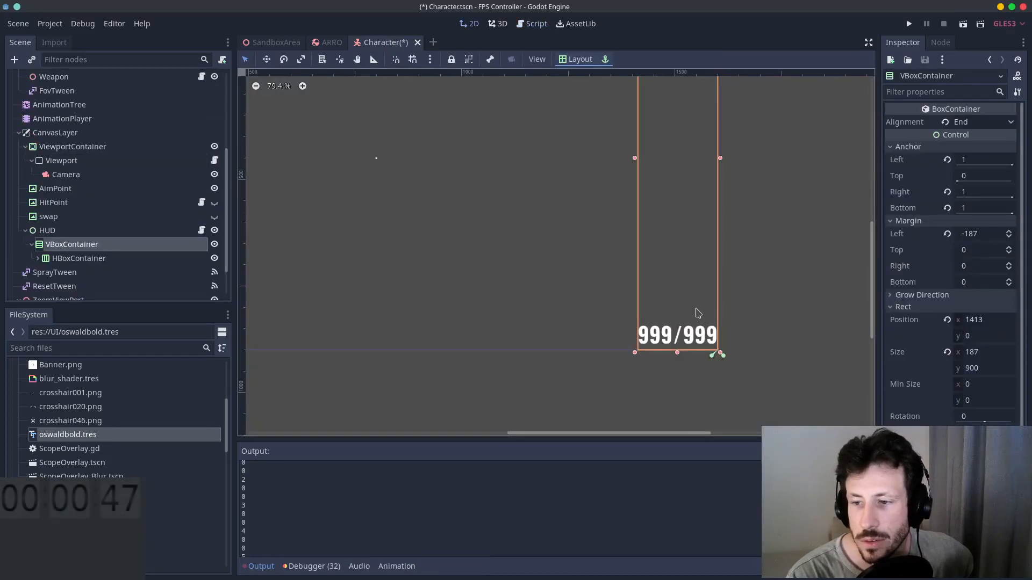
scroll("down", 3)
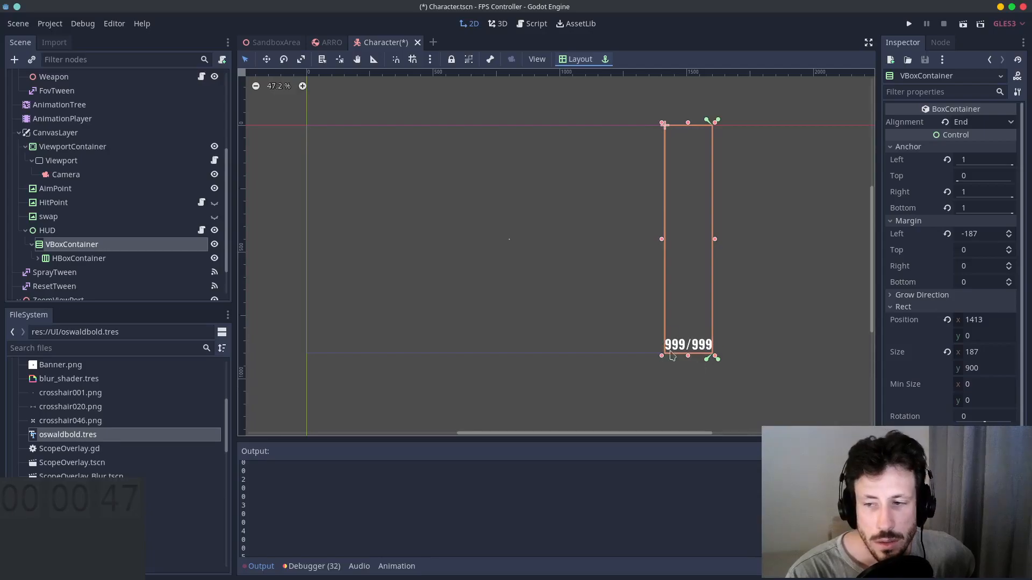
mouse_move(662, 345)
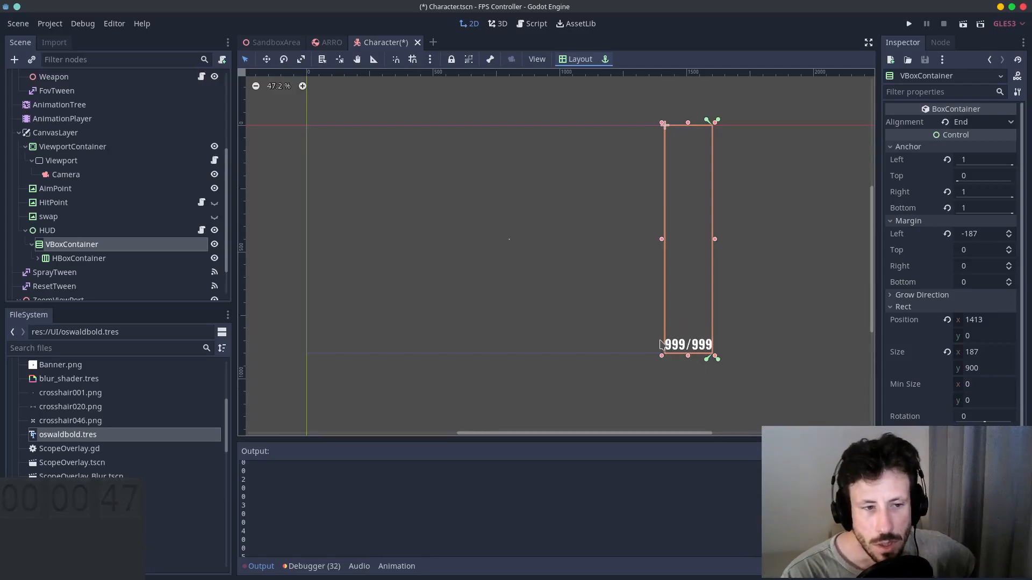
left_click(331, 42)
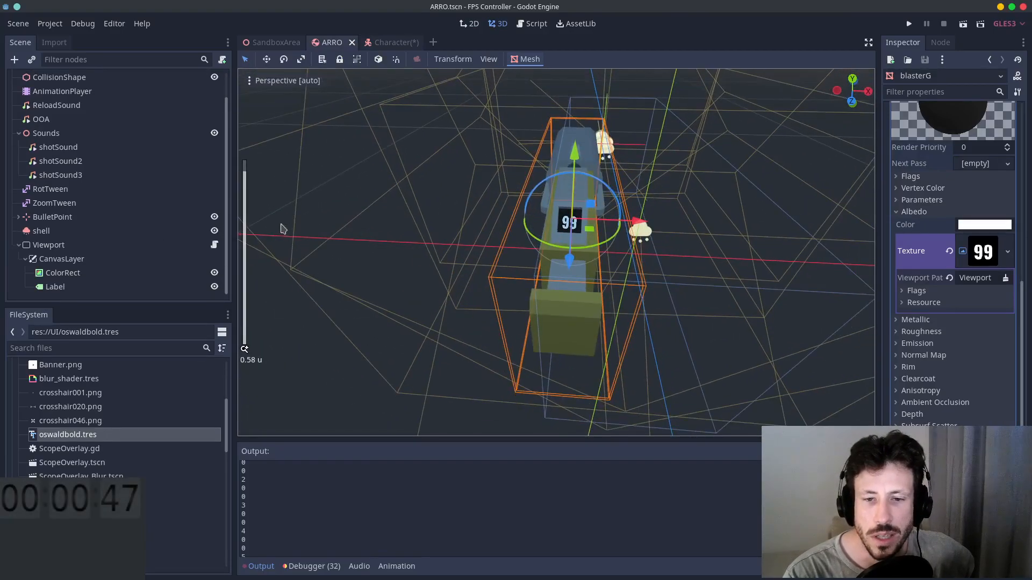
left_click(536, 23)
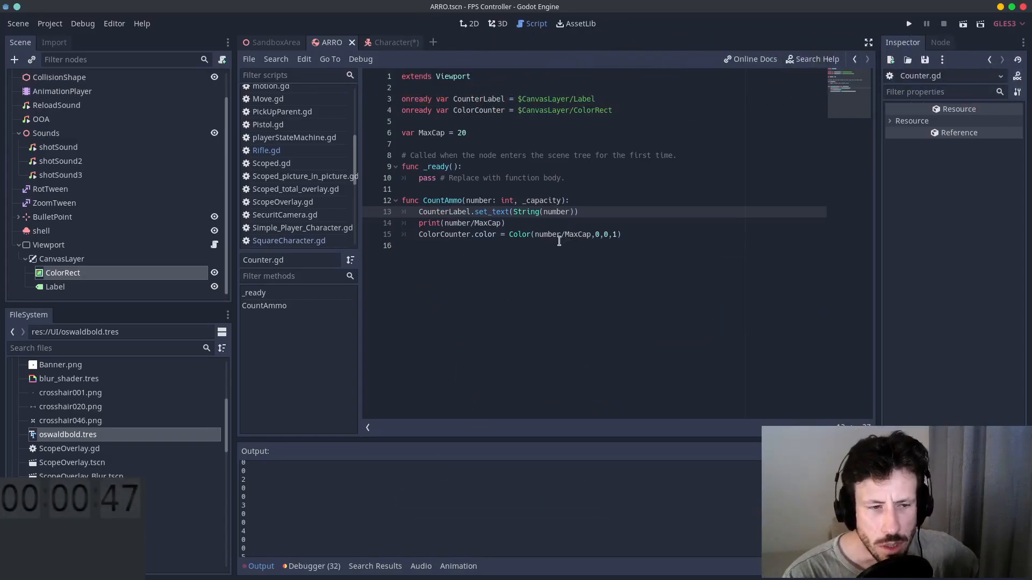
mouse_move(569, 234)
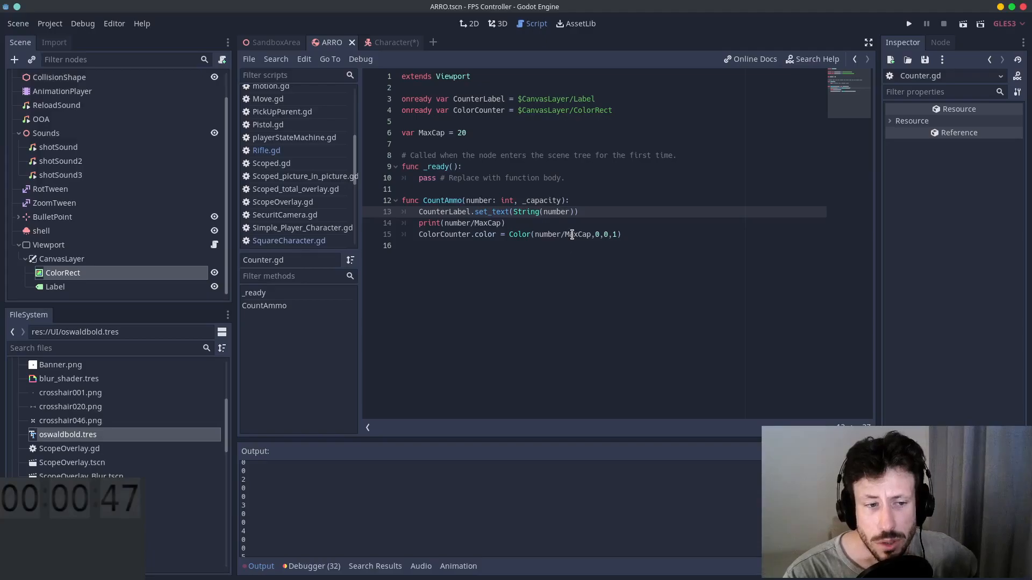